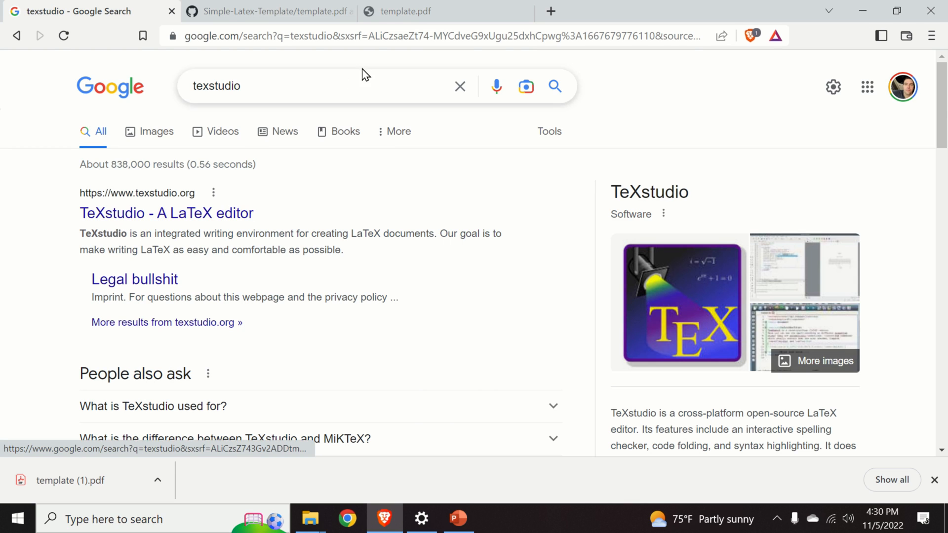
Review the template.pdf preview on GitHub, scrolling through its equations, matrix, table and figure.
left_click(269, 11)
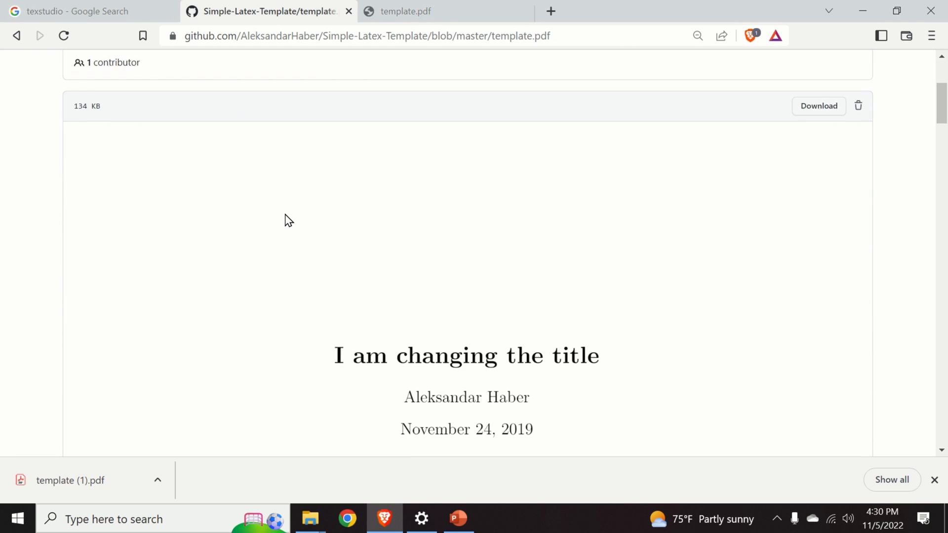
scroll("down", 3)
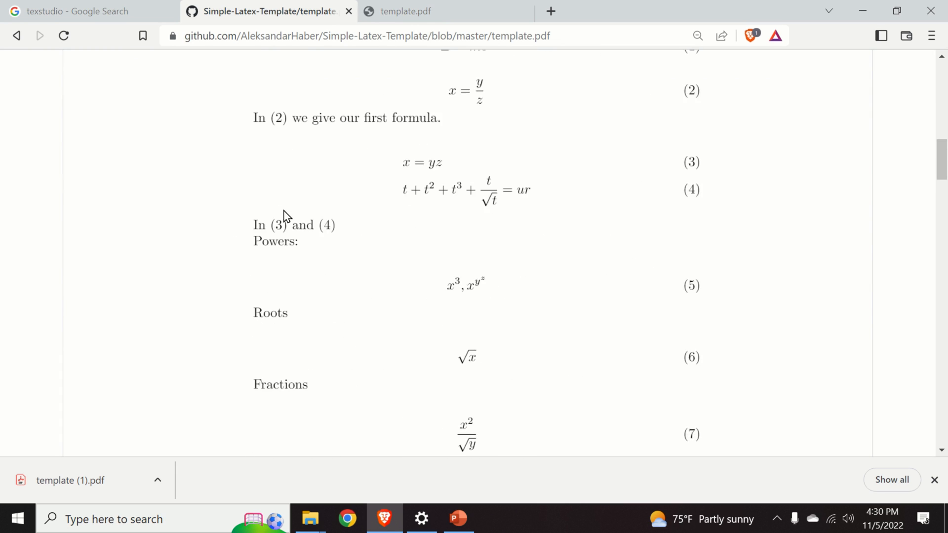
scroll("down", 3)
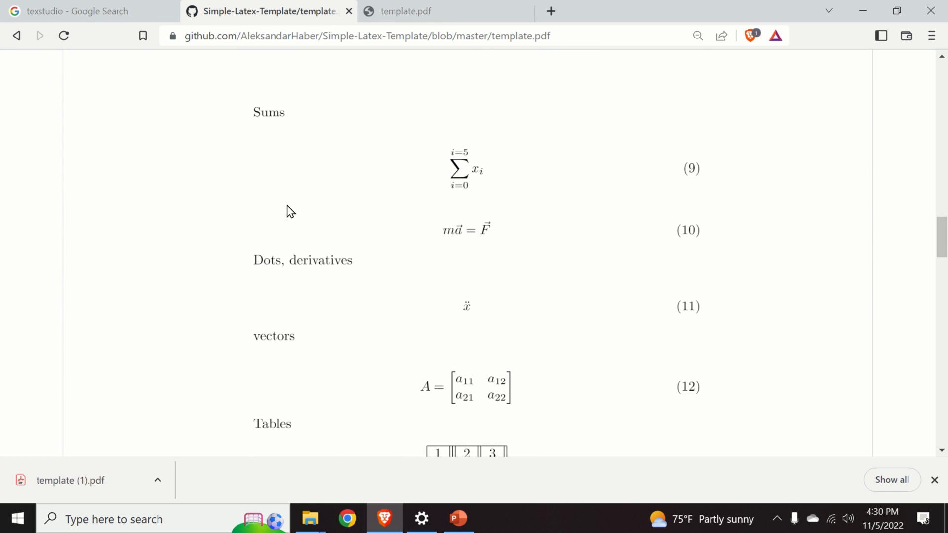
scroll("up", 3)
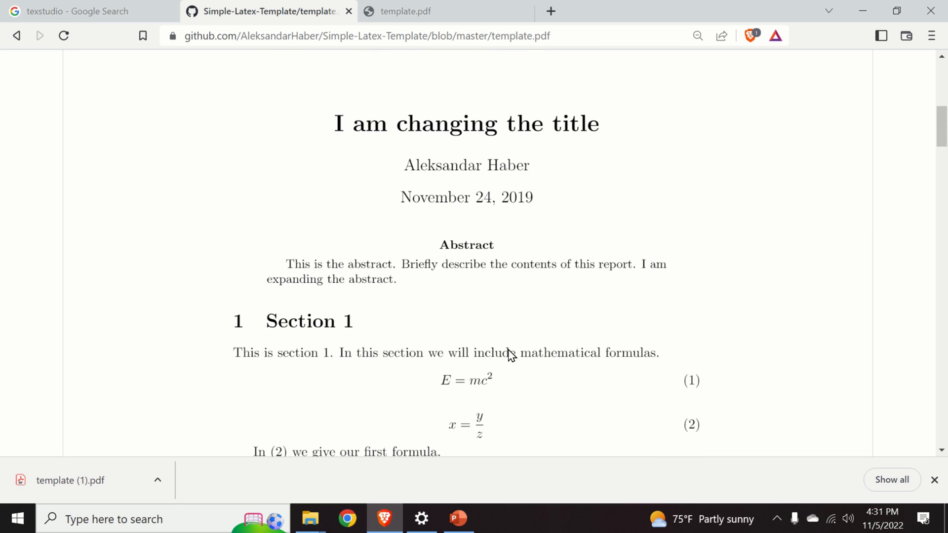
scroll("down", 3)
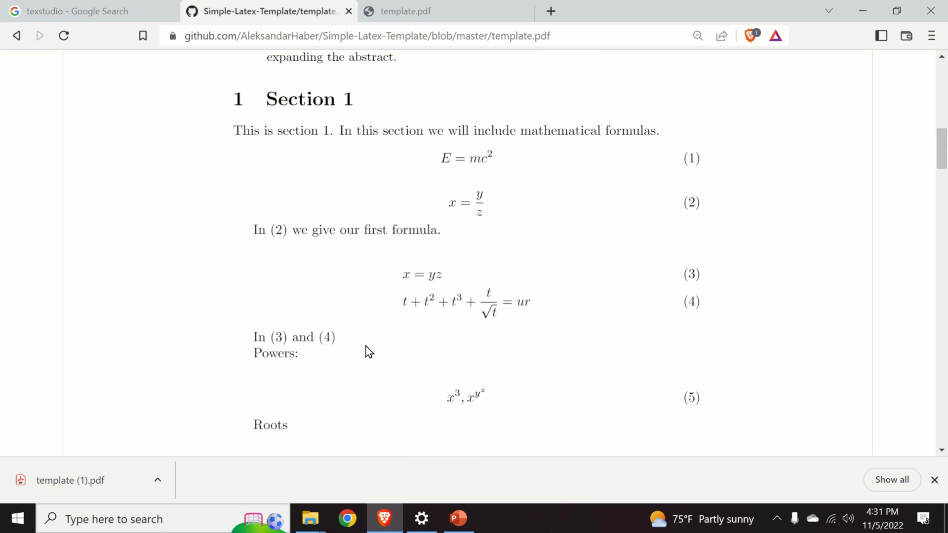
mouse_move(470, 134)
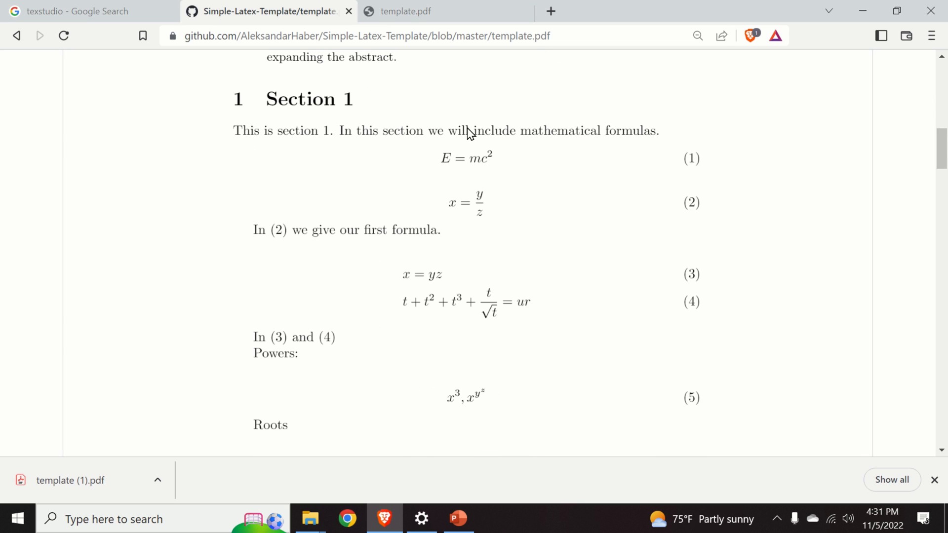
scroll("down", 3)
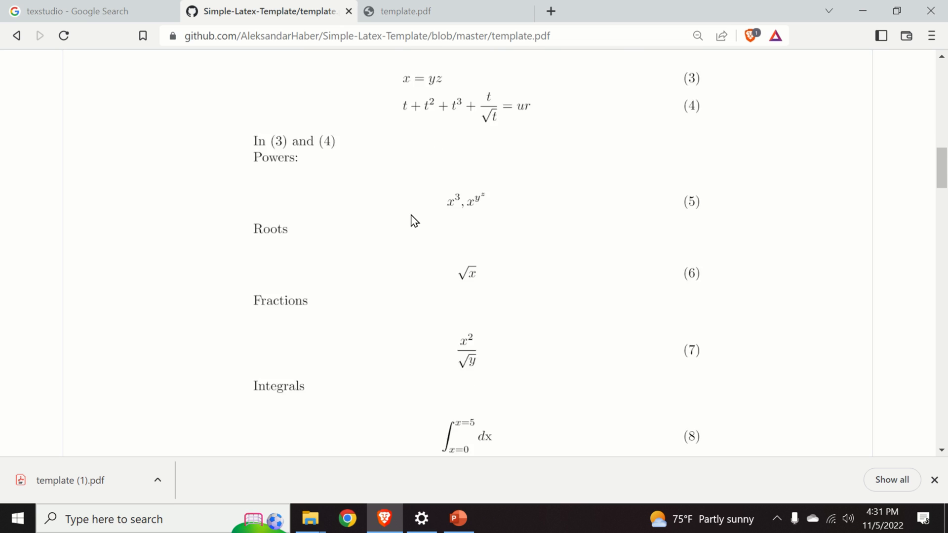
scroll("down", 3)
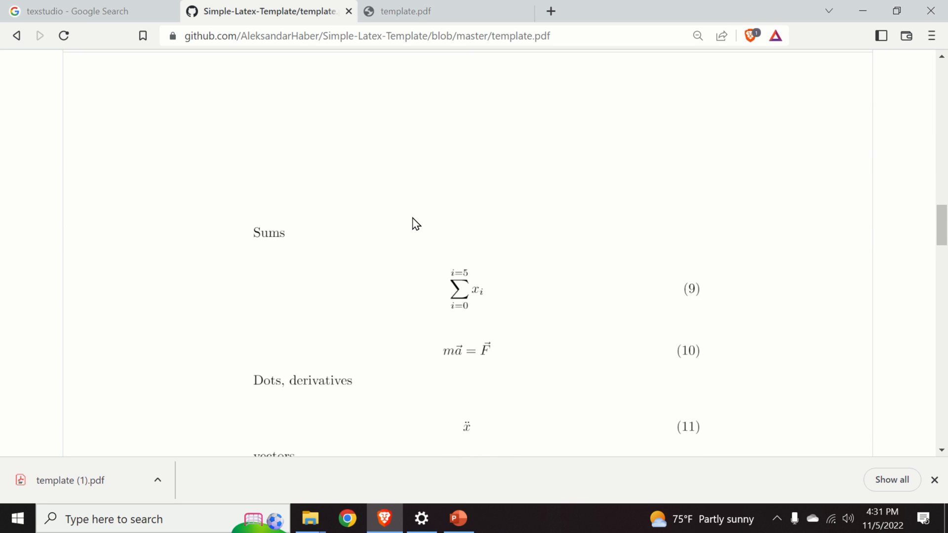
scroll("down", 3)
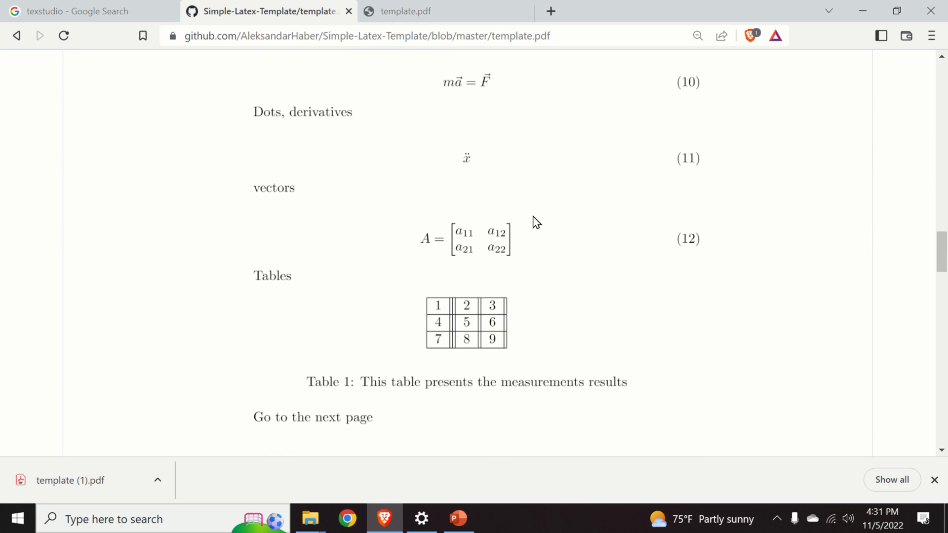
scroll("down", 3)
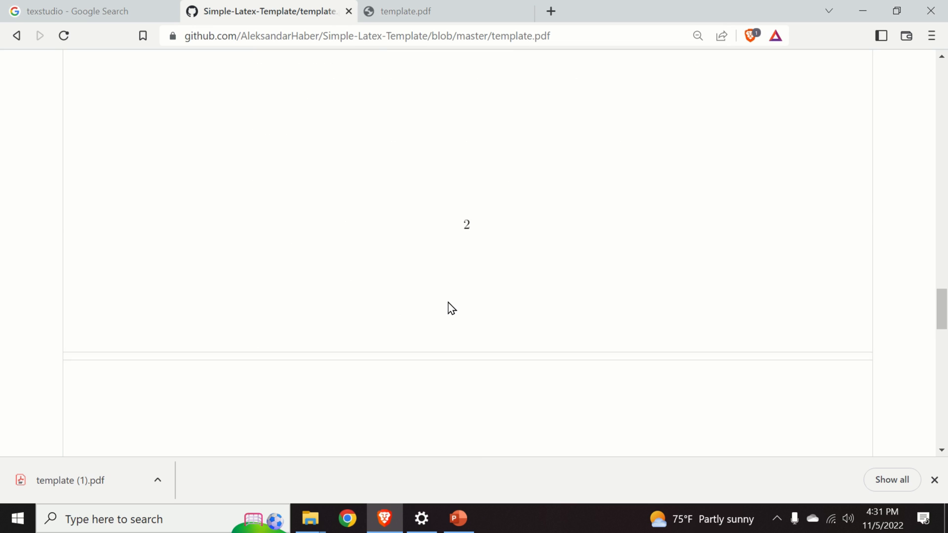
scroll("down", 3)
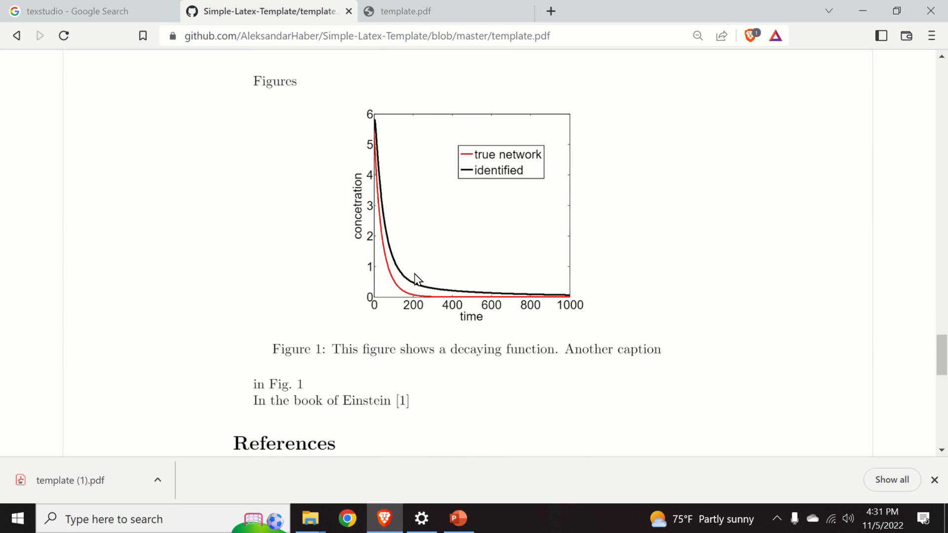
left_click(72, 11)
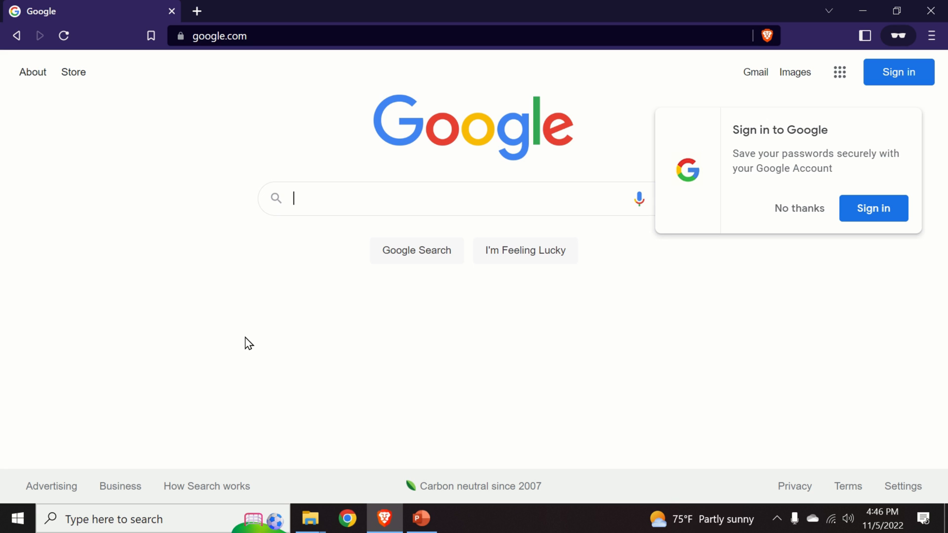
Search Google for MiKTeX and reach the download section of miktex.org.
type("miktex")
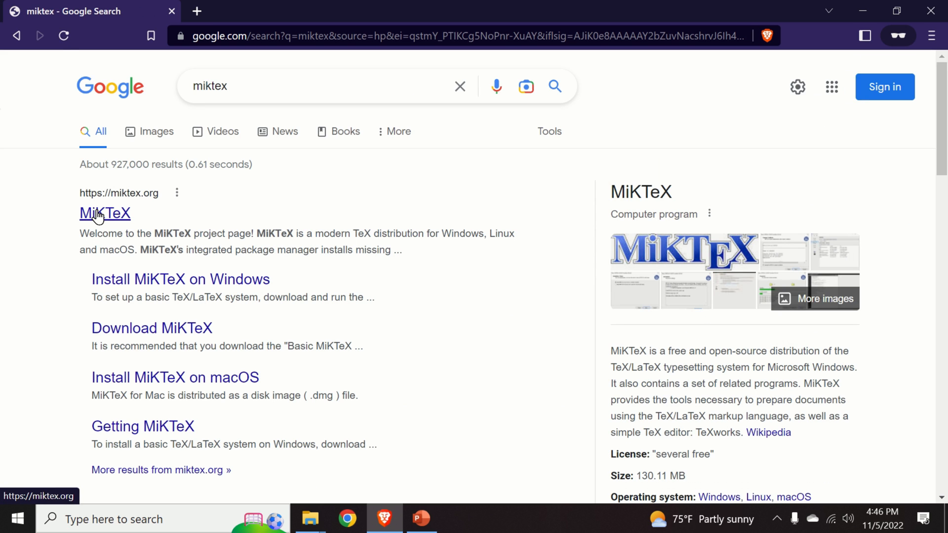
left_click(104, 214)
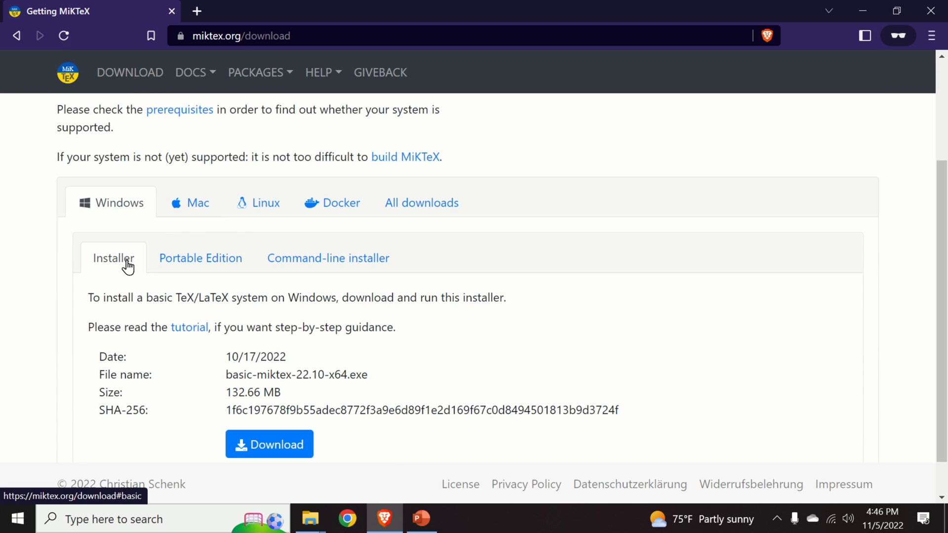
scroll("down", 3)
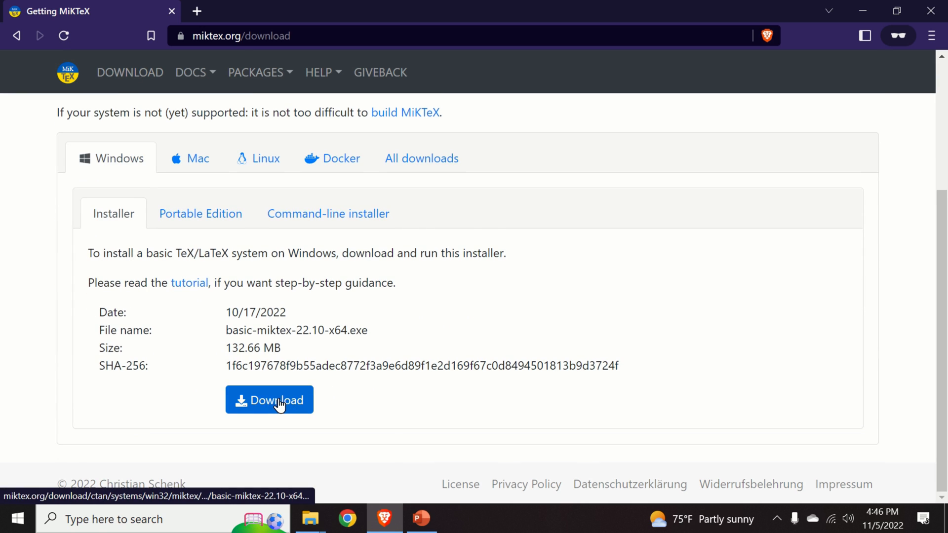
Download the basic Windows installer basic-miktex-22.10-x64.exe and save it to Downloads.
left_click(268, 400)
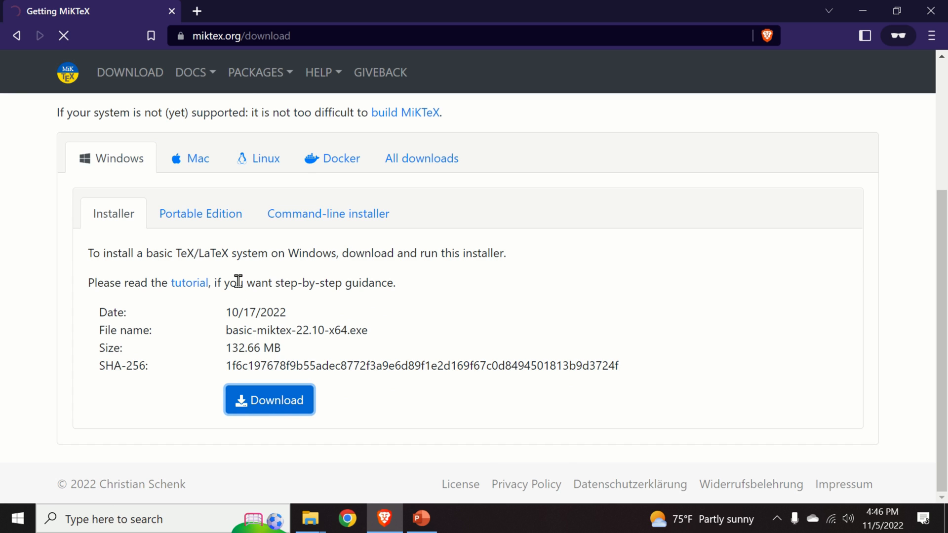
left_click(268, 400)
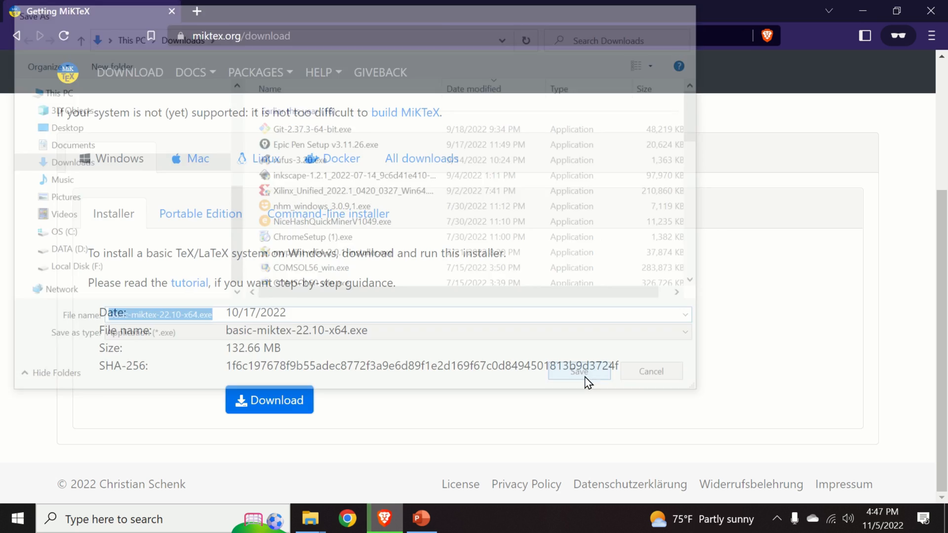
left_click(579, 371)
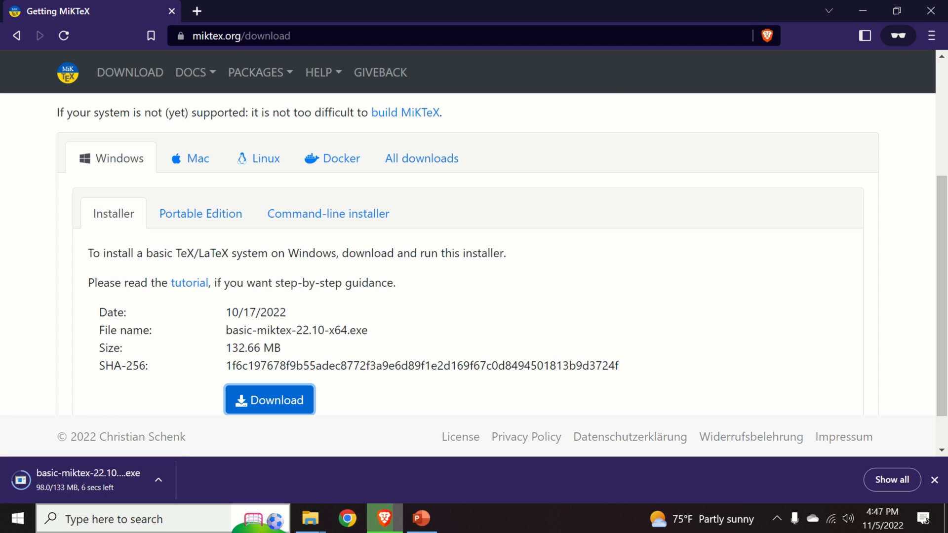
mouse_move(789, 216)
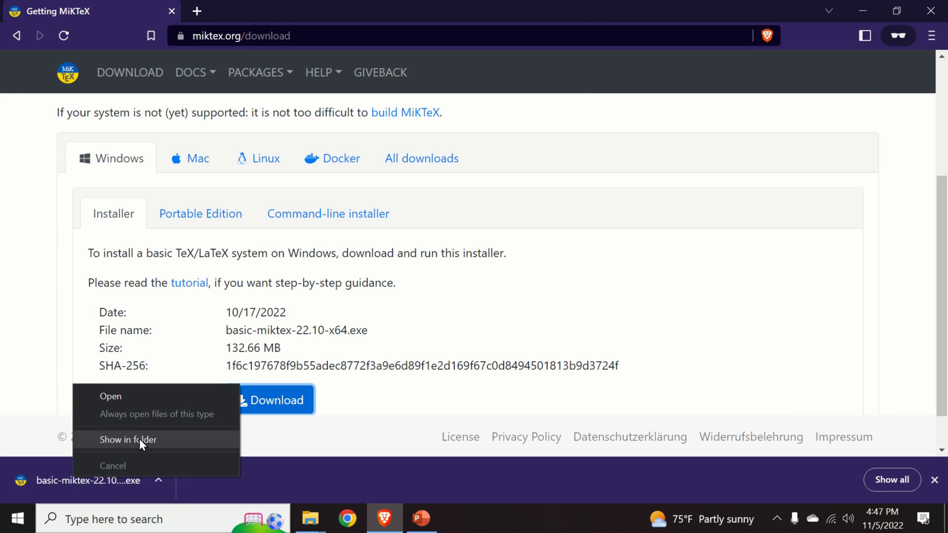
Launch the downloaded MiKTeX installer, accepting the conditions, current-user scope and default directory.
left_click(128, 440)
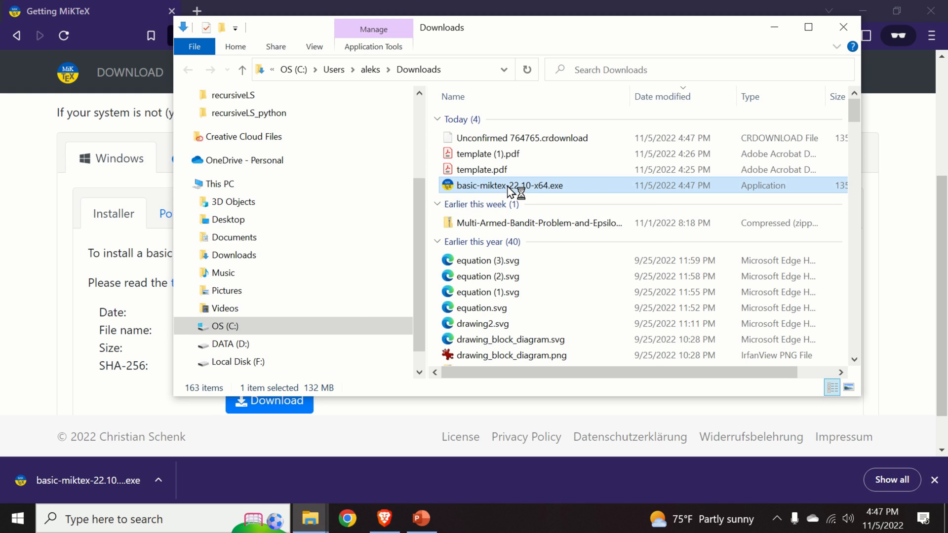
double_click(511, 186)
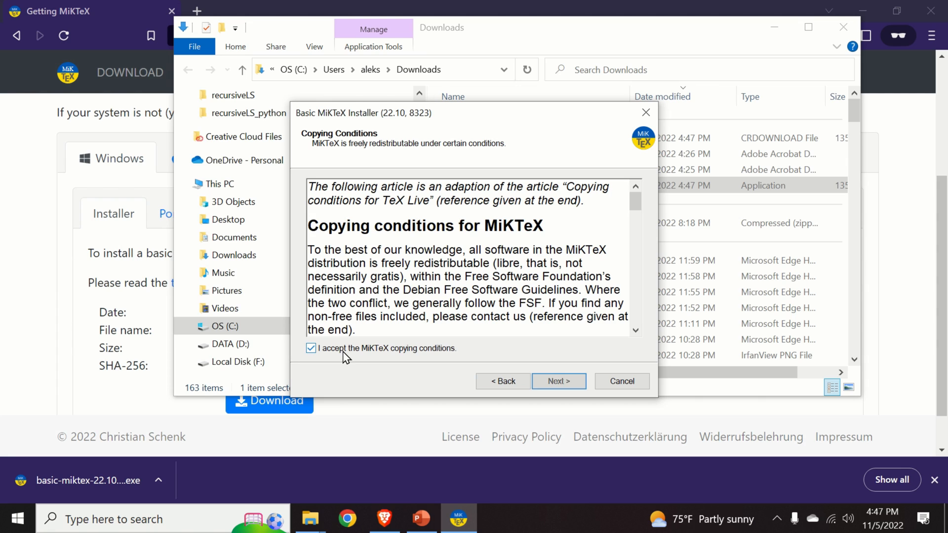
left_click(557, 381)
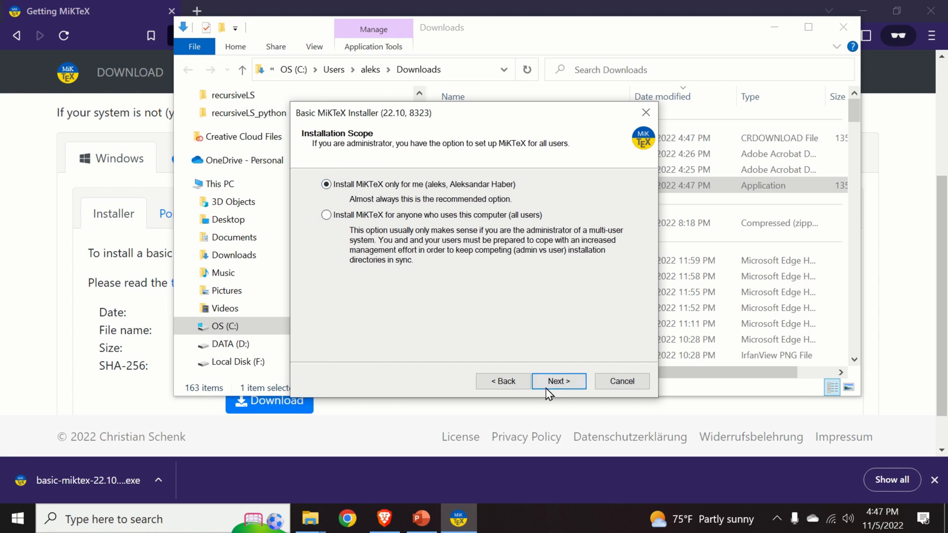
left_click(556, 381)
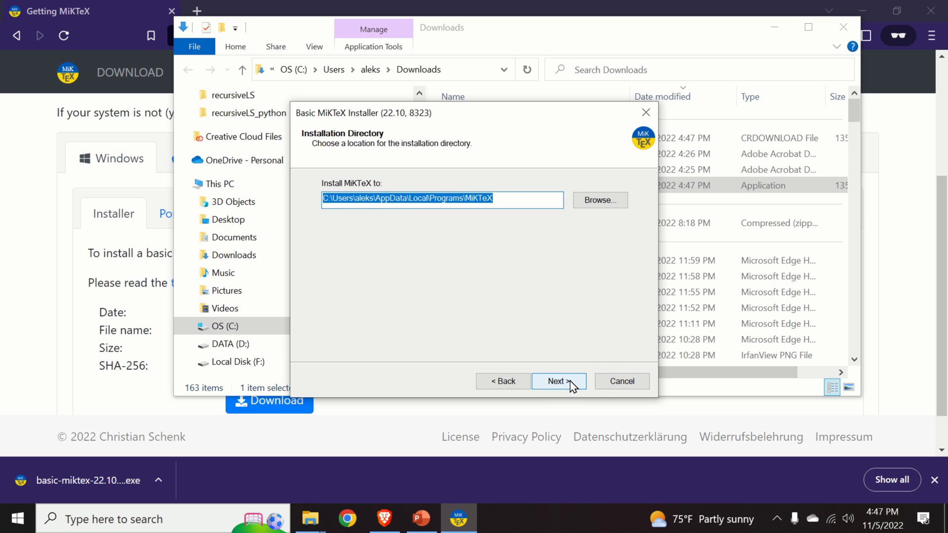
left_click(557, 381)
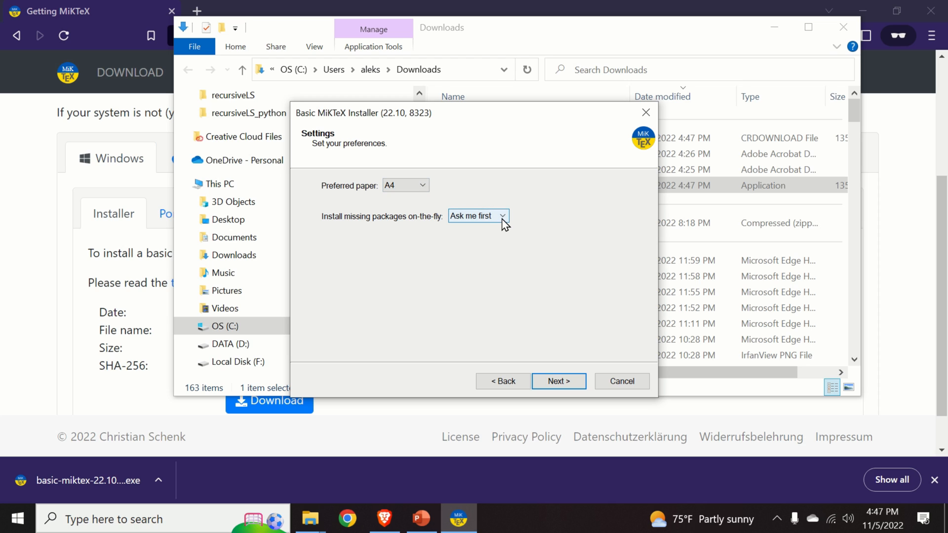
Set missing packages to install on-the-fly (Yes), review the settings and start the installation.
left_click(503, 216)
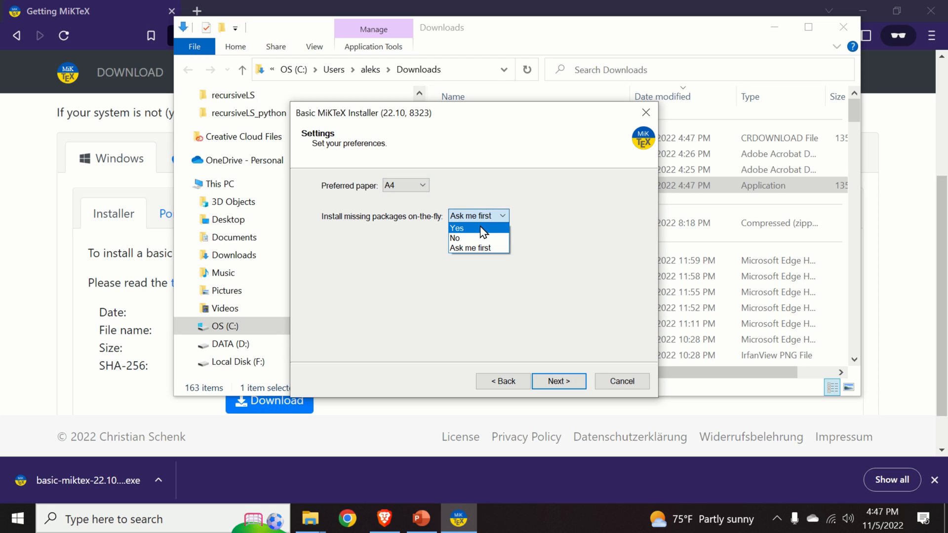
left_click(457, 228)
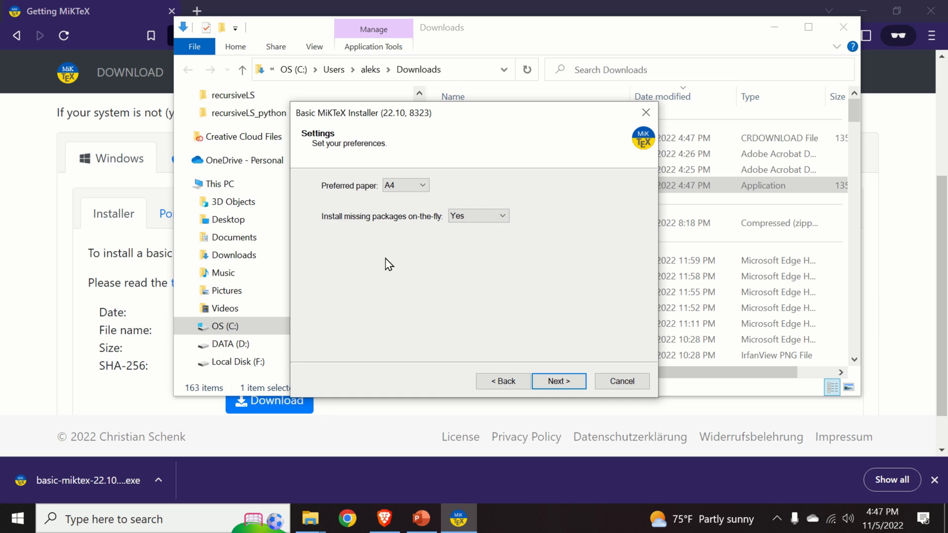
mouse_move(404, 273)
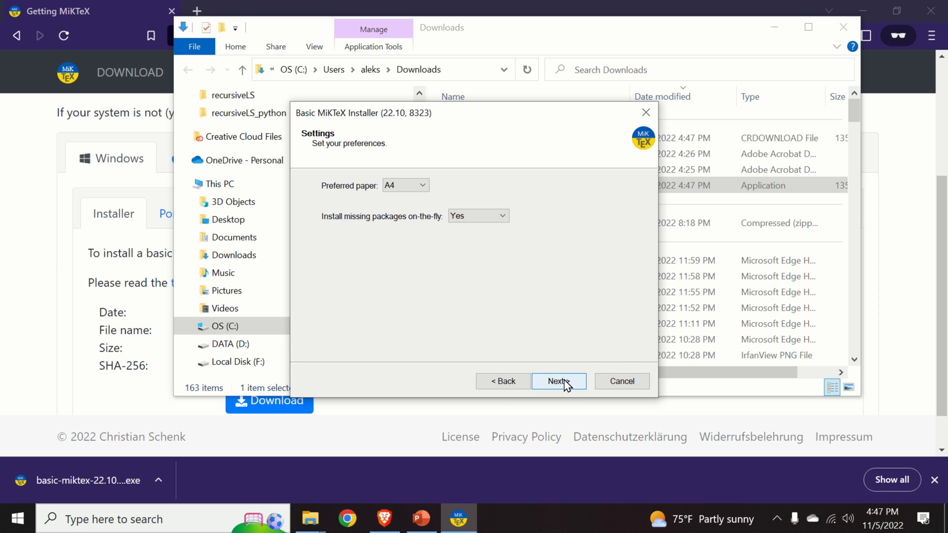
left_click(557, 381)
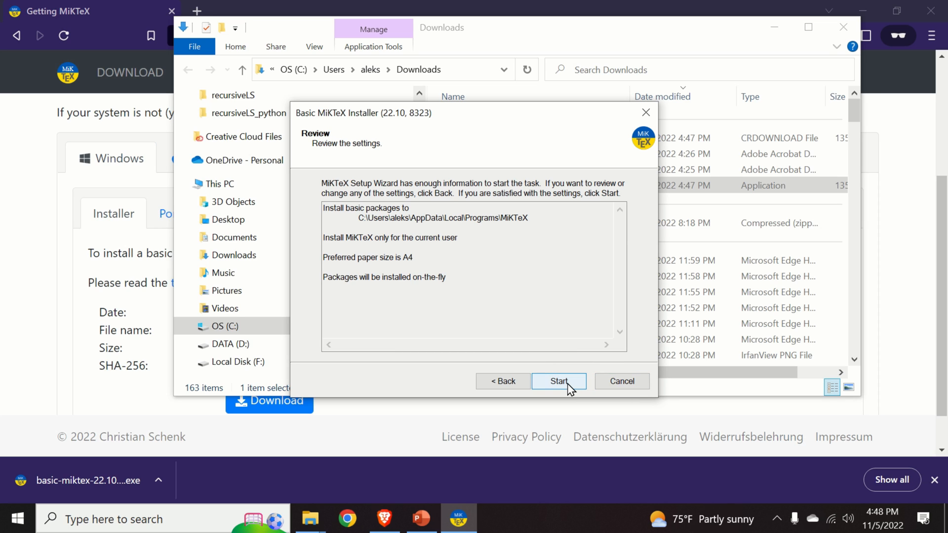
left_click(558, 381)
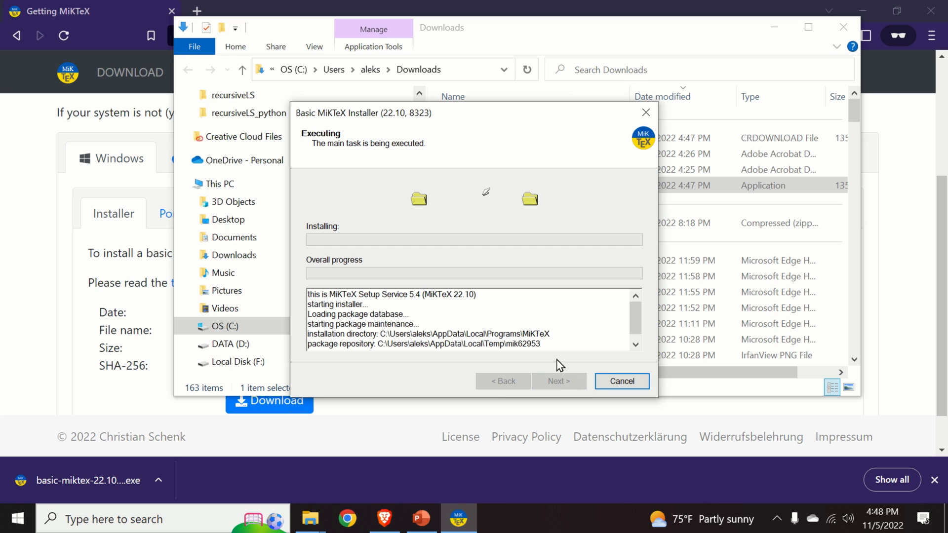
mouse_move(524, 320)
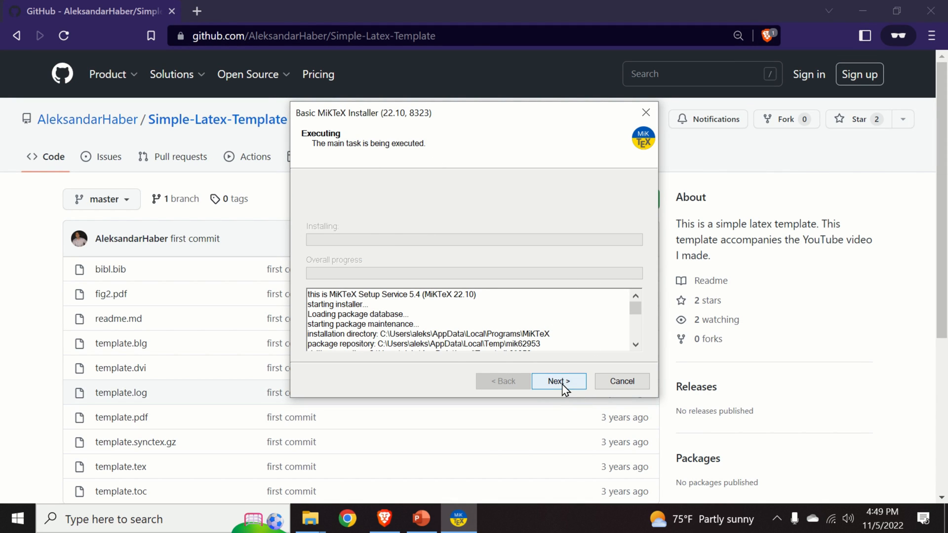
Finish the MiKTeX installation, accept the update check, untick 'Tell me more' and close the wizard.
left_click(557, 381)
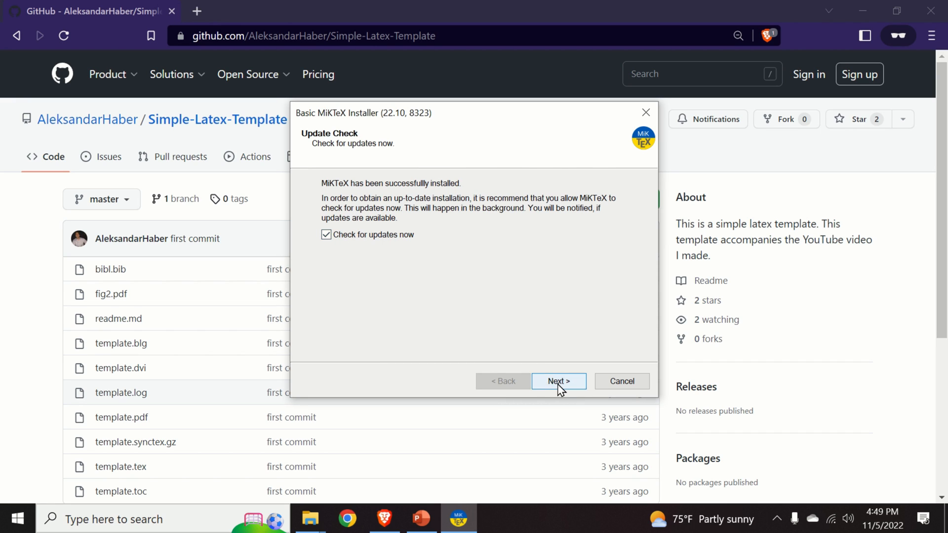
left_click(558, 381)
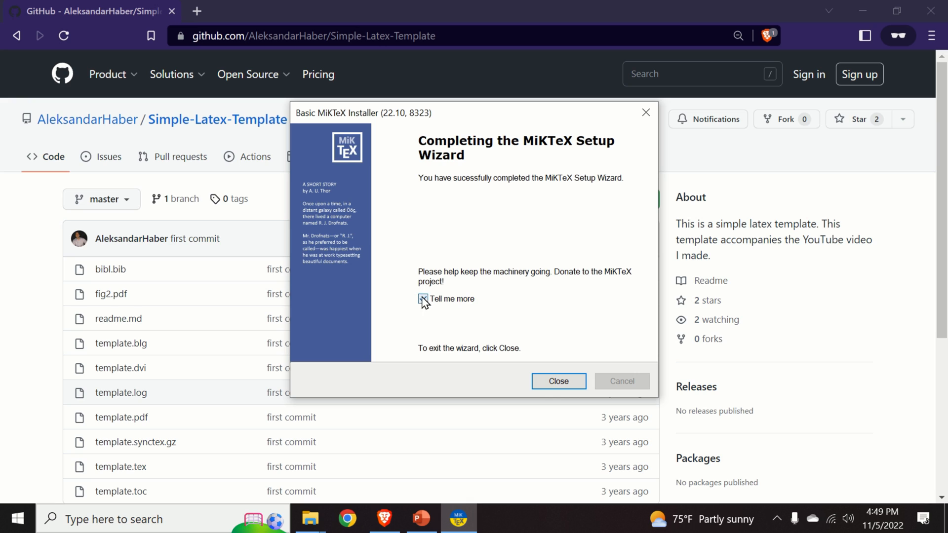
left_click(423, 298)
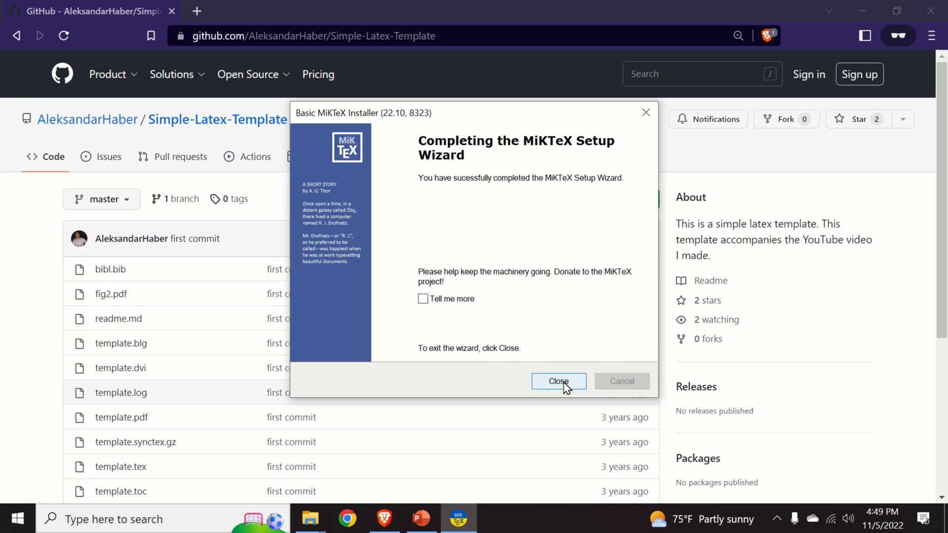
left_click(558, 381)
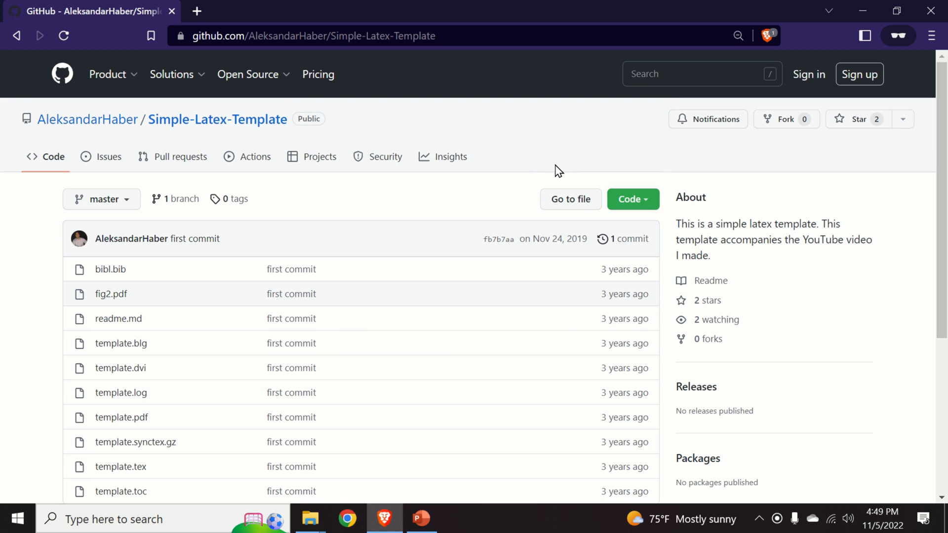
mouse_move(567, 159)
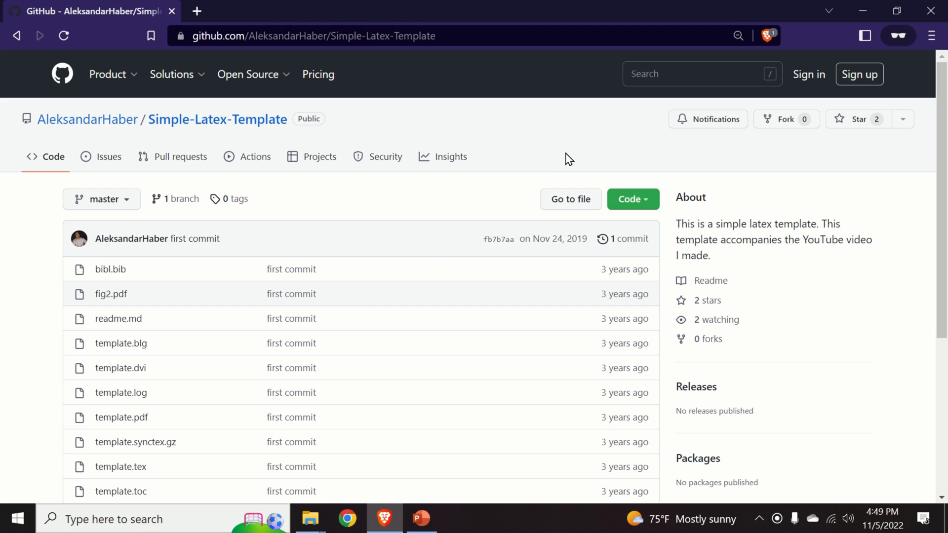
mouse_move(477, 210)
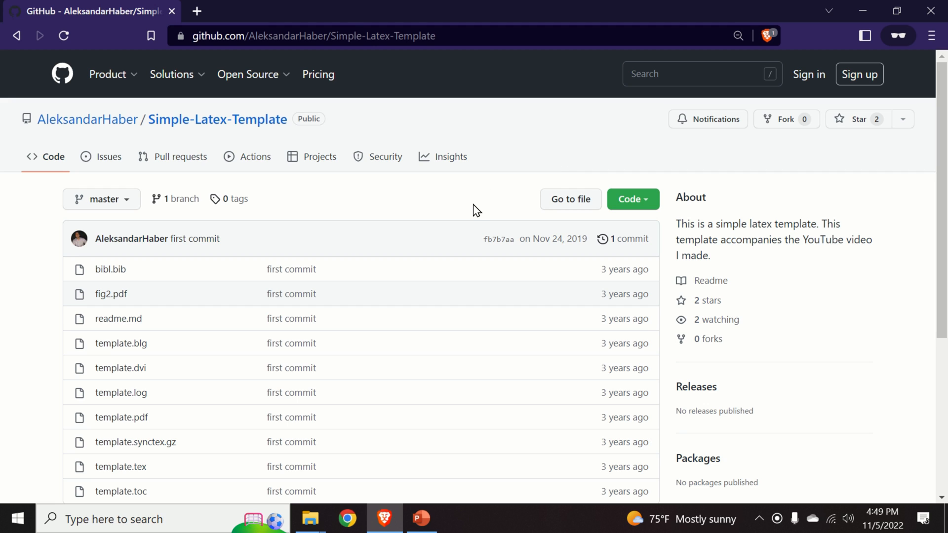
mouse_move(435, 209)
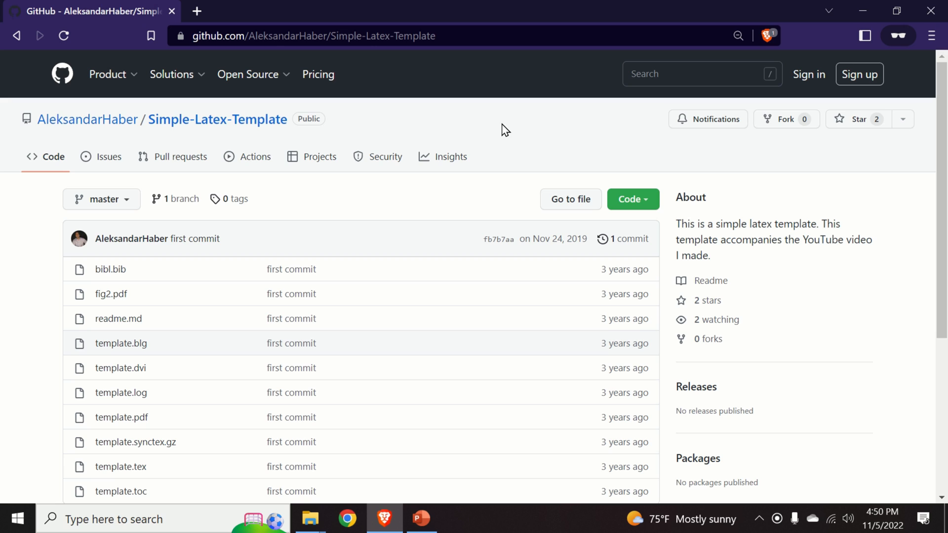
mouse_move(317, 76)
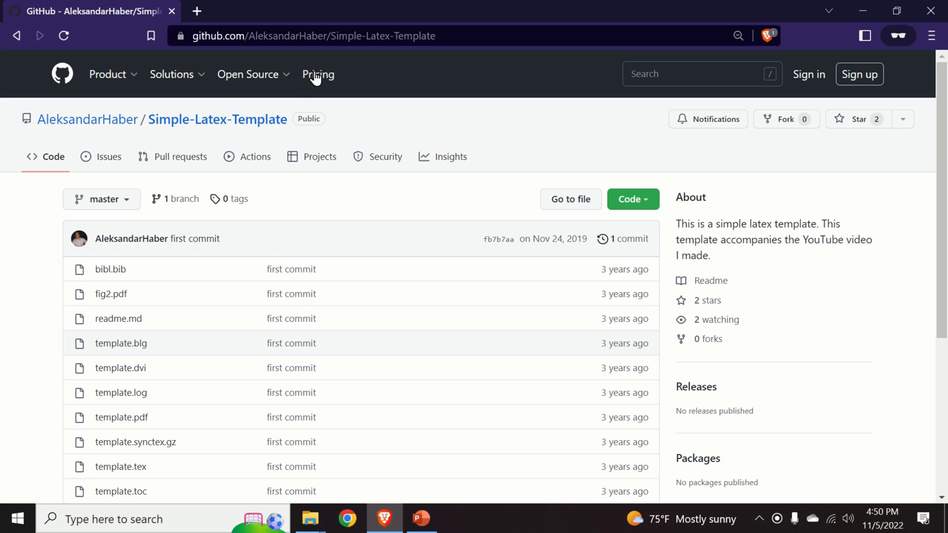
Download the Simple-Latex-Template repository as a ZIP from the Code menu.
left_click(330, 36)
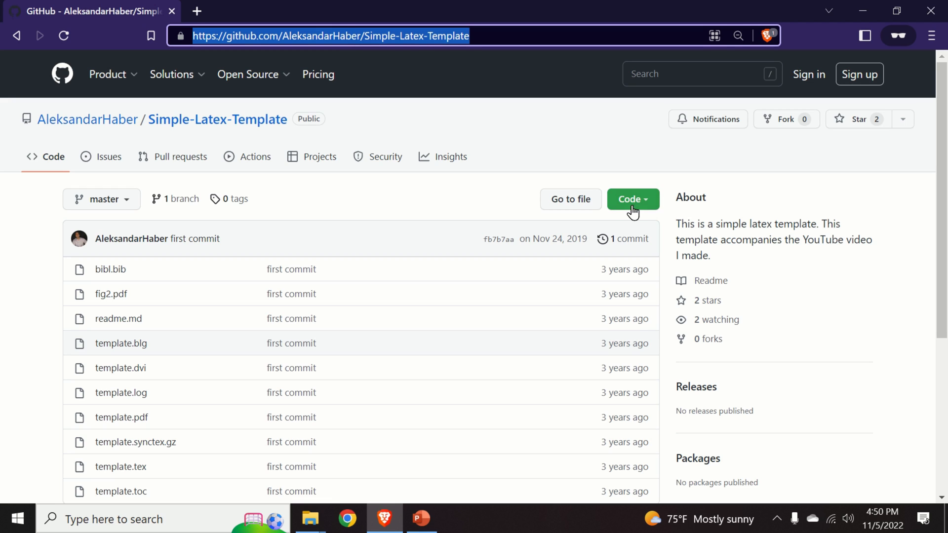
left_click(631, 198)
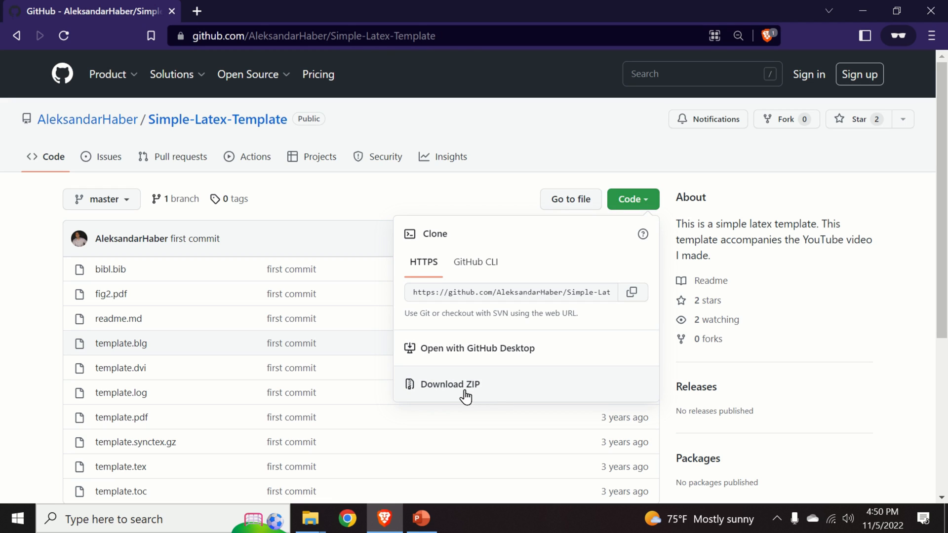
left_click(450, 384)
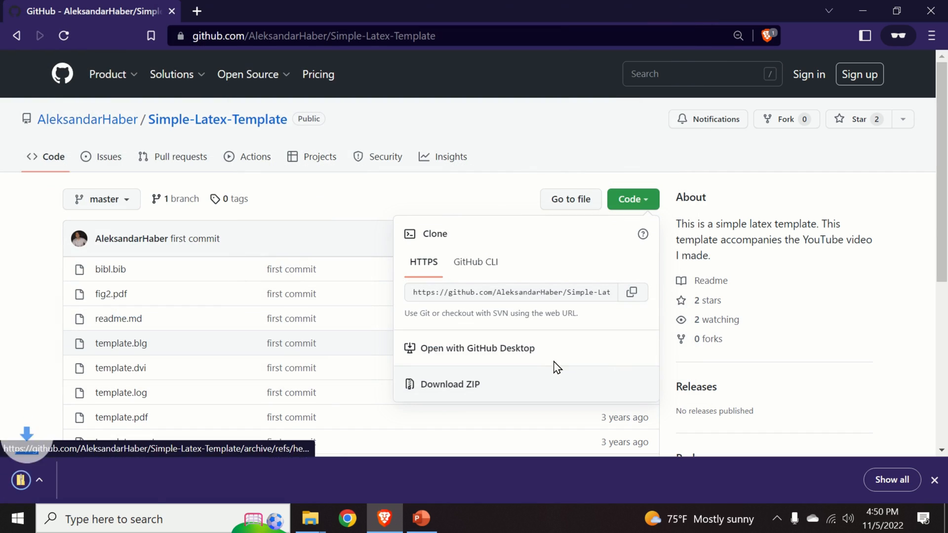
left_click(449, 384)
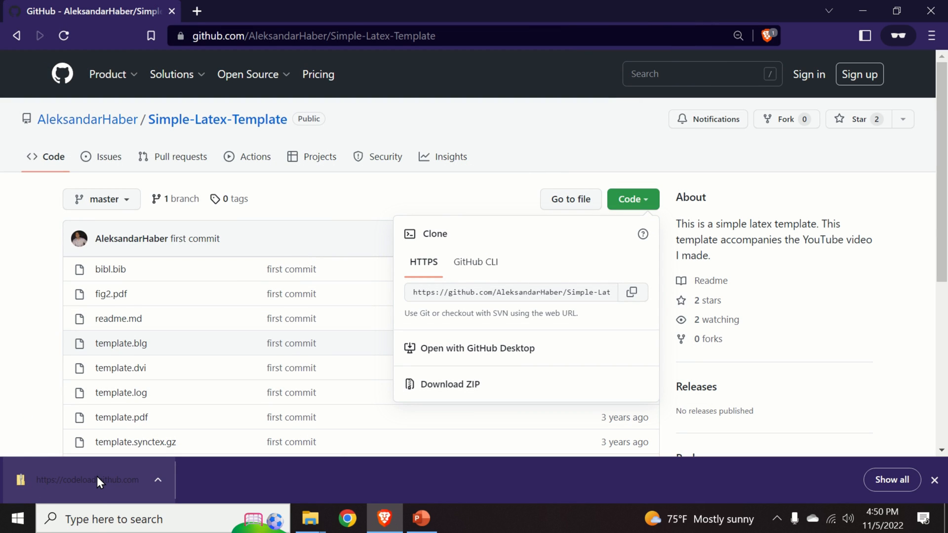
Open the downloaded ZIP archive and select the Simple-Latex-Template-master folder to copy.
left_click(88, 480)
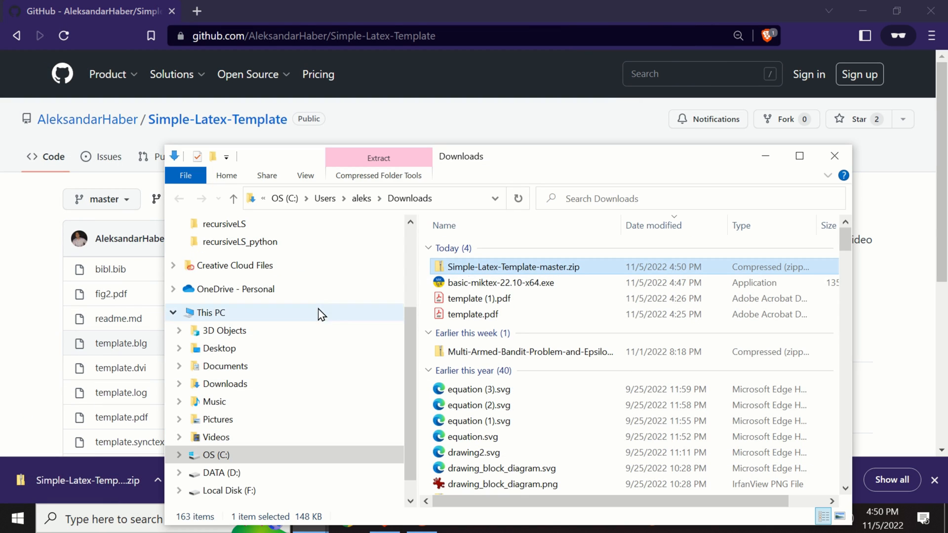
double_click(514, 267)
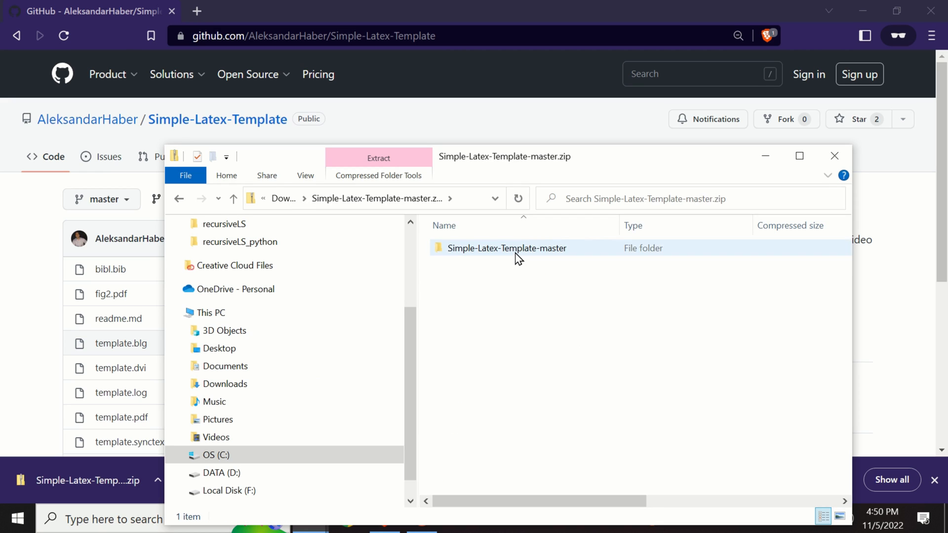
left_click(507, 247)
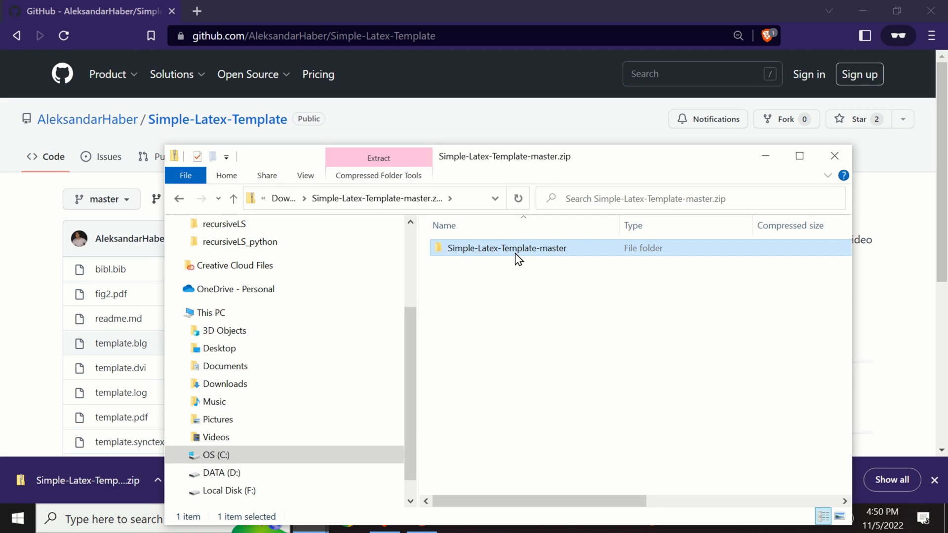
mouse_move(523, 260)
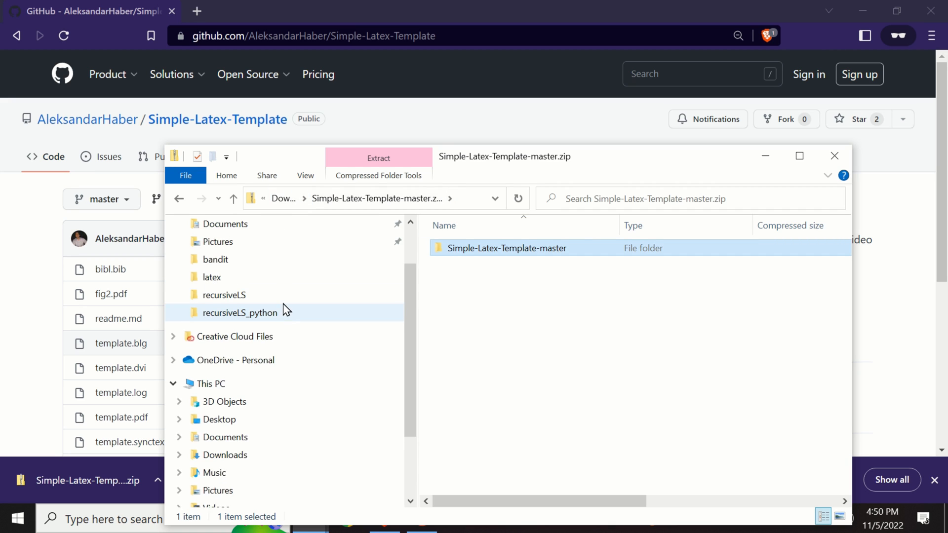
Paste the folder into C:\codes, open it and select template.tex.
left_click(213, 437)
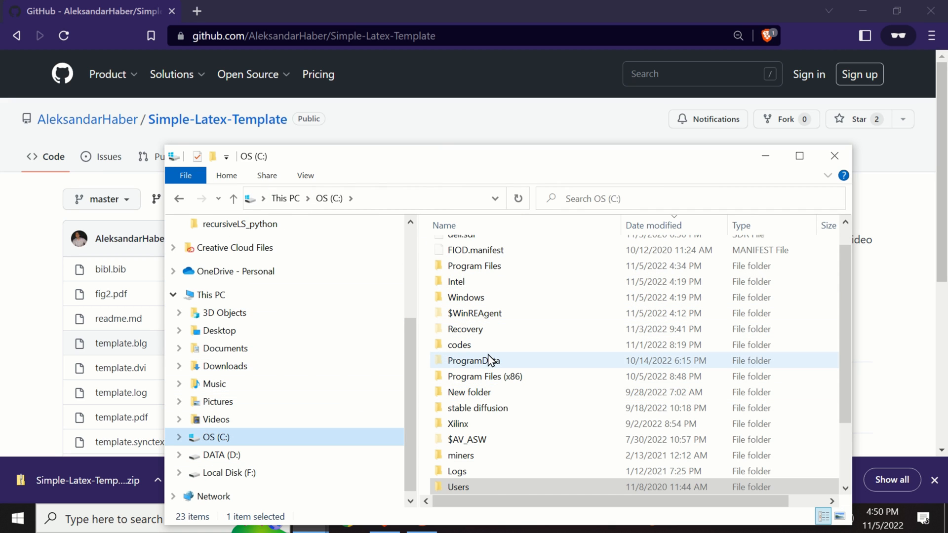
left_click(459, 344)
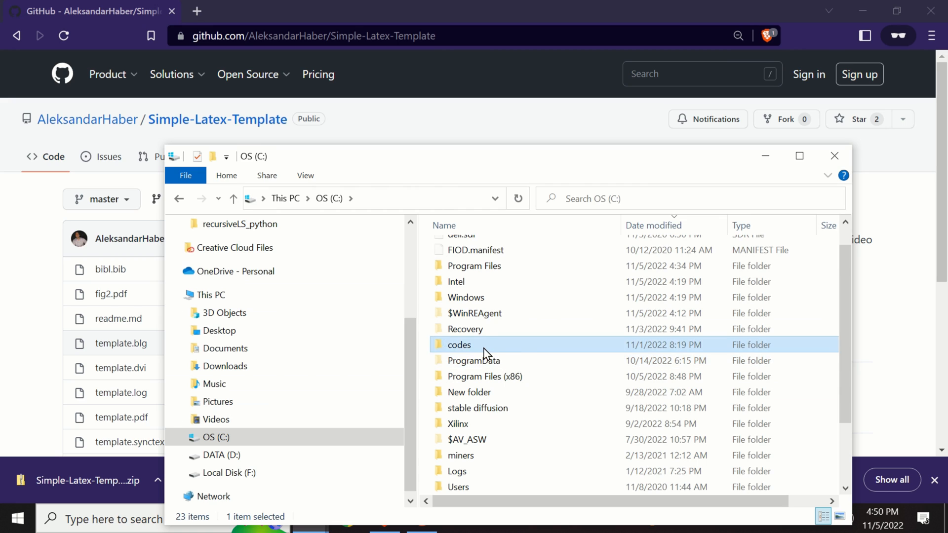
double_click(458, 345)
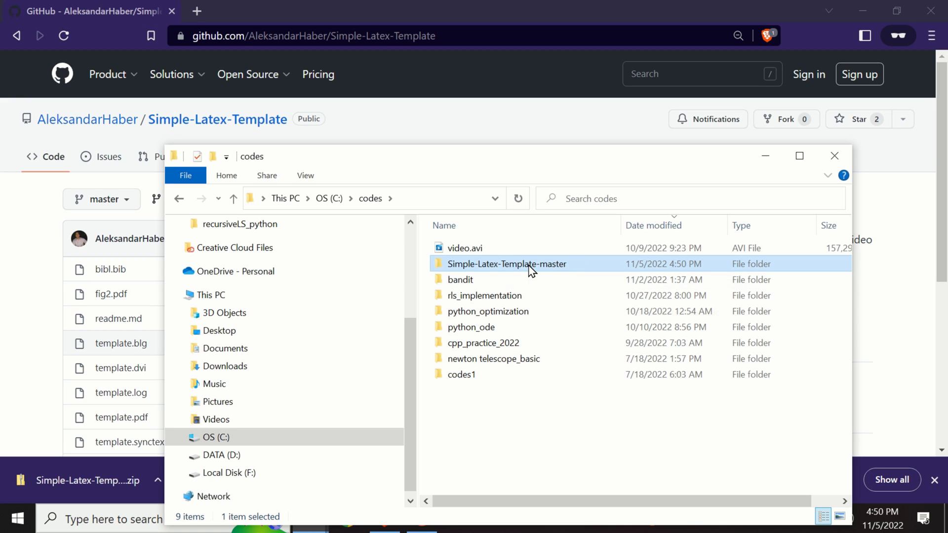
double_click(507, 264)
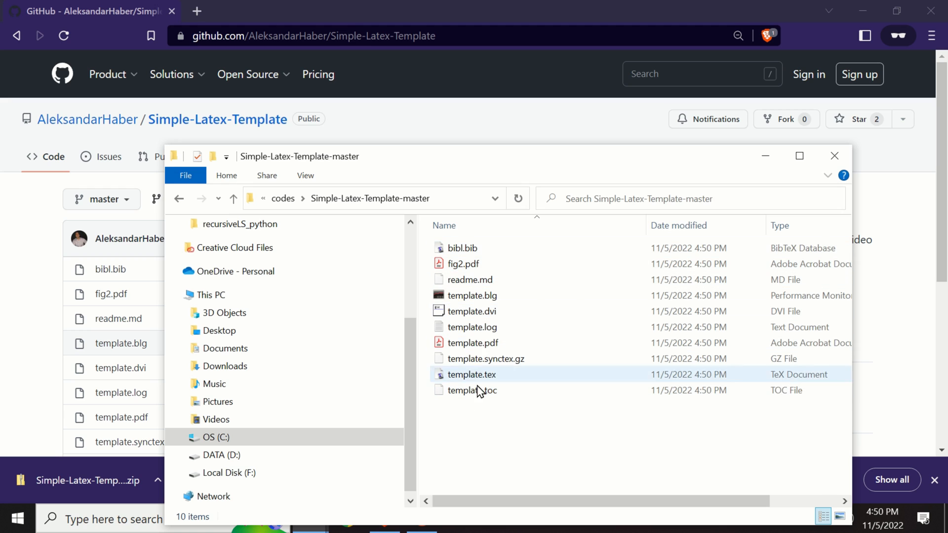
left_click(798, 156)
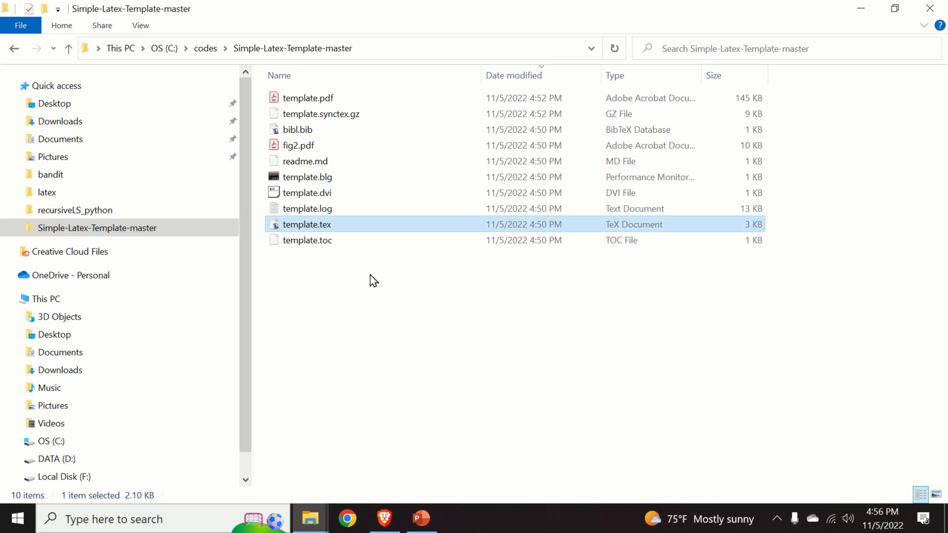
mouse_move(342, 235)
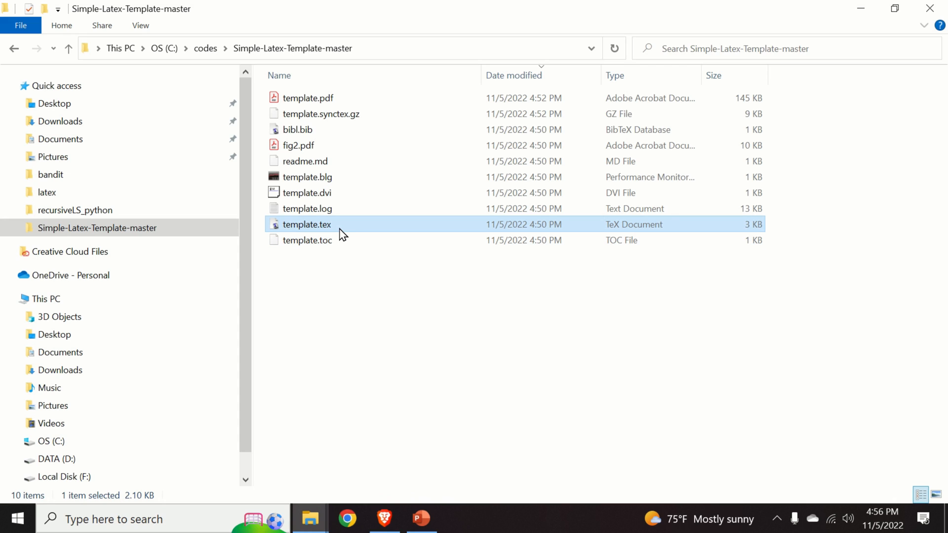
mouse_move(287, 228)
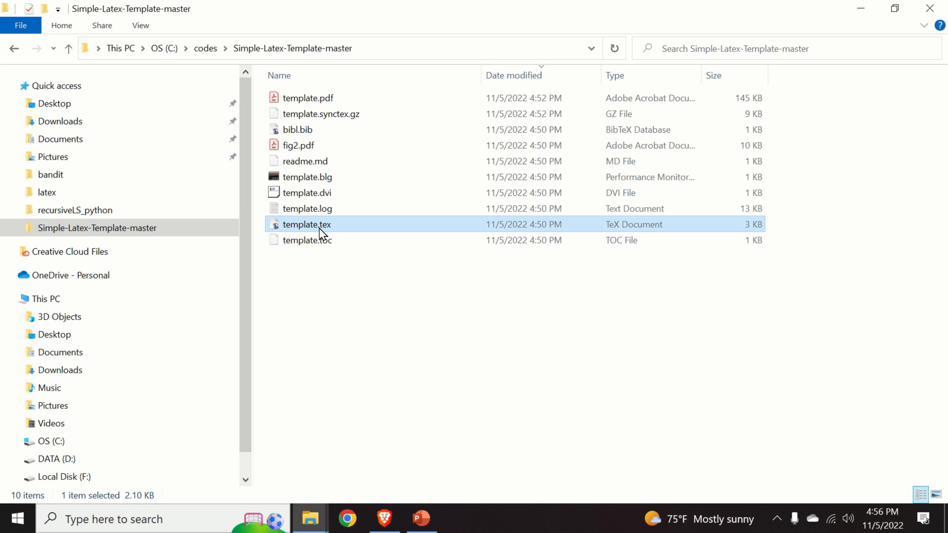
mouse_move(340, 231)
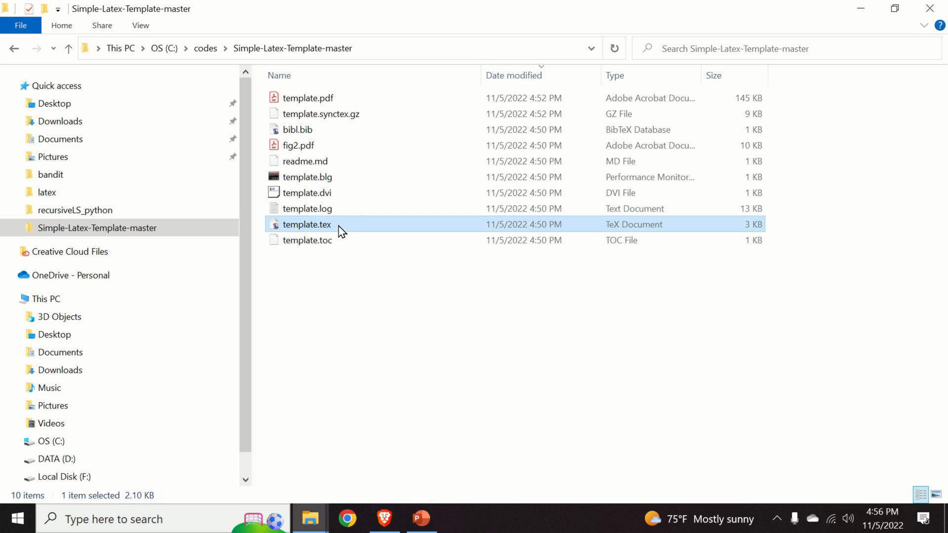
mouse_move(333, 228)
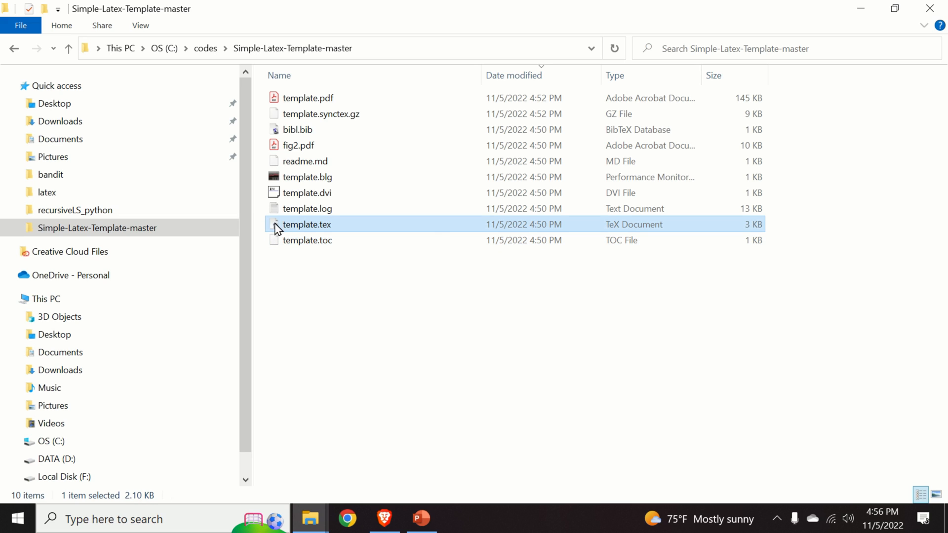
mouse_move(281, 231)
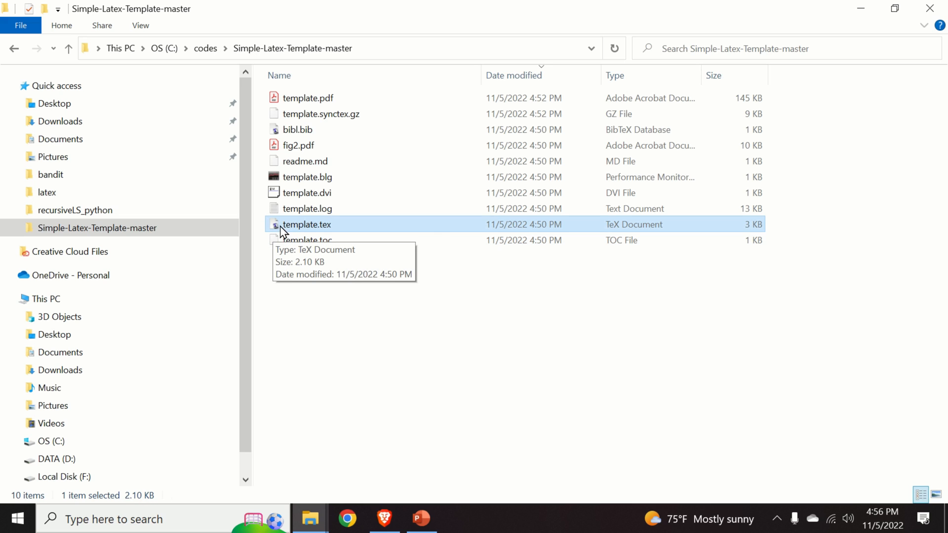
mouse_move(335, 228)
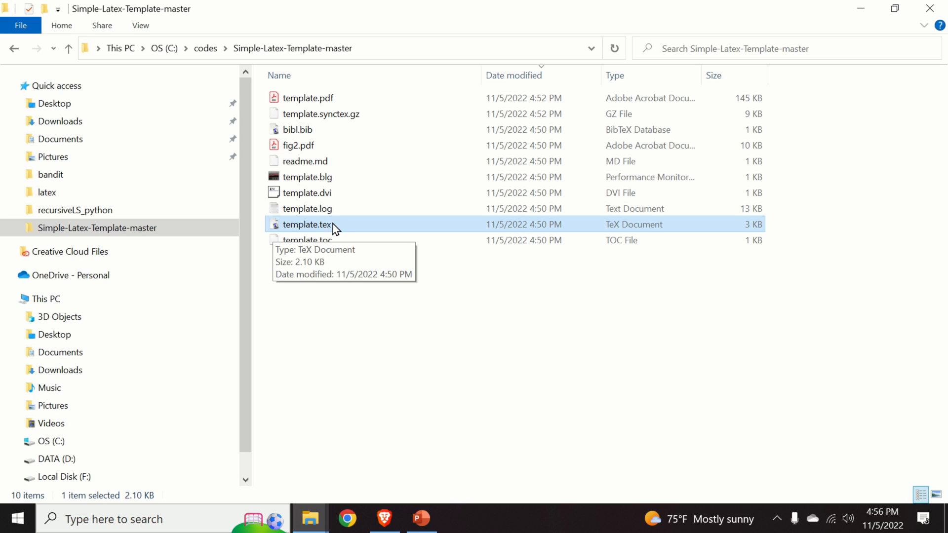
mouse_move(319, 231)
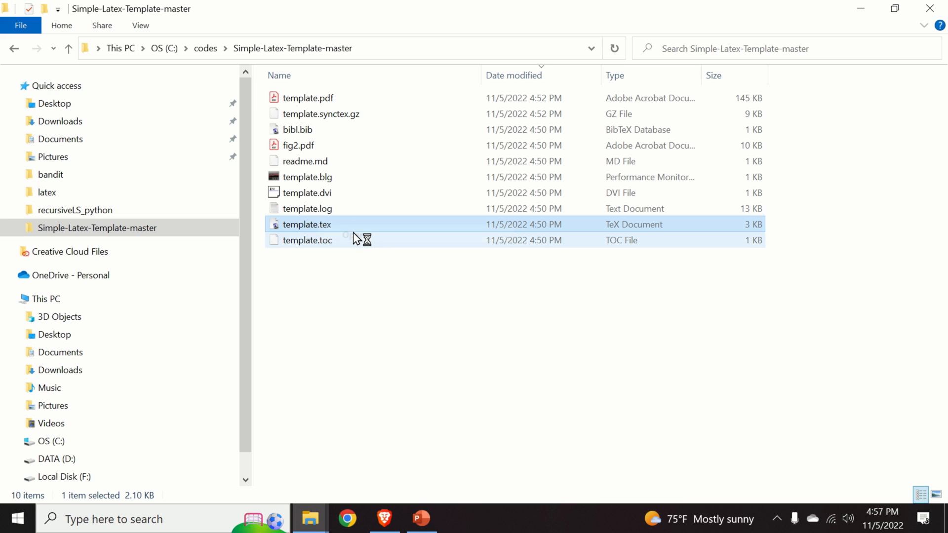
double_click(306, 224)
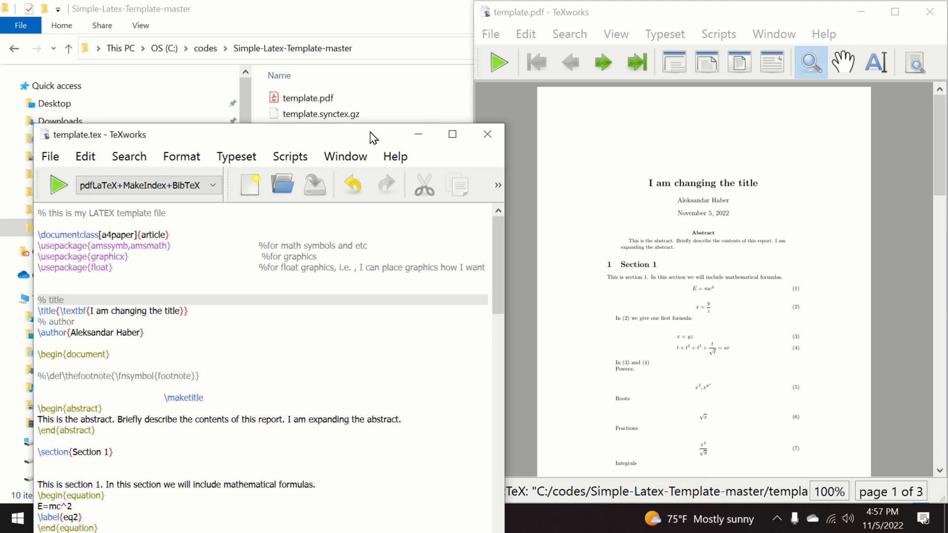
left_click(451, 135)
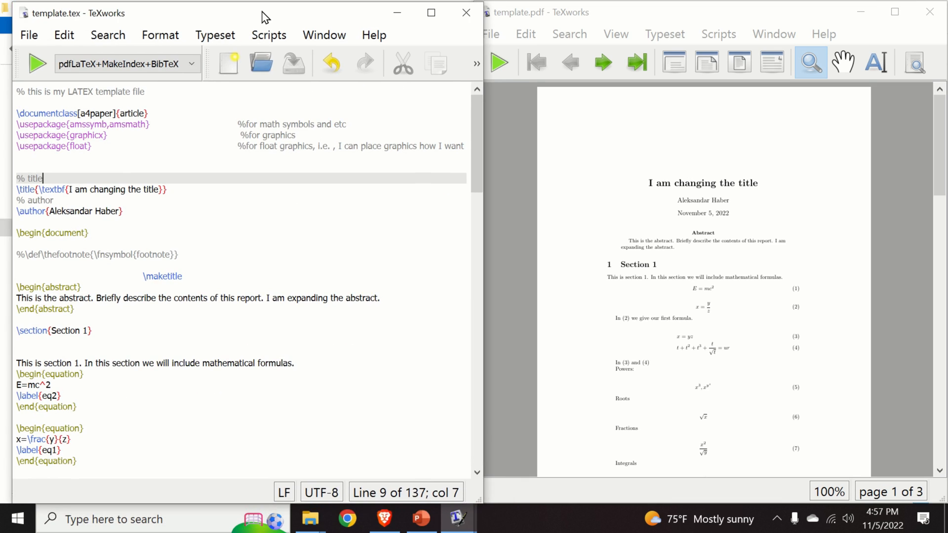
scroll("down", 3)
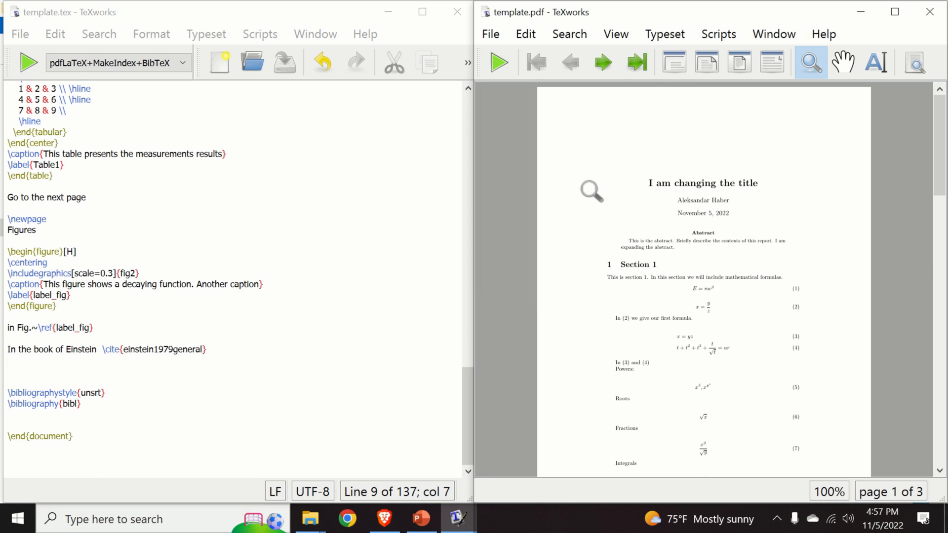
left_click(636, 63)
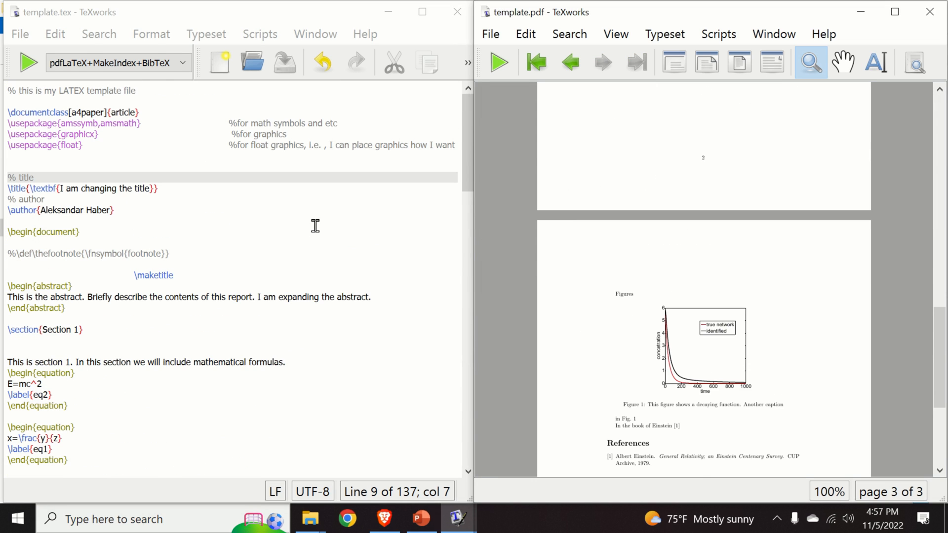
mouse_move(192, 104)
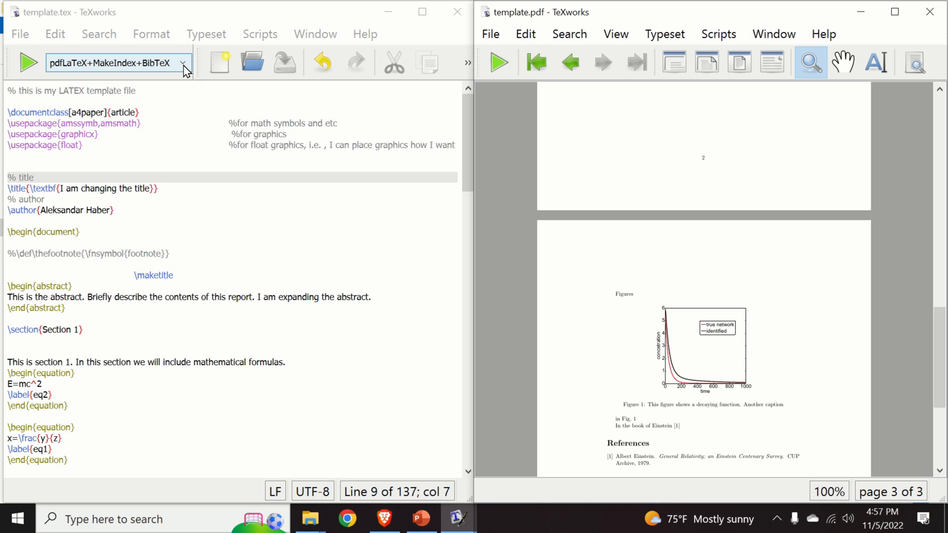
left_click(182, 62)
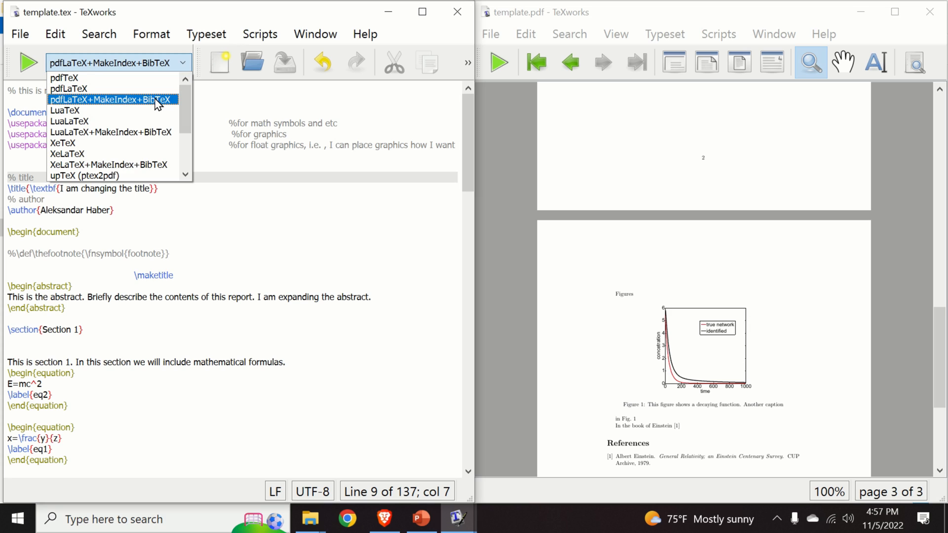
mouse_move(151, 106)
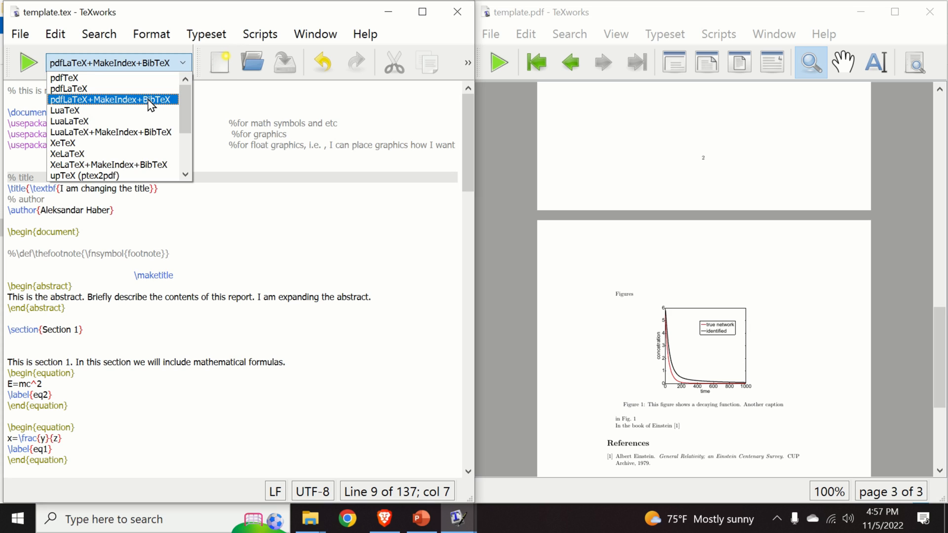
mouse_move(149, 105)
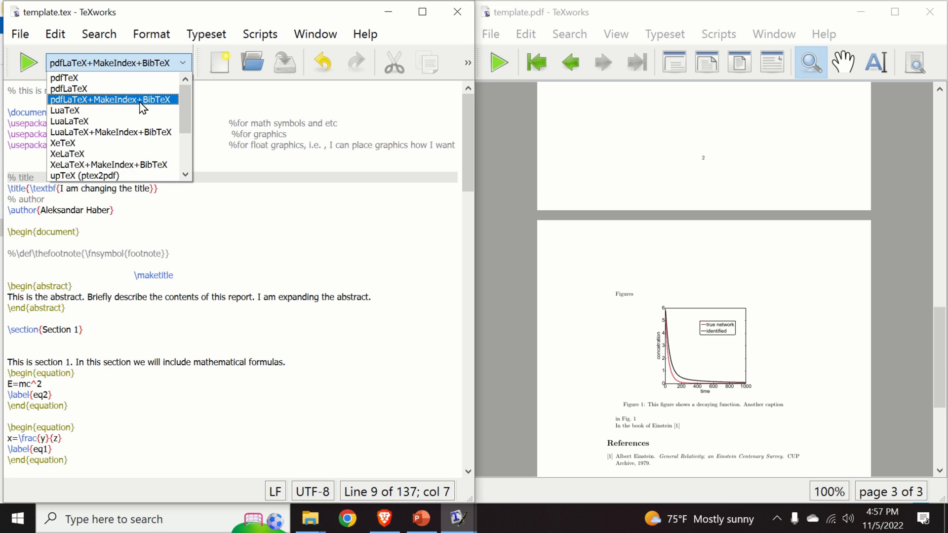
left_click(111, 99)
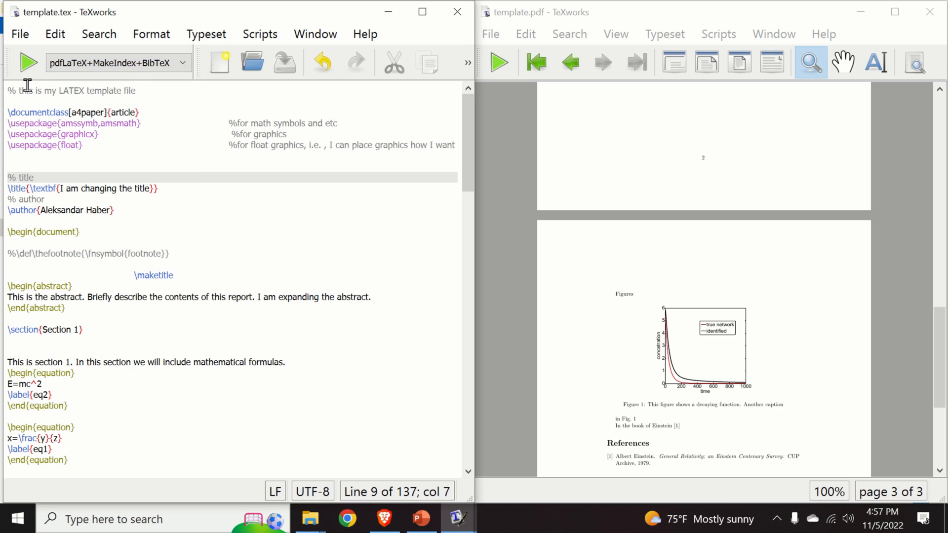
left_click(25, 62)
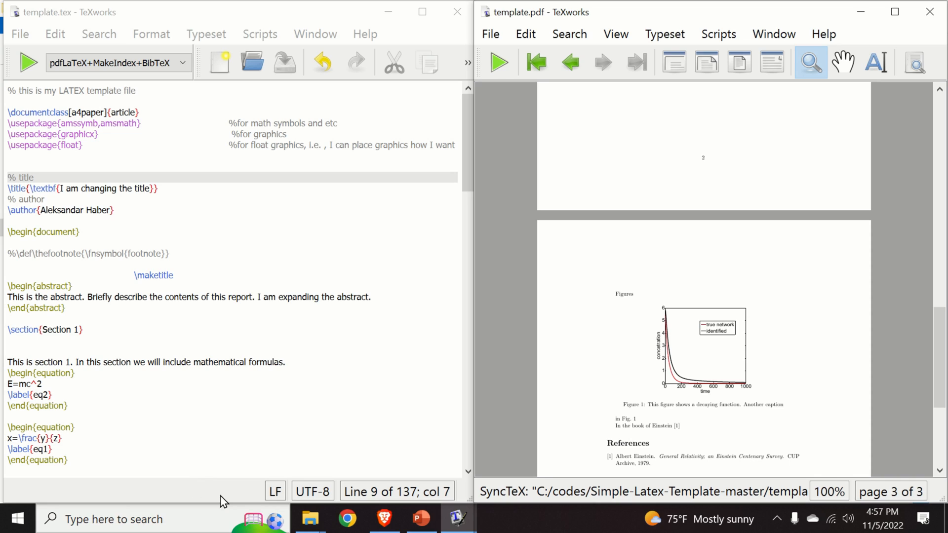
mouse_move(368, 217)
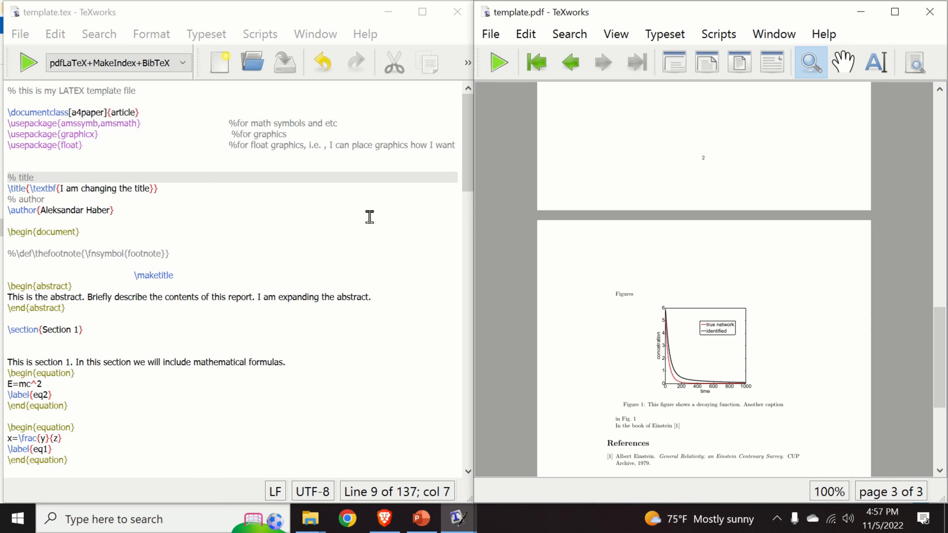
mouse_move(599, 230)
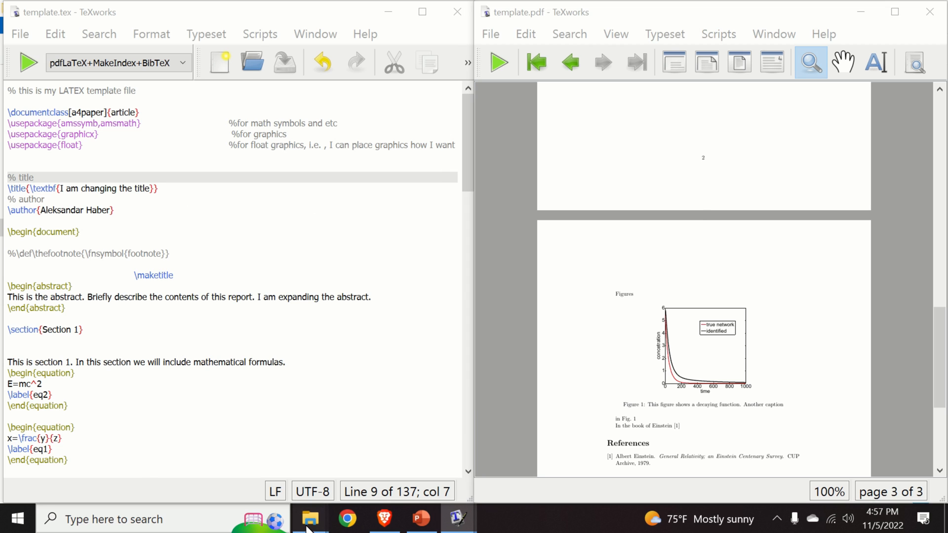
Open the compiled template.pdf from the Simple-Latex-Template-master folder in Acrobat Reader.
left_click(309, 519)
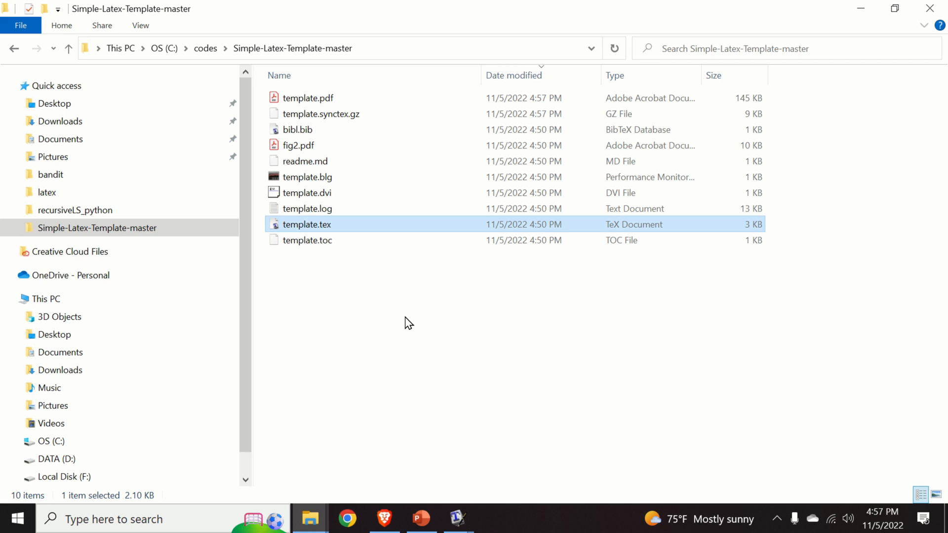
mouse_move(405, 297)
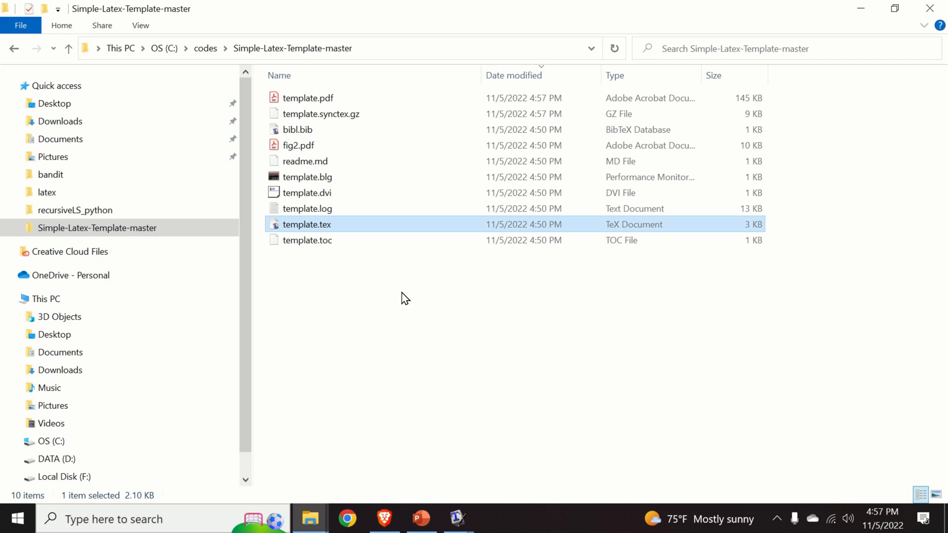
left_click(308, 98)
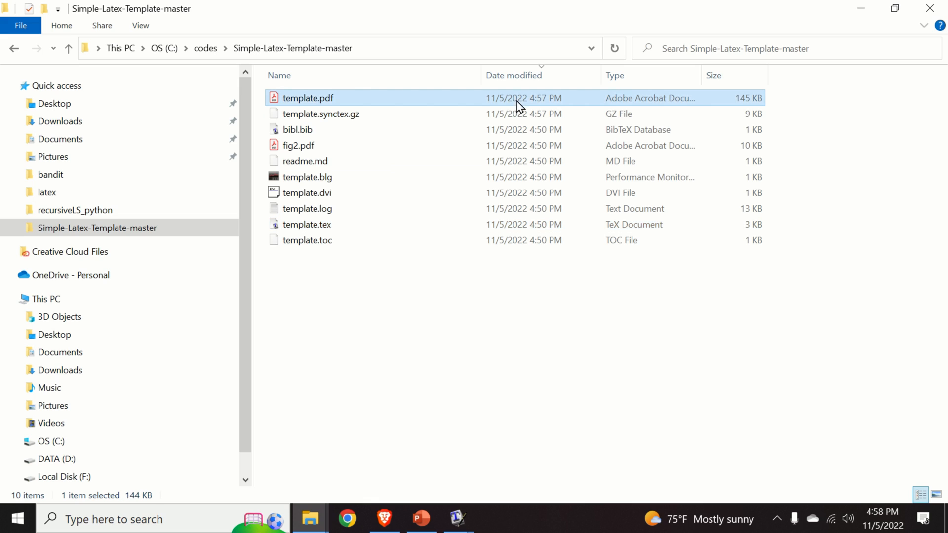
mouse_move(899, 516)
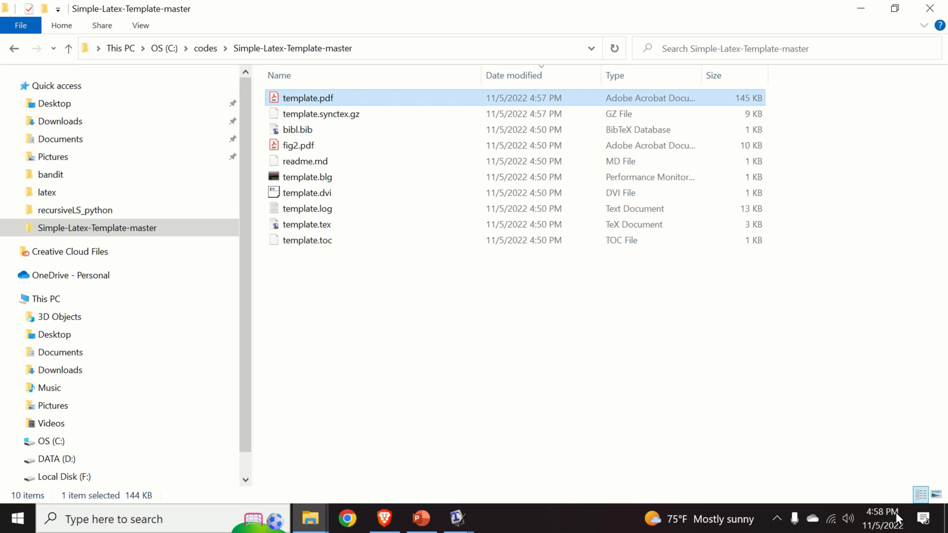
mouse_move(546, 109)
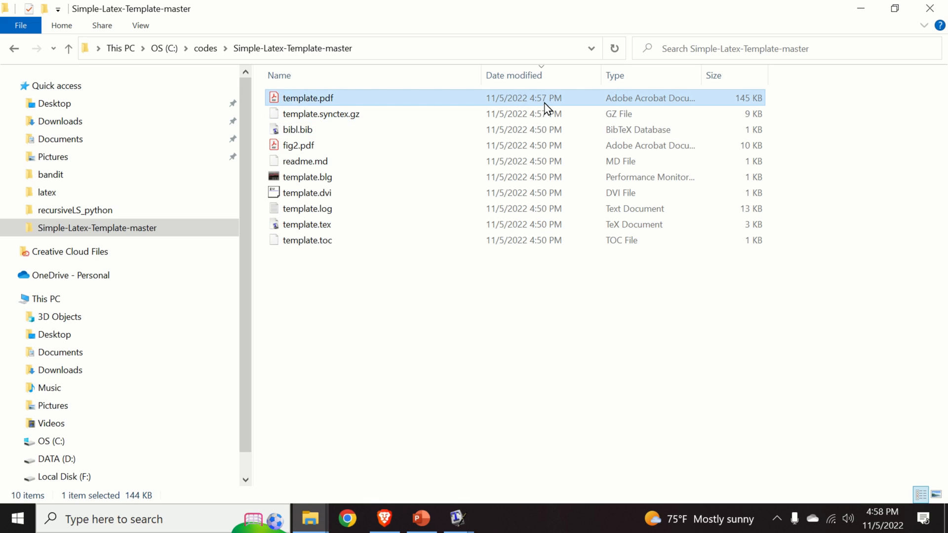
mouse_move(321, 114)
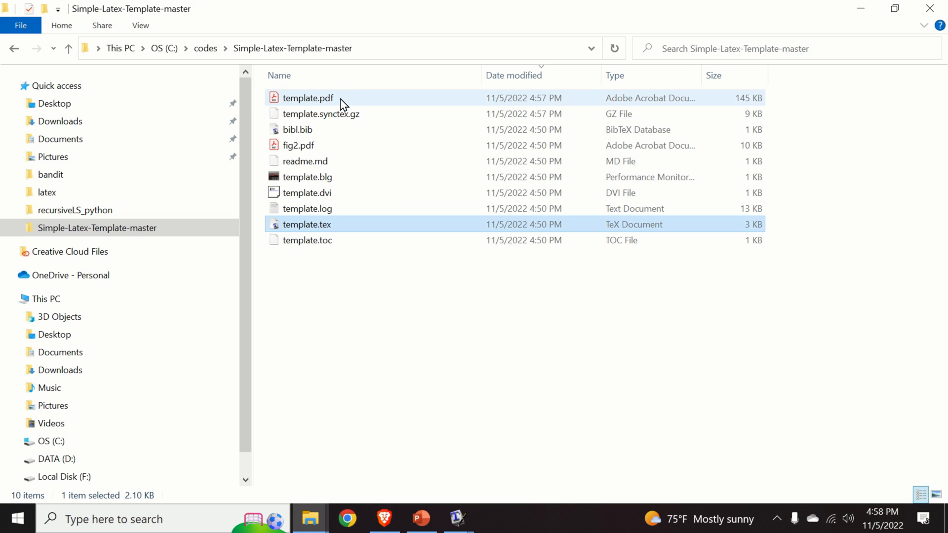
double_click(307, 98)
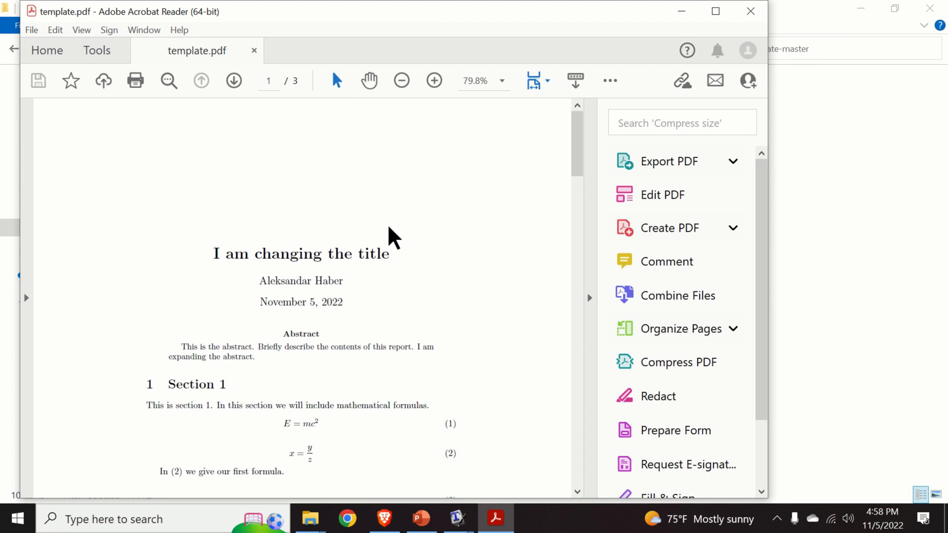
Scroll through template.pdf in Acrobat Reader and switch back to the TeXworks windows.
scroll("down", 3)
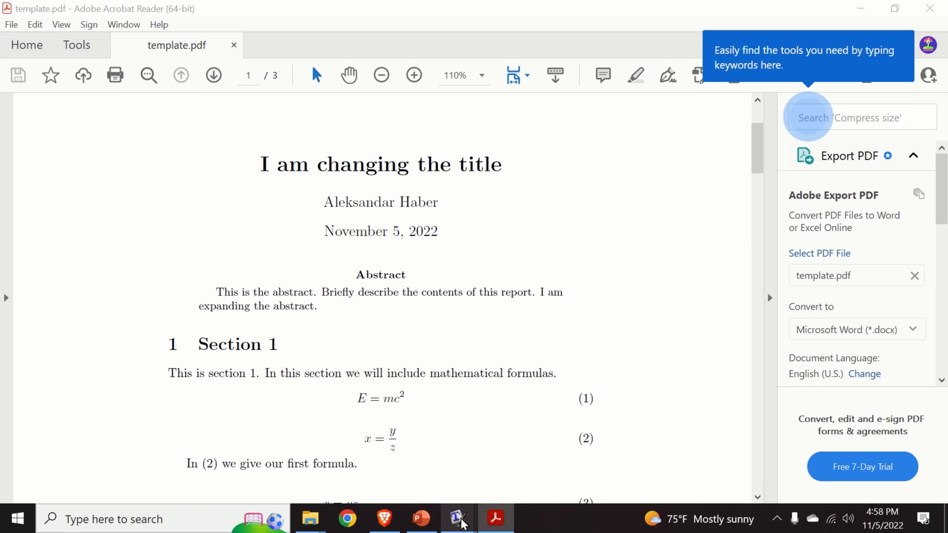
left_click(458, 519)
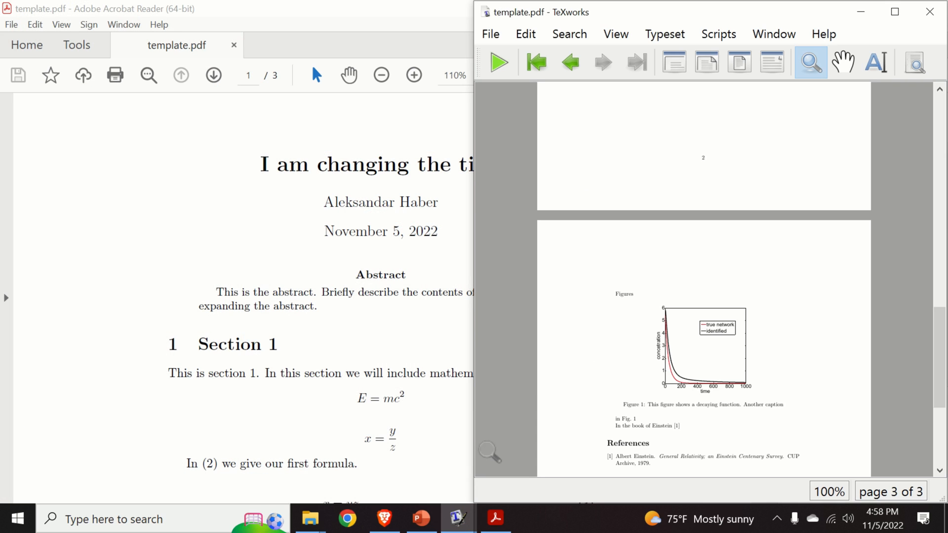
mouse_move(457, 519)
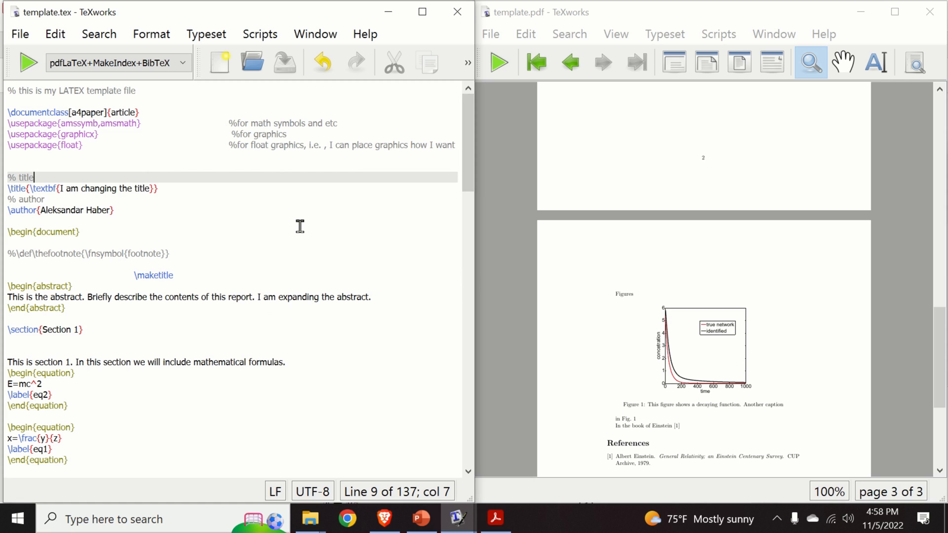
mouse_move(305, 222)
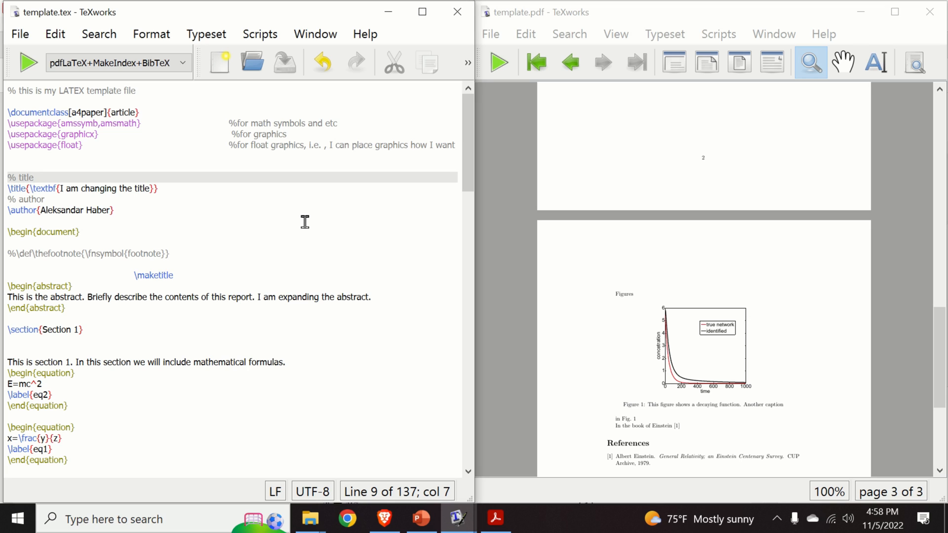
mouse_move(436, 235)
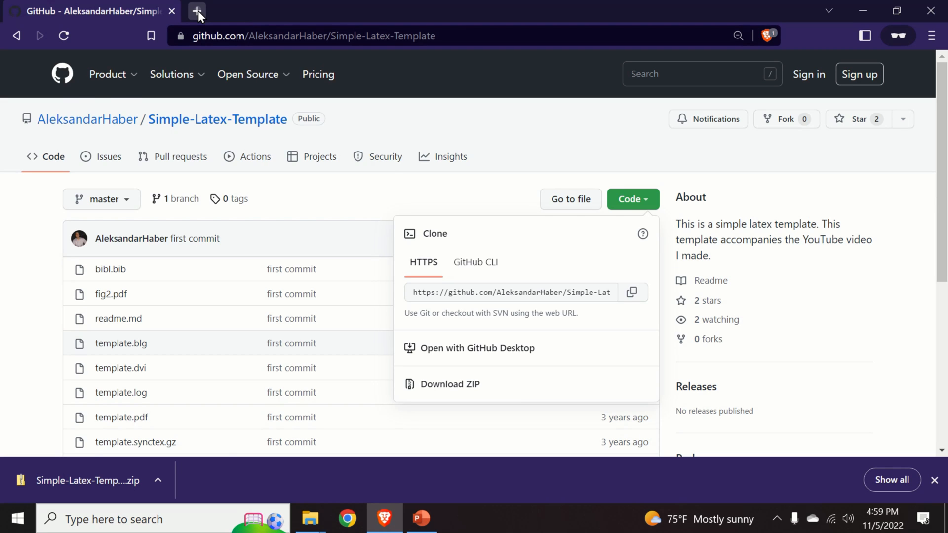
Search Google for texstudio in a new tab and open texstudio.org.
left_click(197, 11)
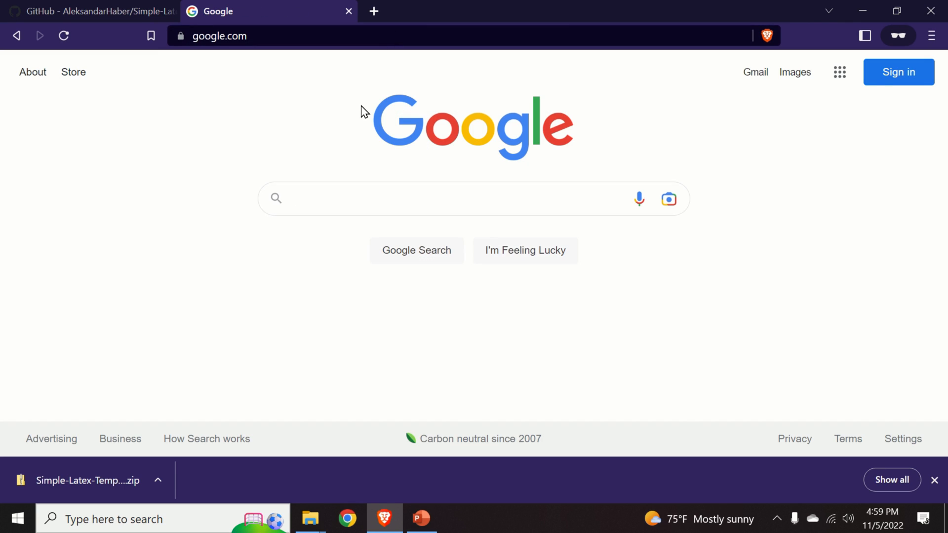
type("texst")
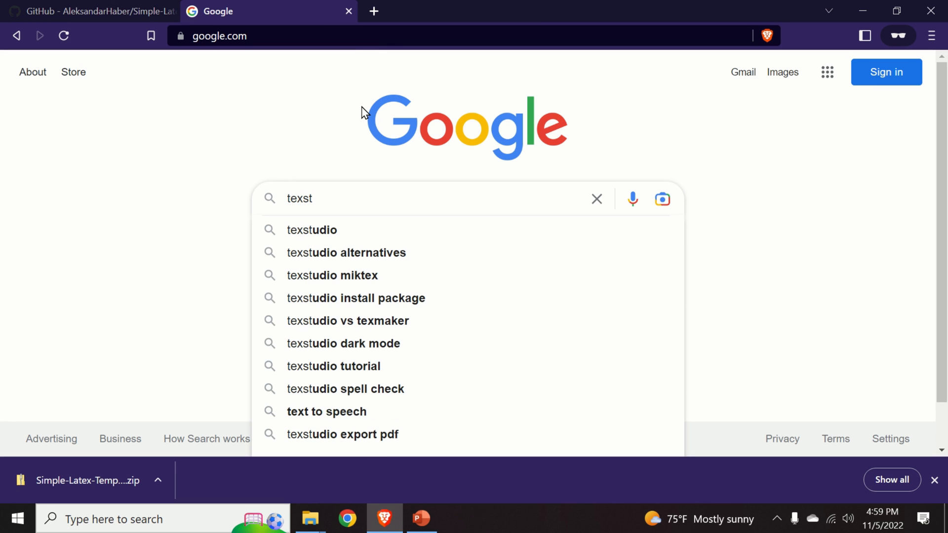
left_click(311, 230)
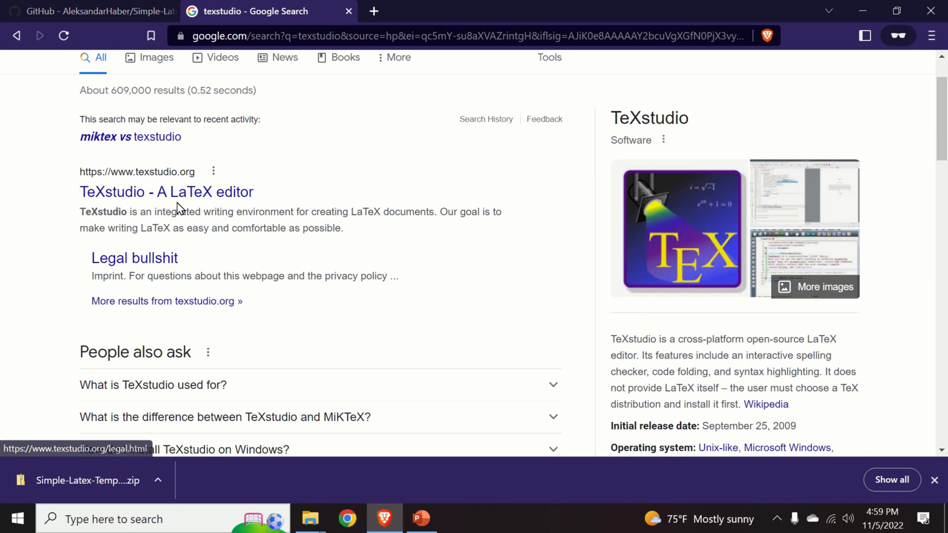
left_click(165, 192)
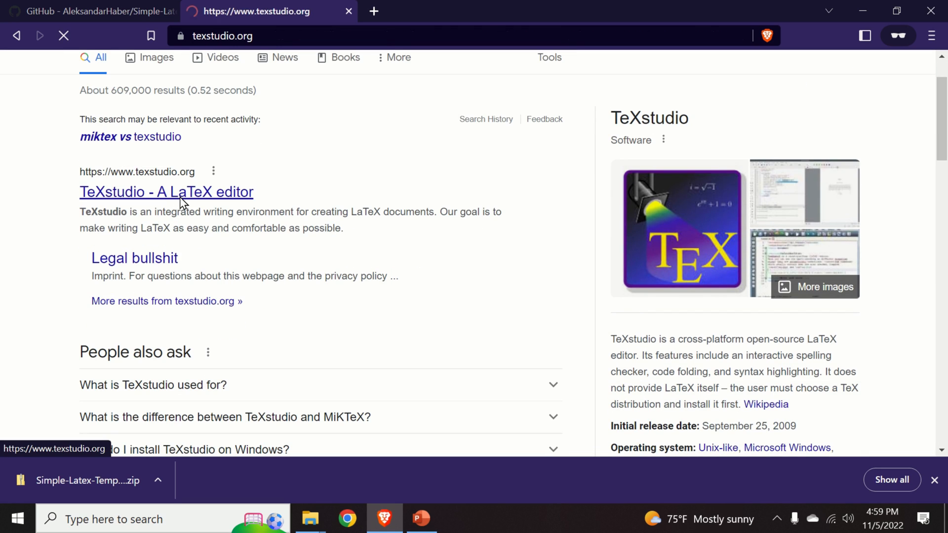
left_click(166, 191)
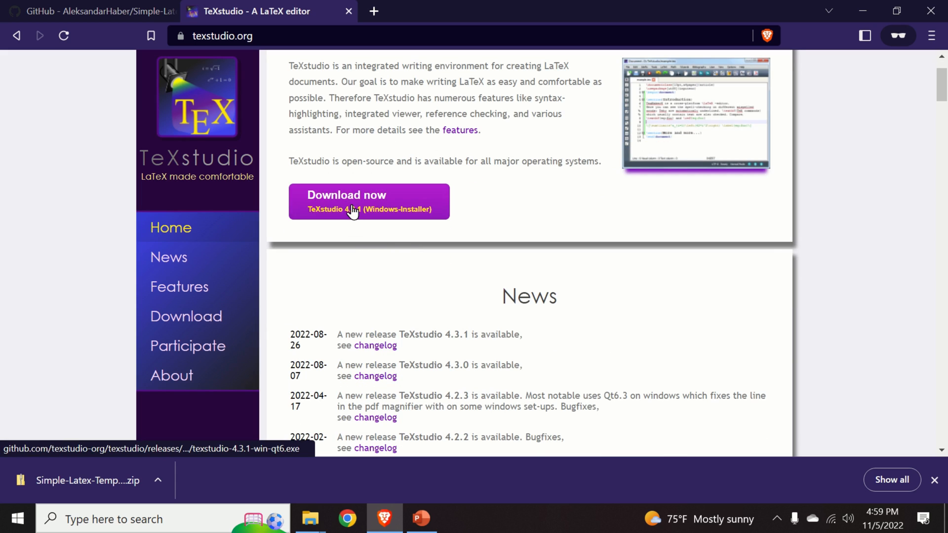
Start downloading the TeXstudio 4.3.1 Windows installer.
left_click(368, 201)
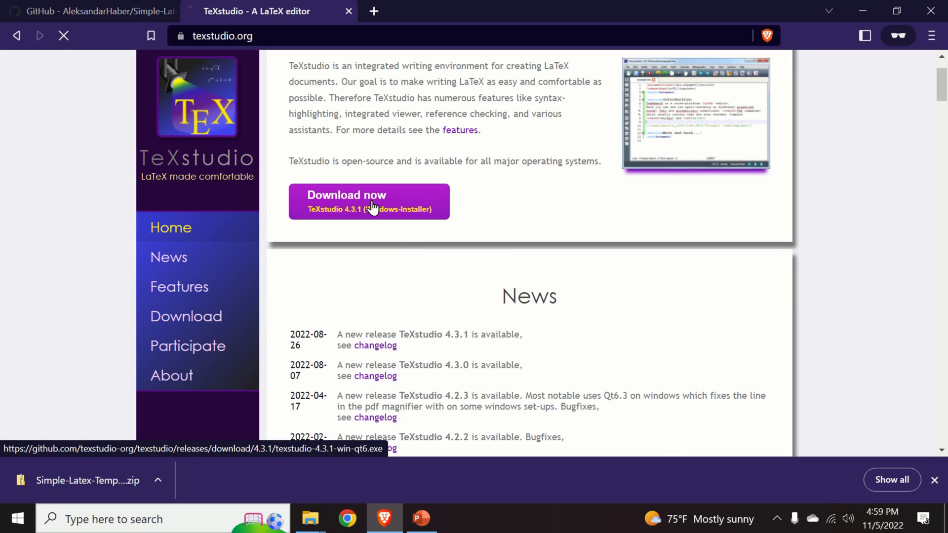
left_click(368, 201)
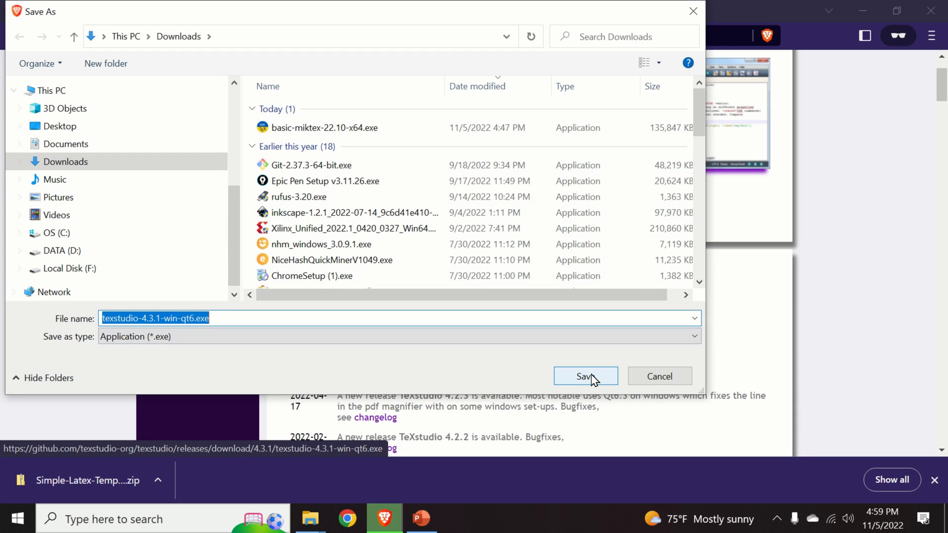
Save texstudio-4.3.1-win-qt6.exe to Downloads and show it in File Explorer.
left_click(585, 376)
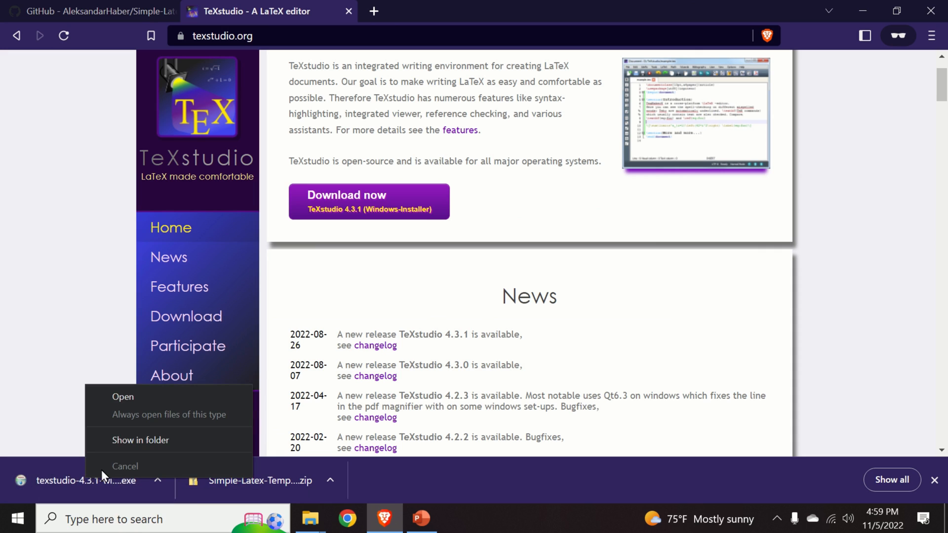
left_click(141, 439)
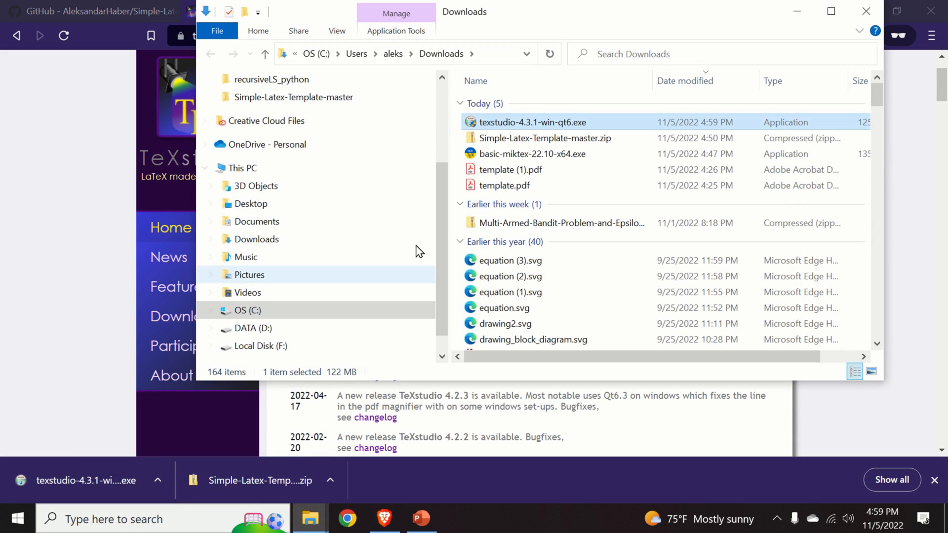
mouse_move(496, 127)
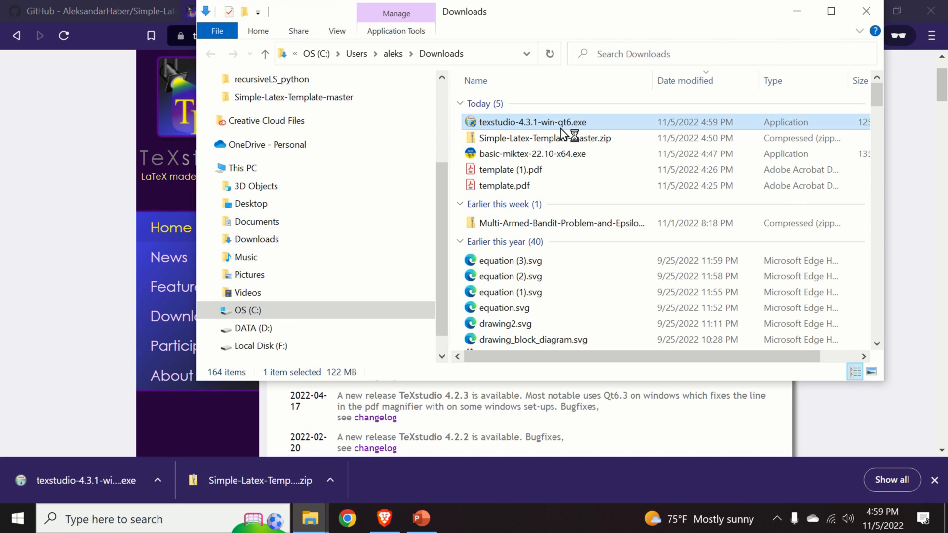
Run texstudio-4.3.1-win-qt6.exe and install to C:\Program Files\texstudio, closing the wizard when done.
double_click(526, 122)
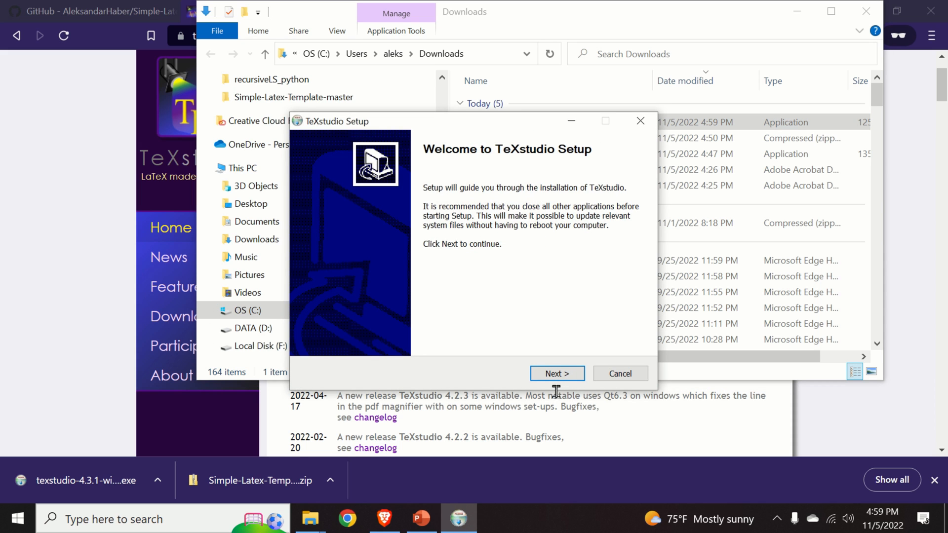
left_click(556, 374)
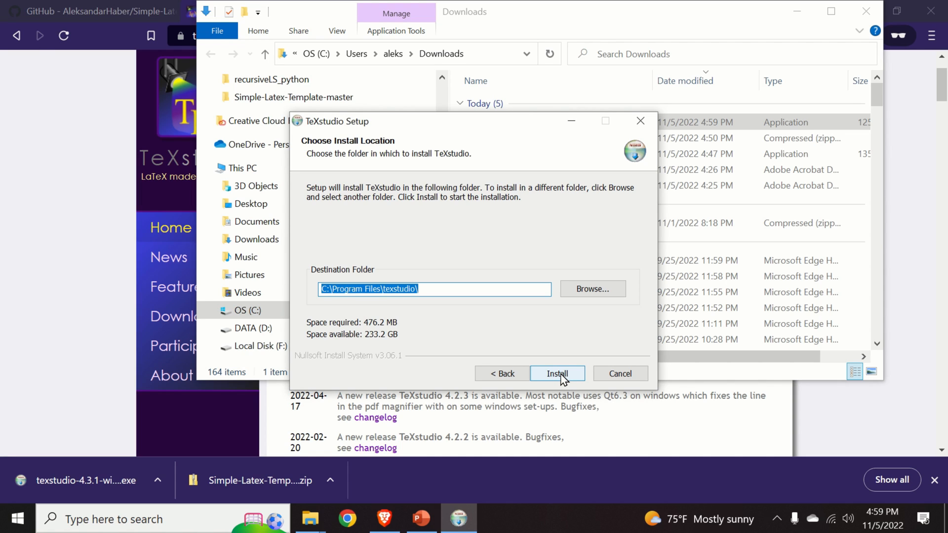
left_click(556, 374)
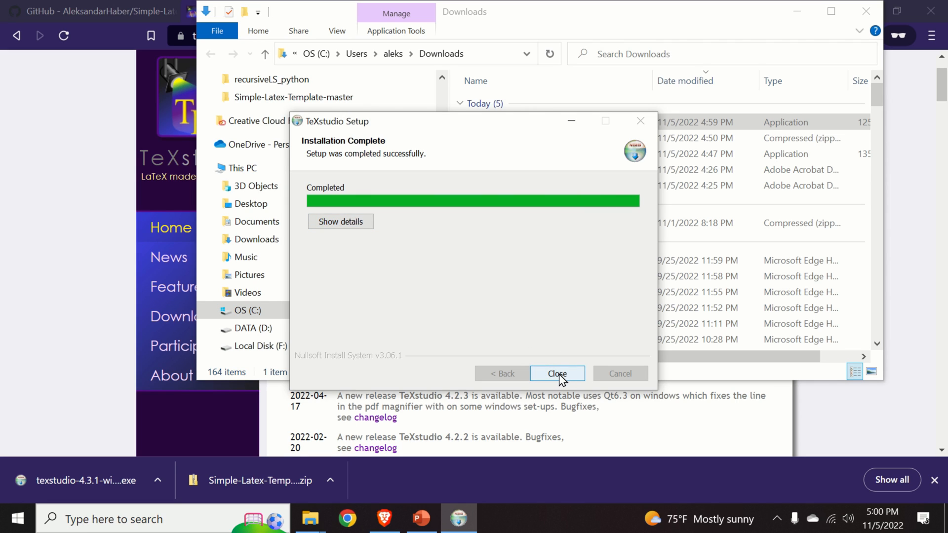
left_click(556, 373)
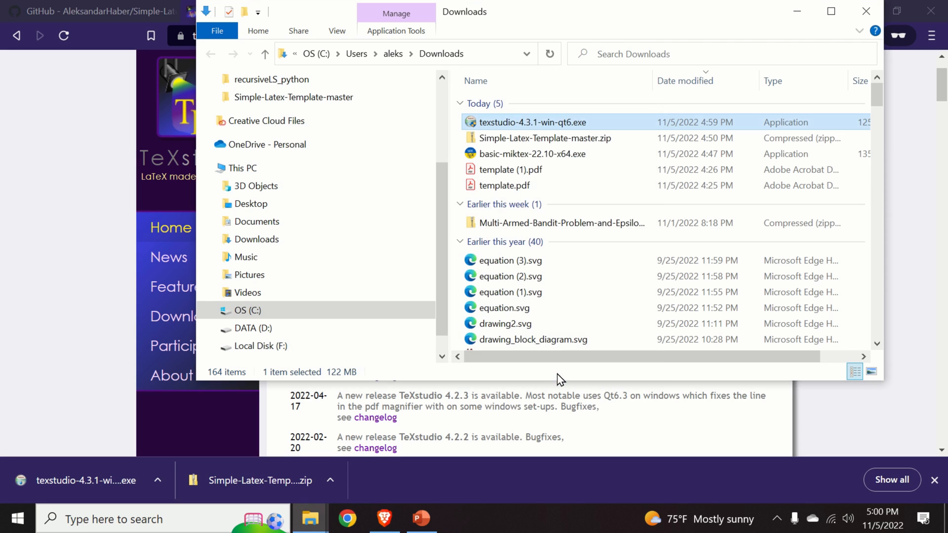
mouse_move(329, 409)
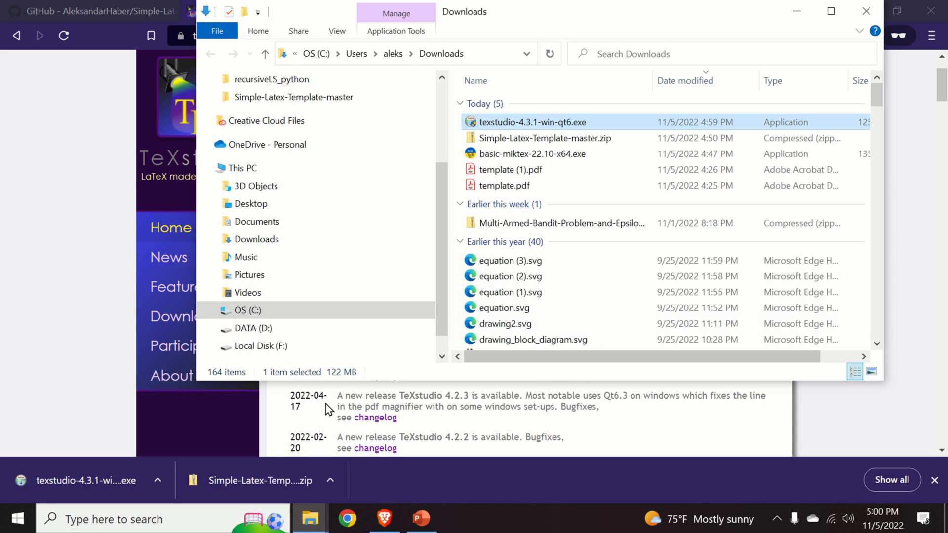
Launch TeXstudio from a Start menu search and maximize its window.
left_click(16, 518)
type("tex")
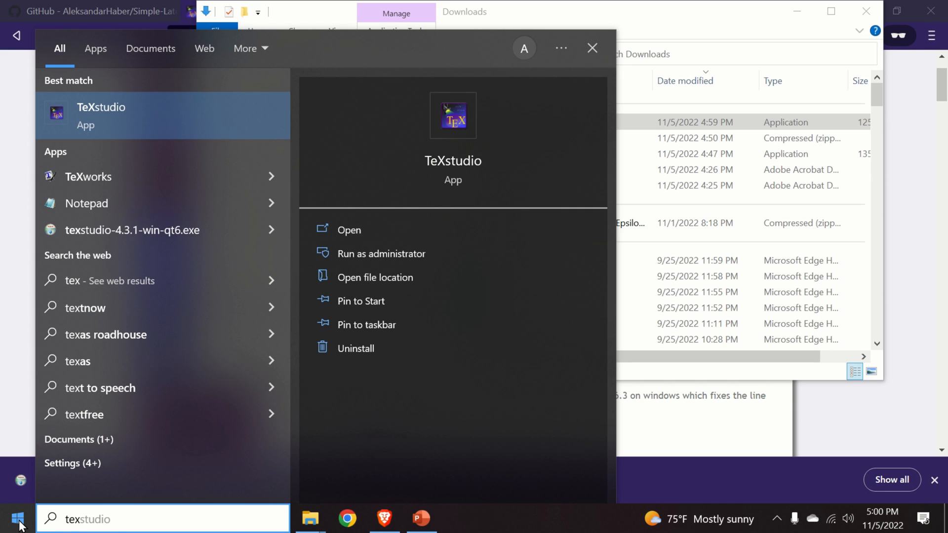
mouse_move(133, 203)
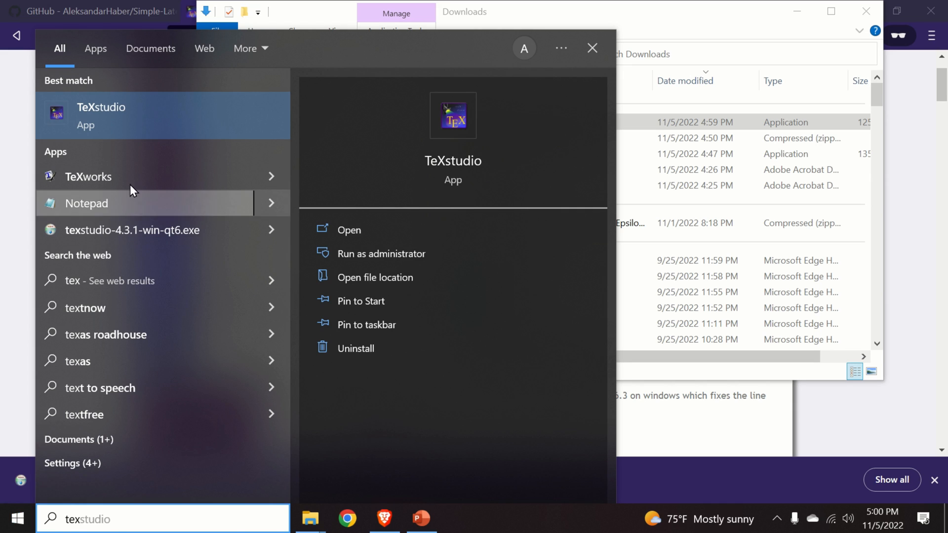
left_click(349, 230)
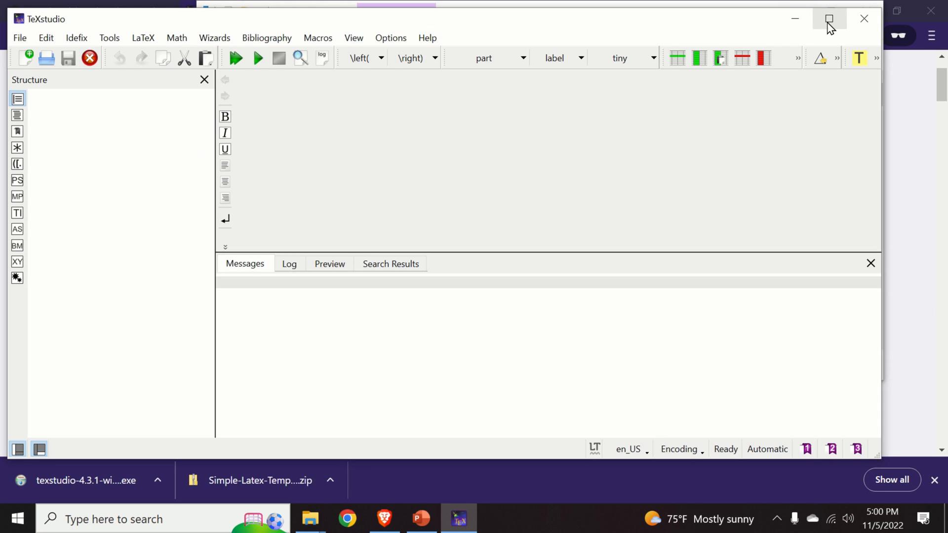
left_click(829, 19)
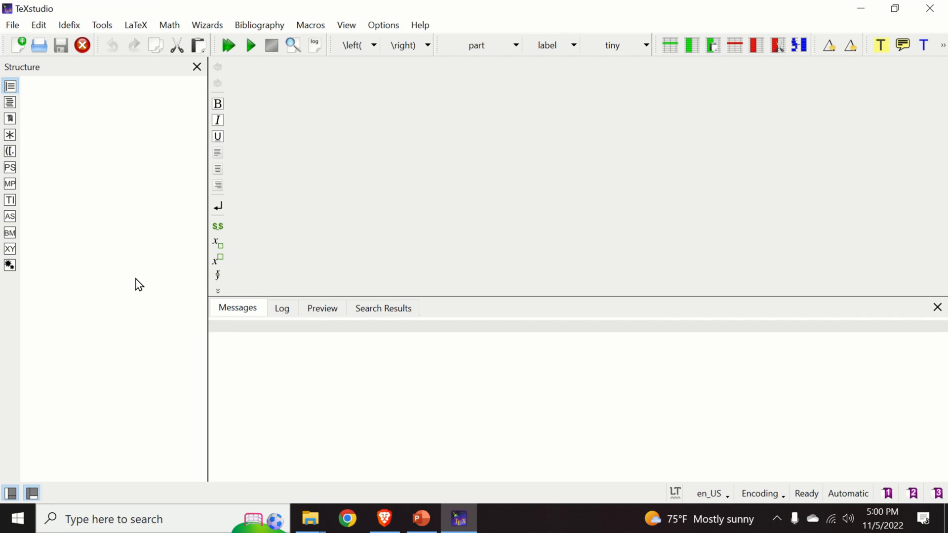
mouse_move(287, 127)
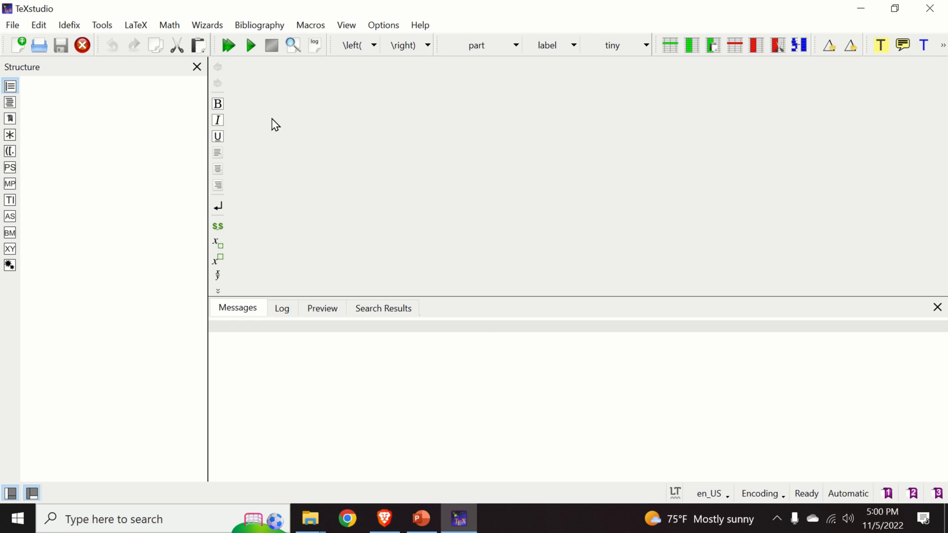
Open C:\codes\Simple-Latex-Template-master\template.tex in the editor via File > Open.
left_click(11, 25)
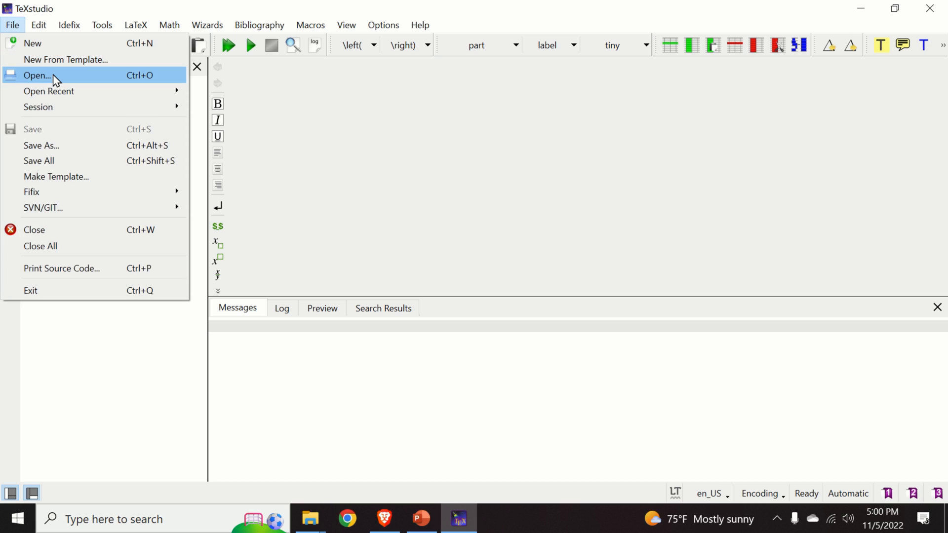
left_click(37, 75)
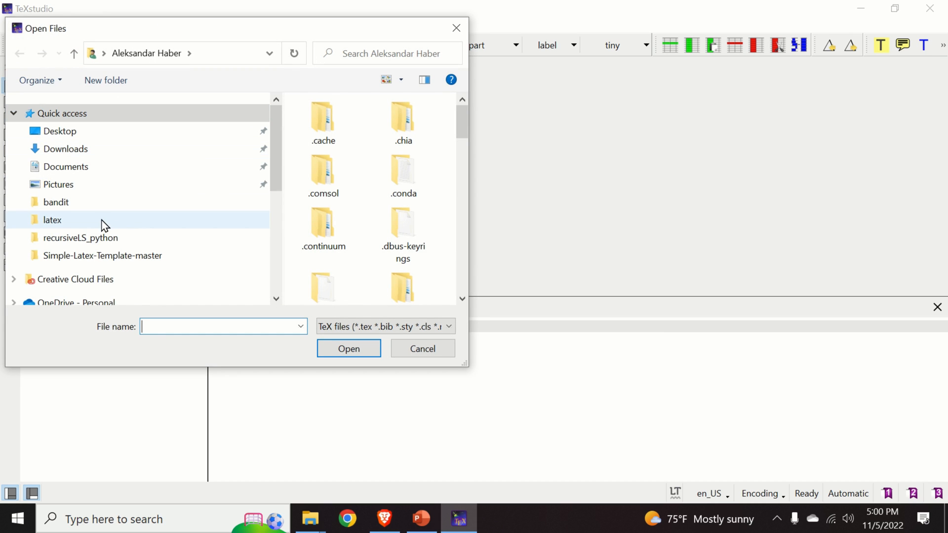
double_click(52, 220)
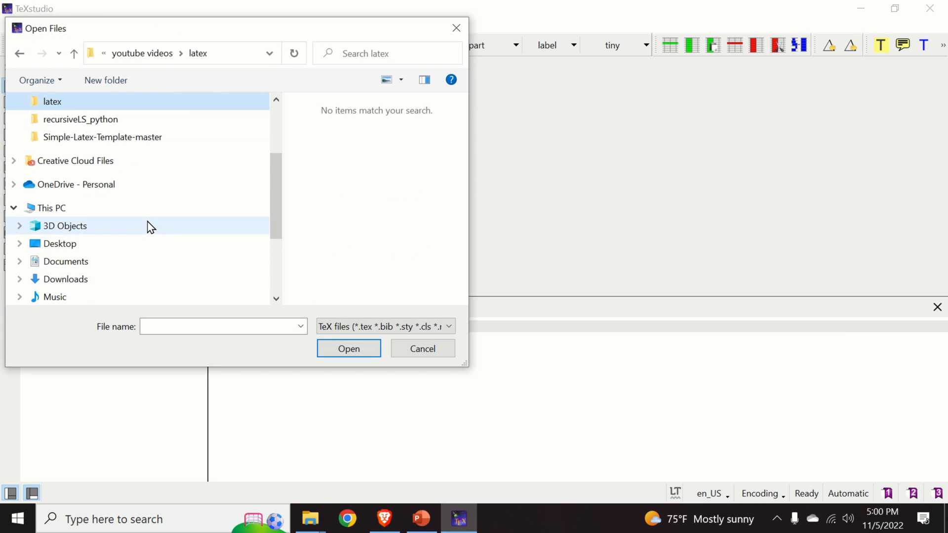
left_click(57, 225)
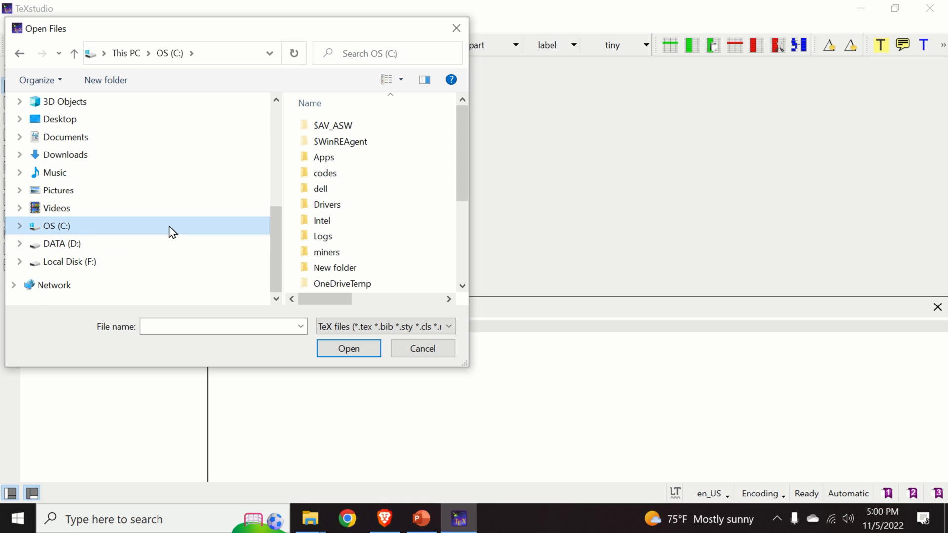
double_click(325, 173)
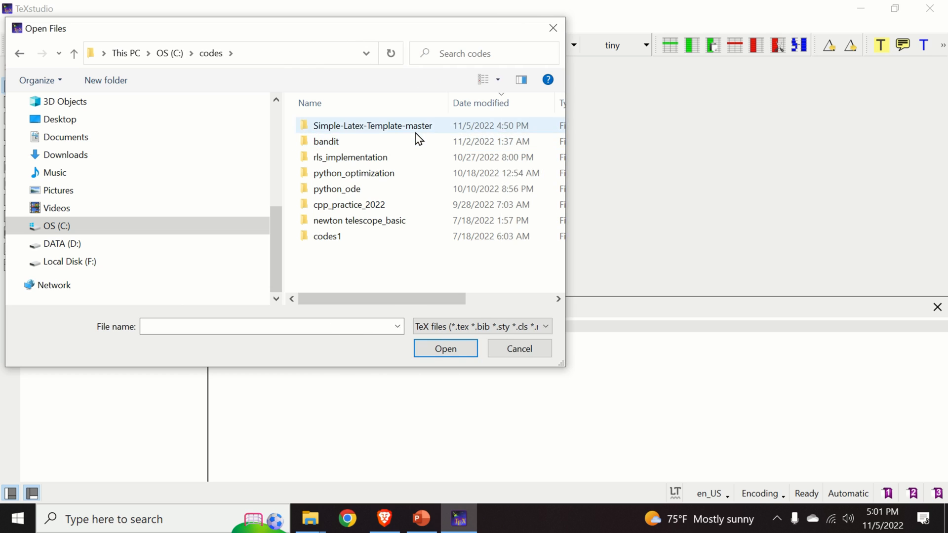
double_click(373, 125)
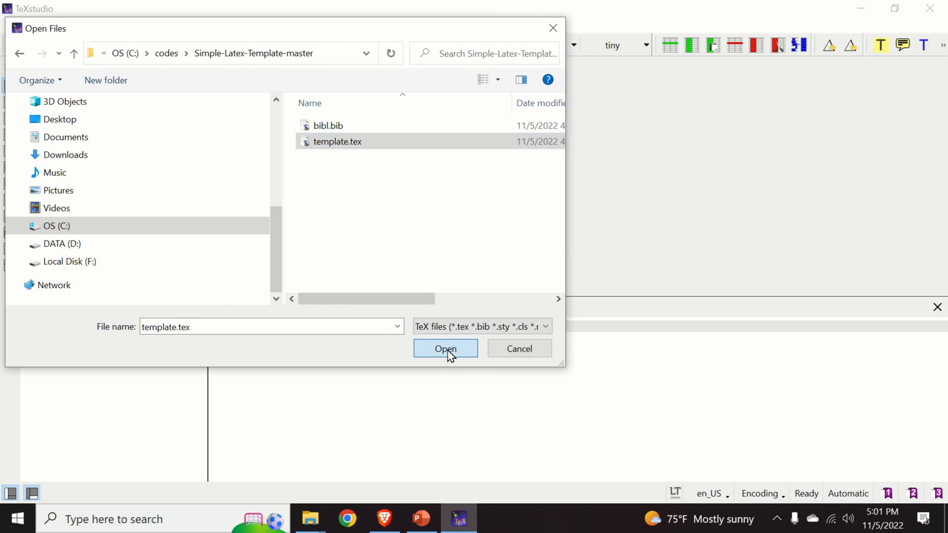
left_click(445, 349)
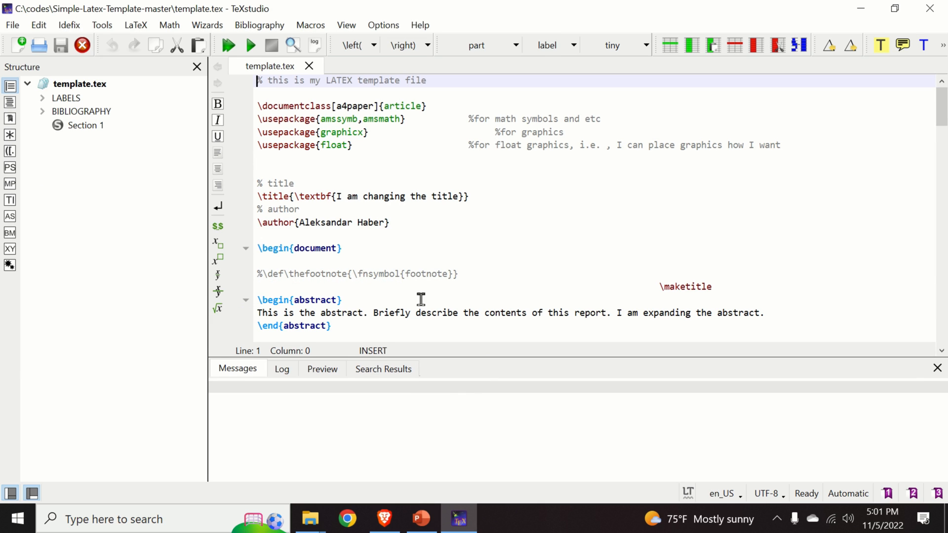
mouse_move(347, 82)
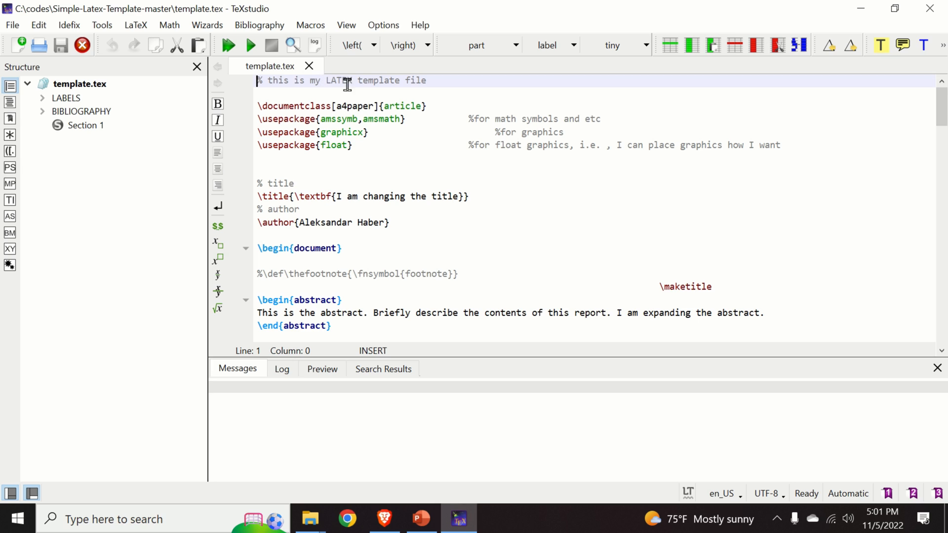
mouse_move(250, 44)
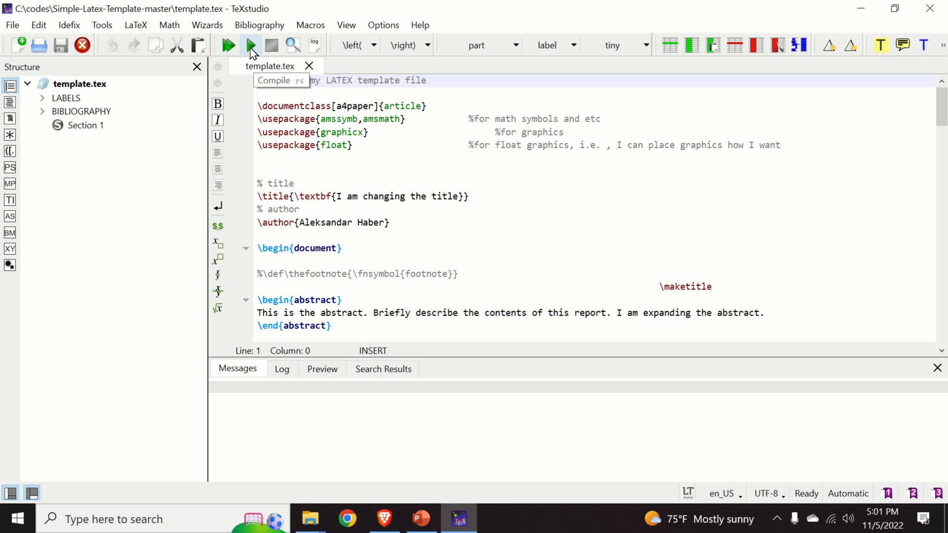
mouse_move(228, 45)
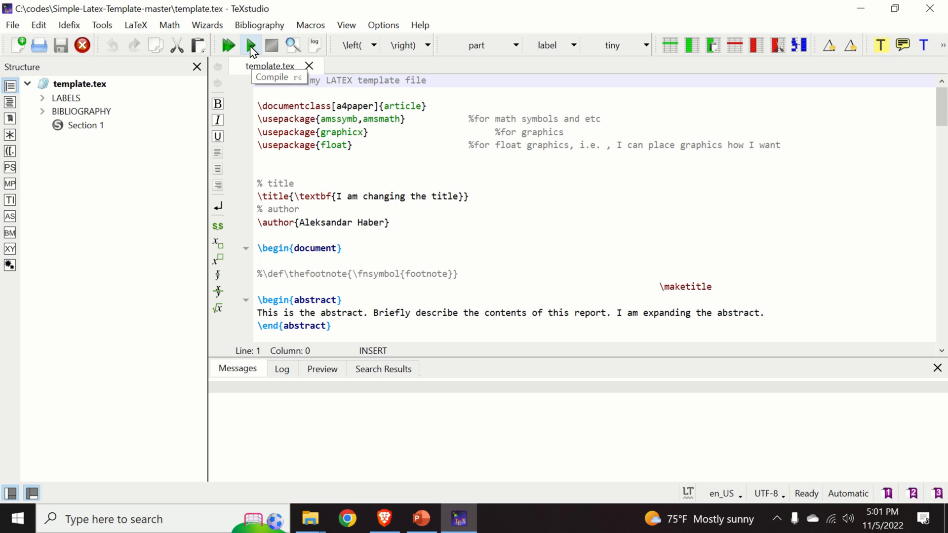
mouse_move(250, 45)
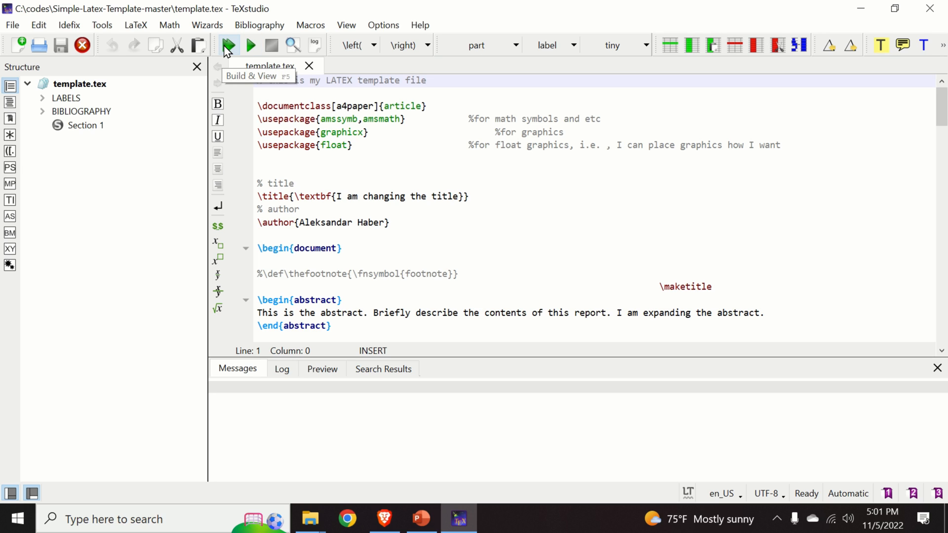
Build and view template.tex so the three-page PDF shows in the built-in viewer.
left_click(228, 45)
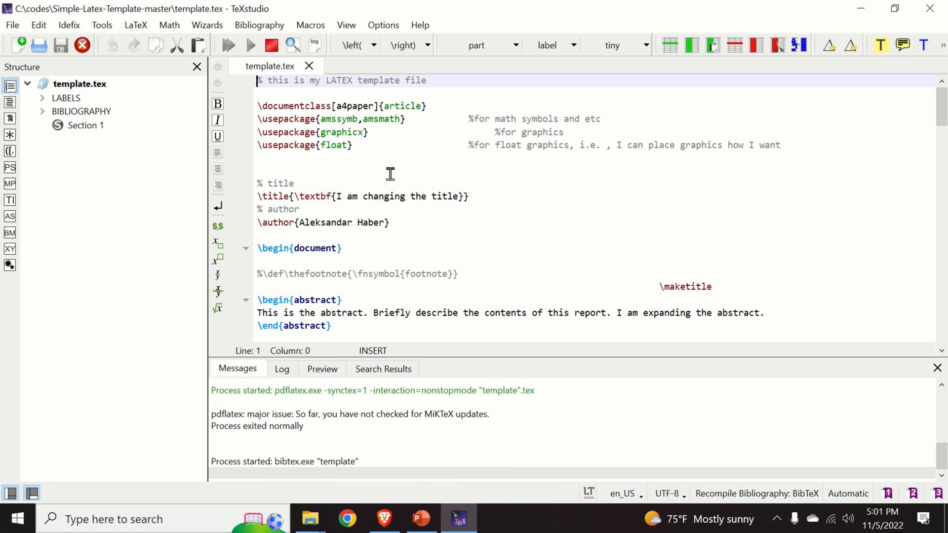
left_click(228, 44)
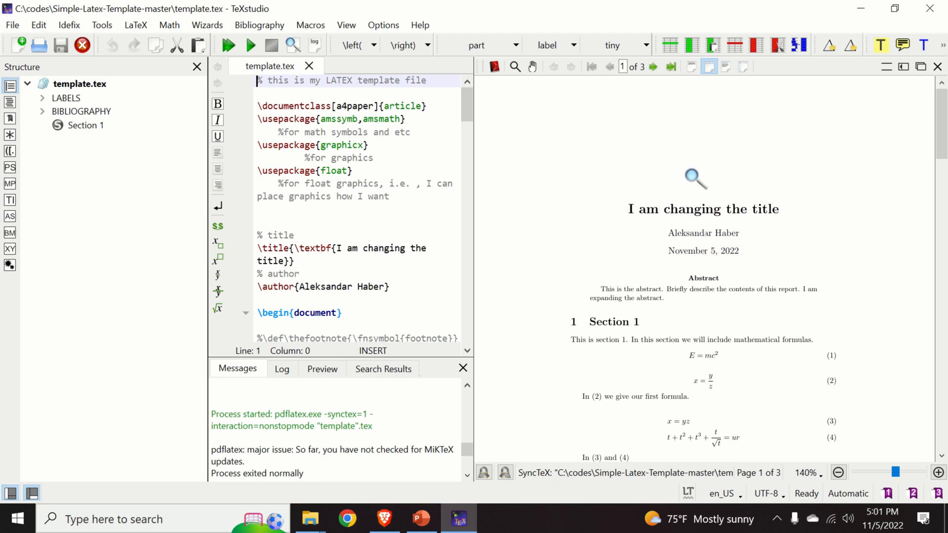
Scroll the PDF preview down to page 2 with the sums, vector matrix and table.
scroll("down", 3)
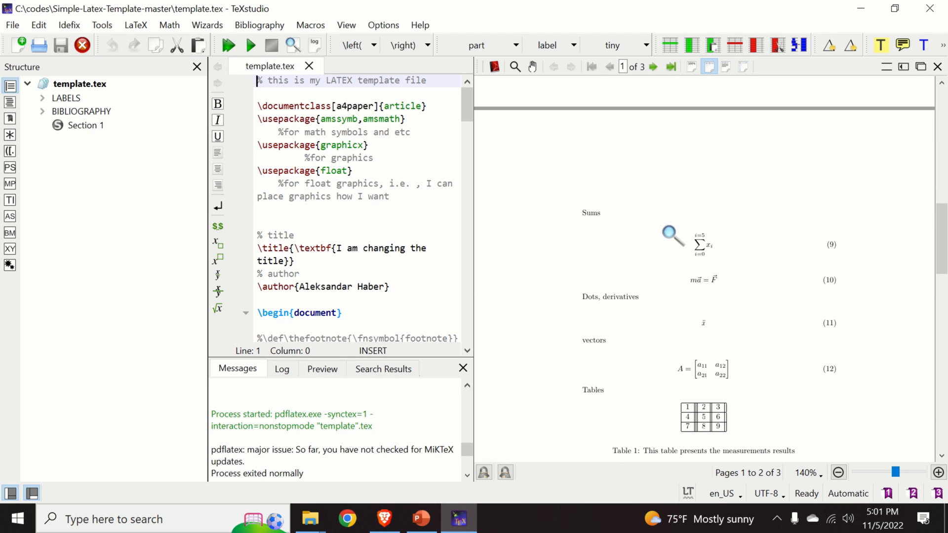
mouse_move(474, 153)
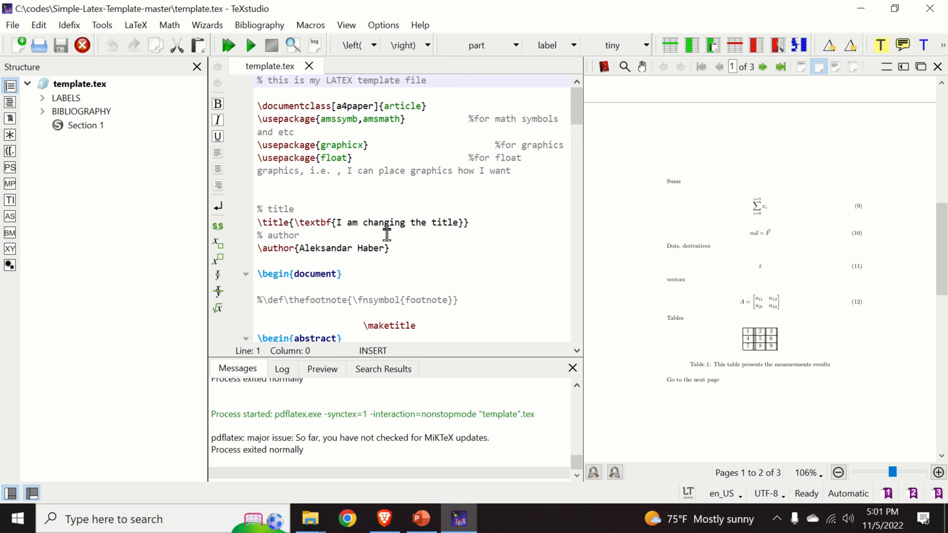
mouse_move(393, 68)
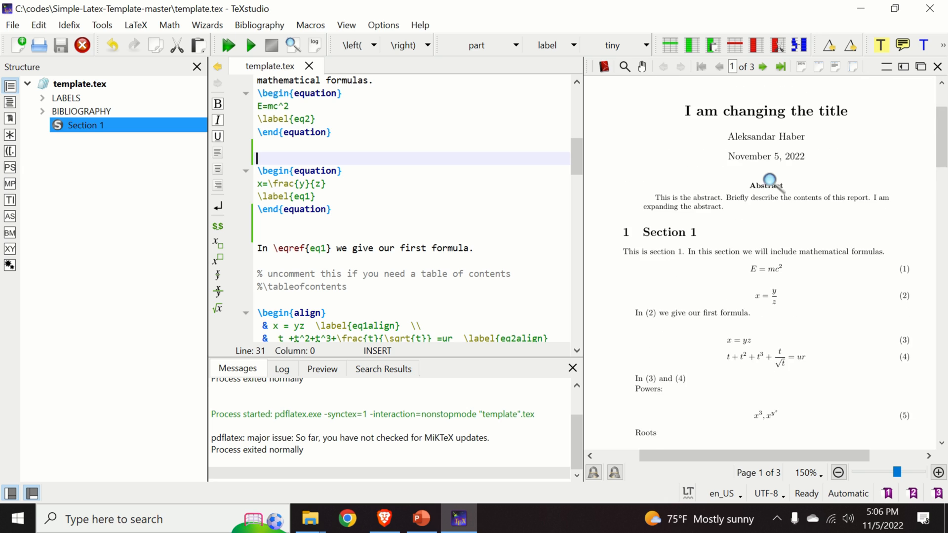
Bring the Sums align block into view and place the cursor just after it.
scroll("down", 3)
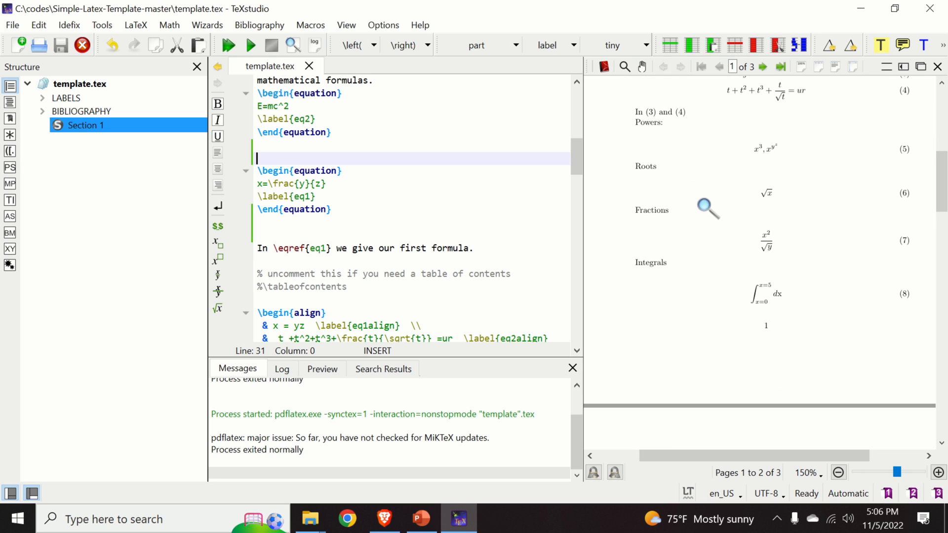
scroll("up", 3)
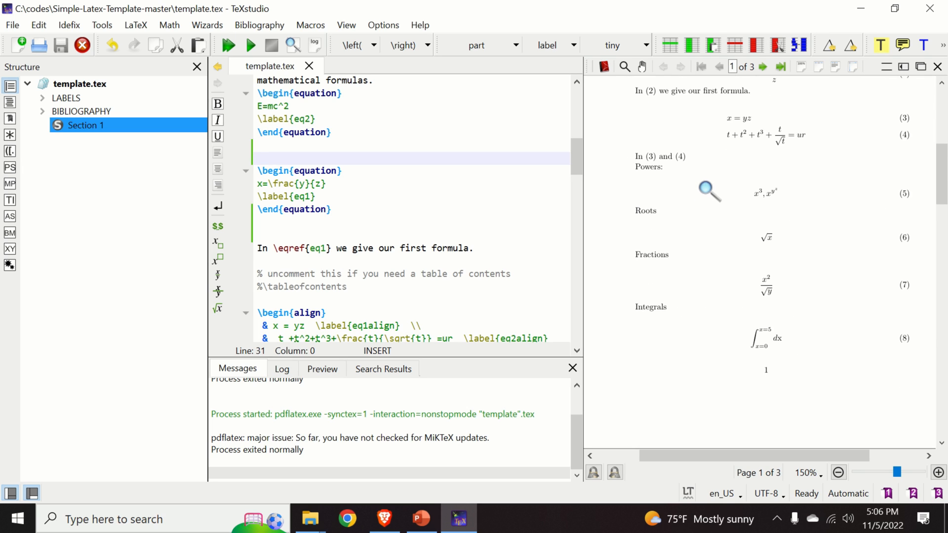
scroll("down", 3)
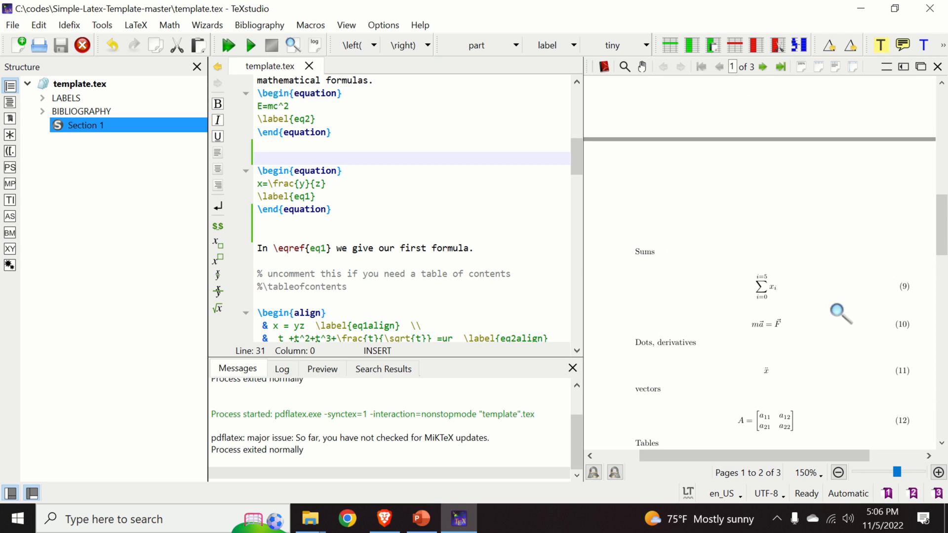
mouse_move(663, 297)
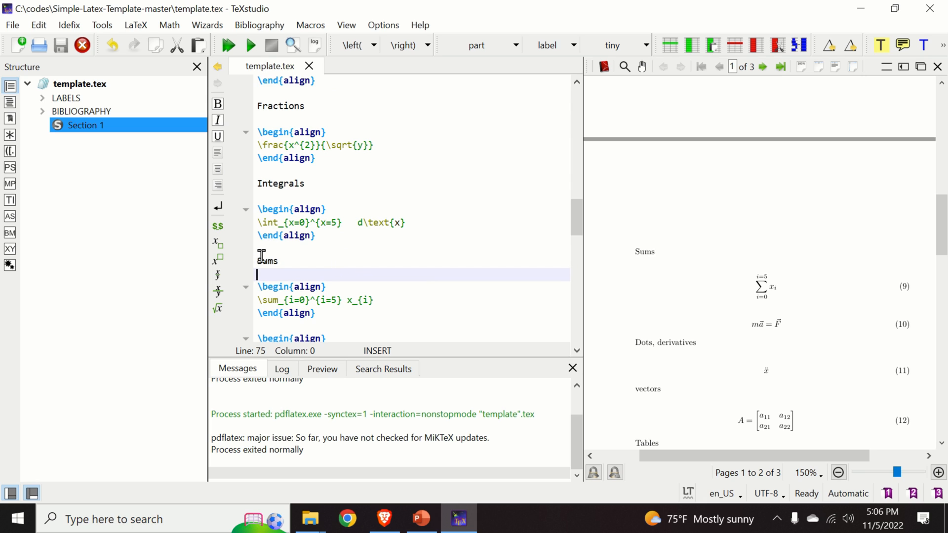
left_click_drag(258, 261, 314, 313)
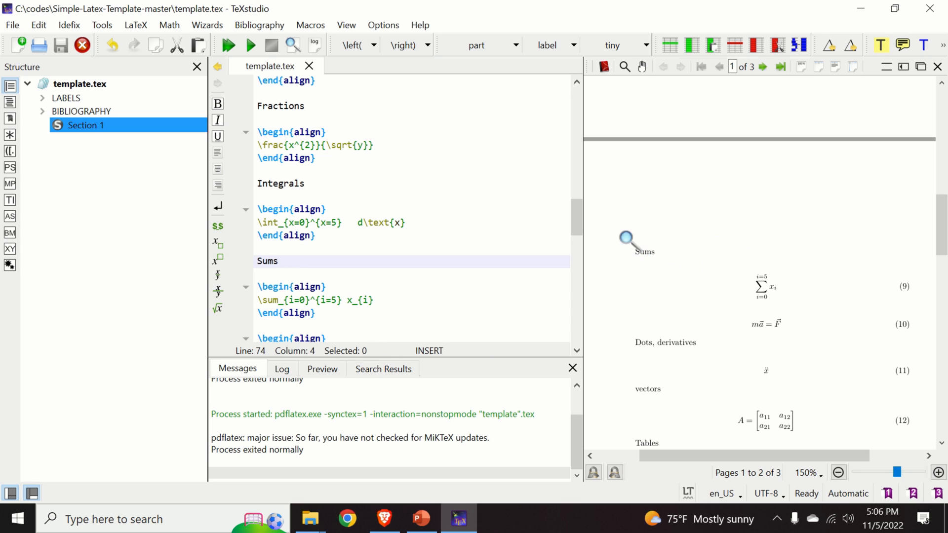
left_click(327, 300)
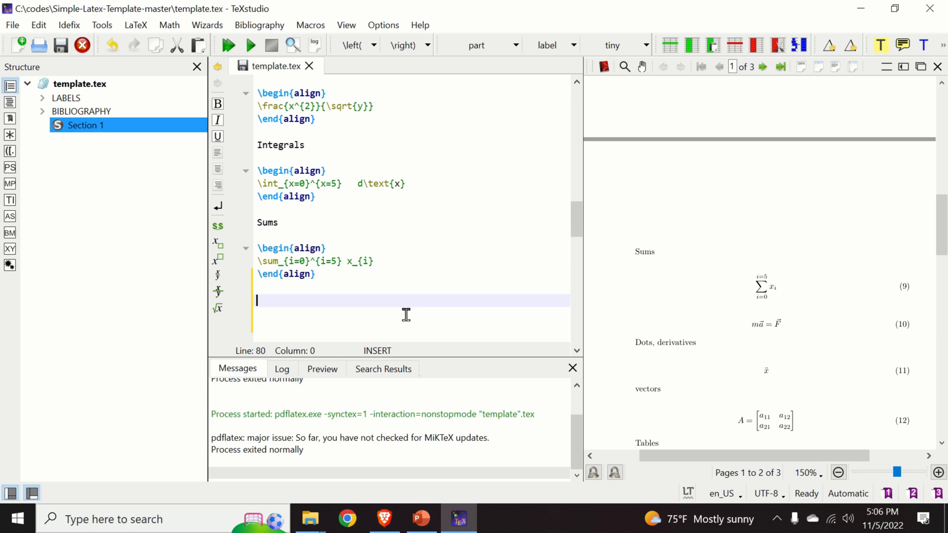
Add the line 'Here is an additional equation' after the Sums block.
type("Here is an addi")
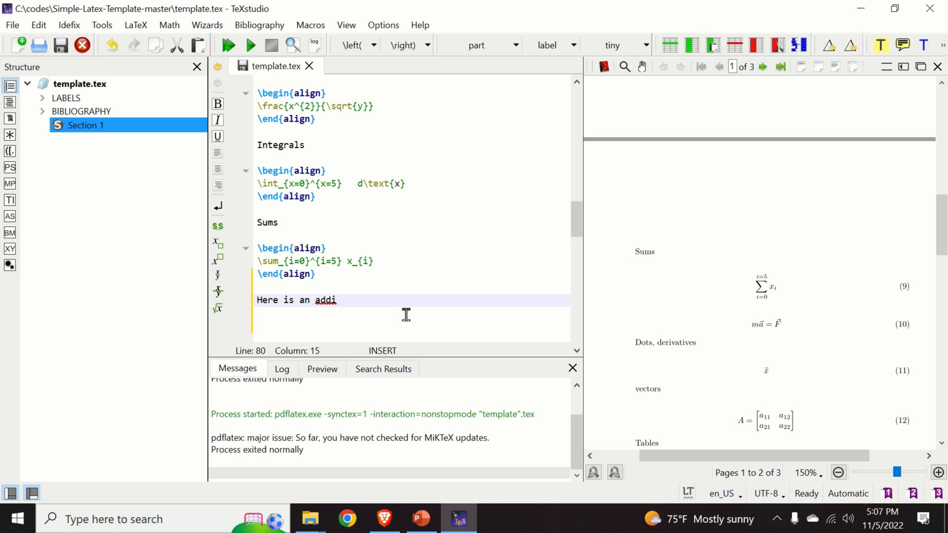
type("tional e")
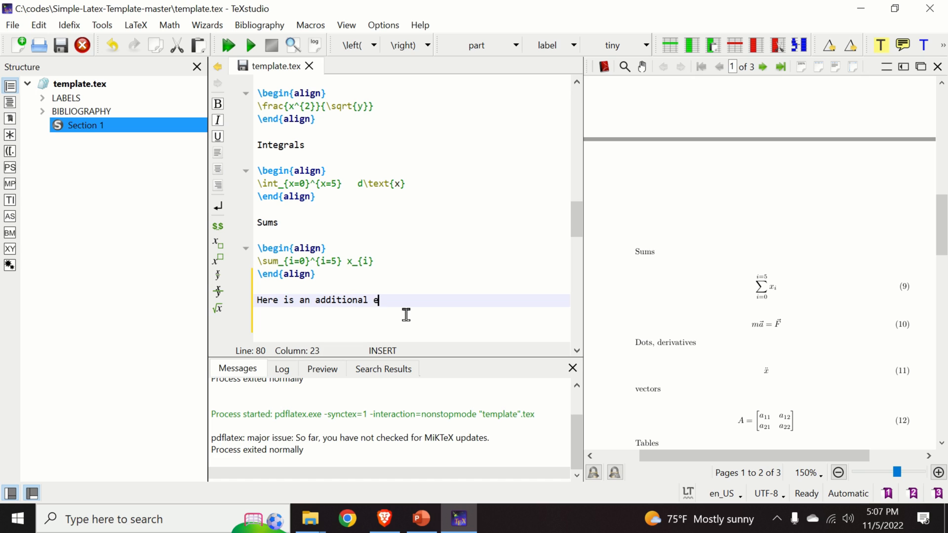
type("quation")
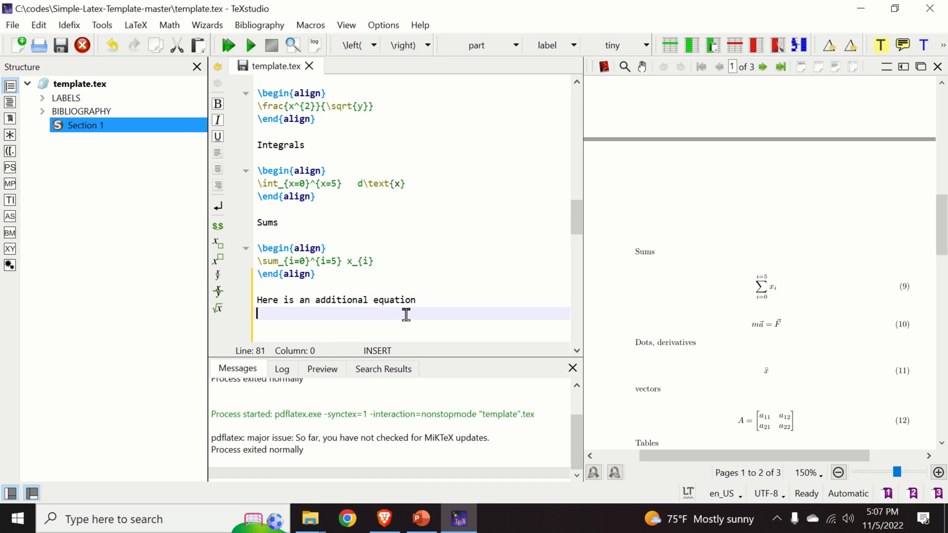
Insert a new \begin{align}...\end{align} block containing \mathbf{x}=.
type("\\beg")
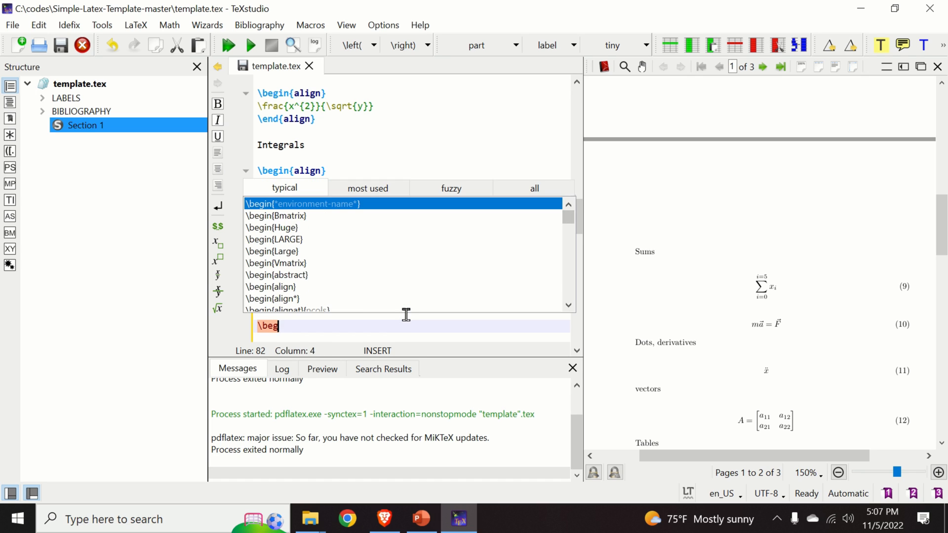
type("in{al}")
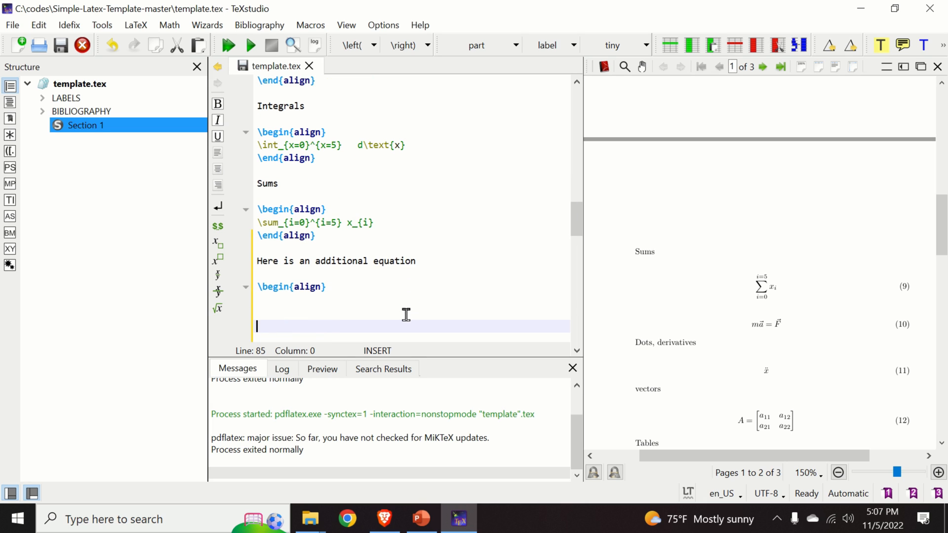
type("\\end{a}")
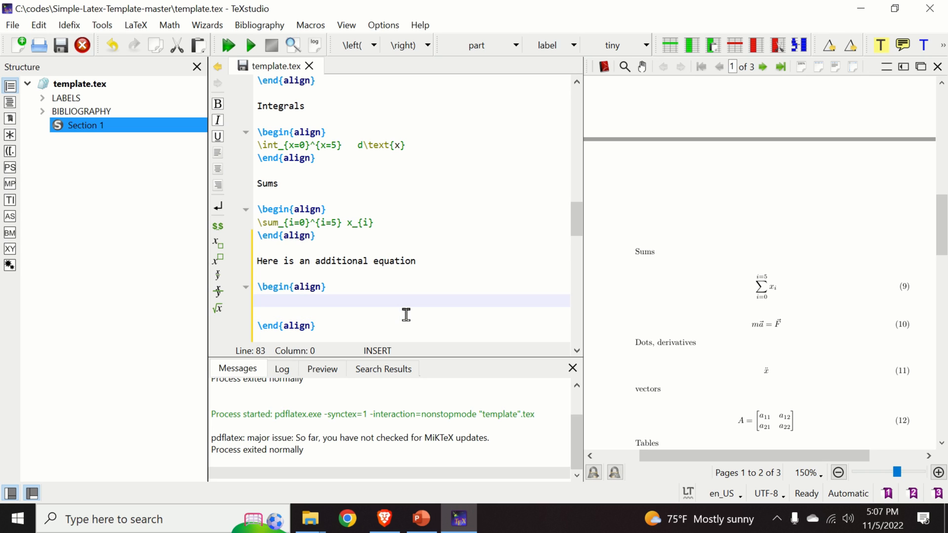
type("\\")
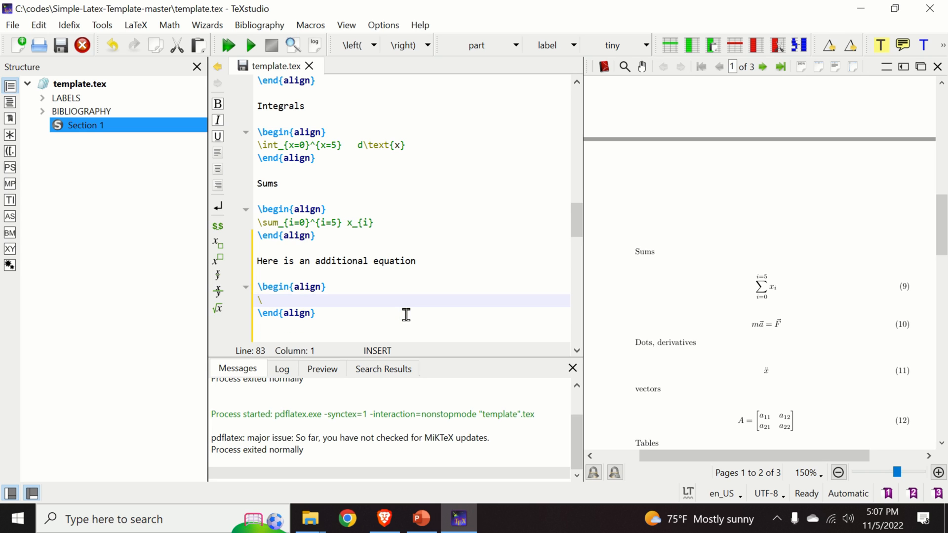
type("mathbf{x}=")
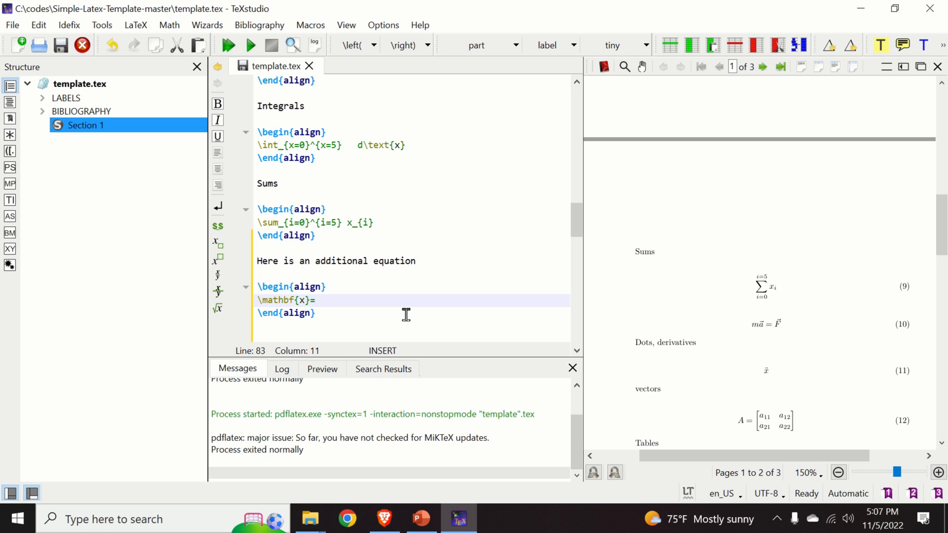
Set bold x equal to a bmatrix column vector of x_{1}, x_{2}, x_{3}, fixing the closing tag name.
type("\\begin{")
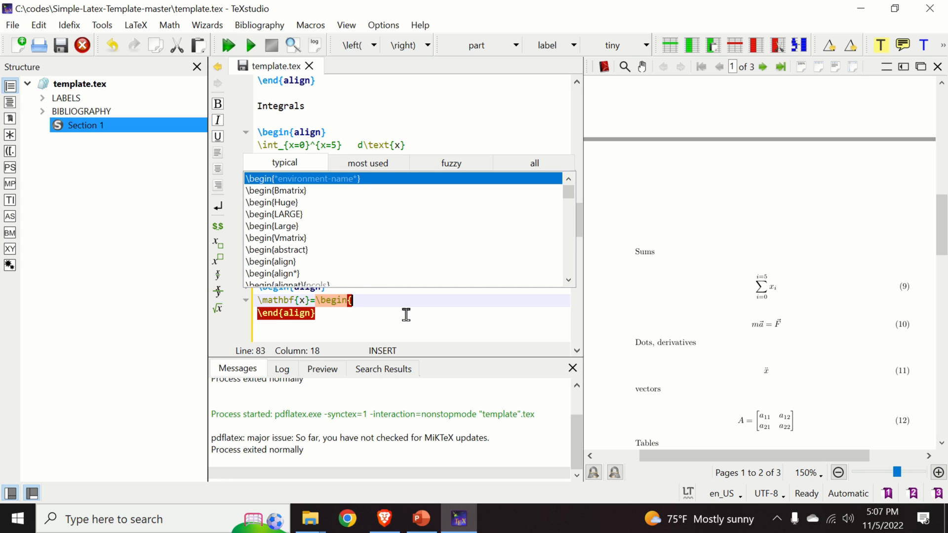
type("bmatrix")
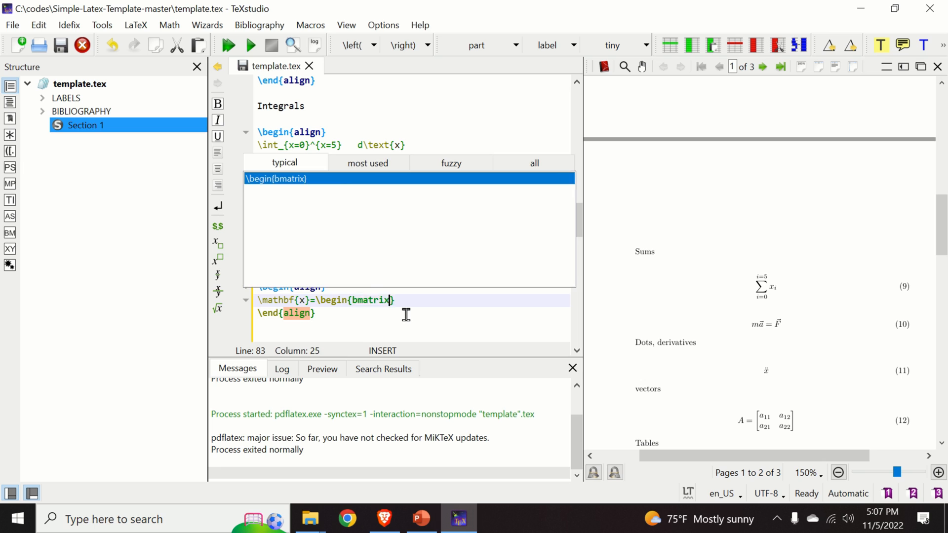
type("\\end")
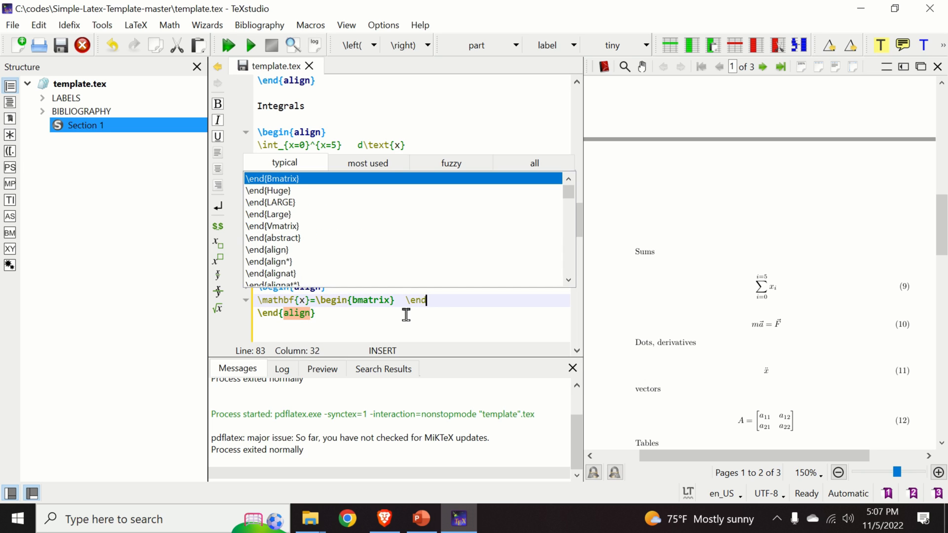
type("{bmatrix")
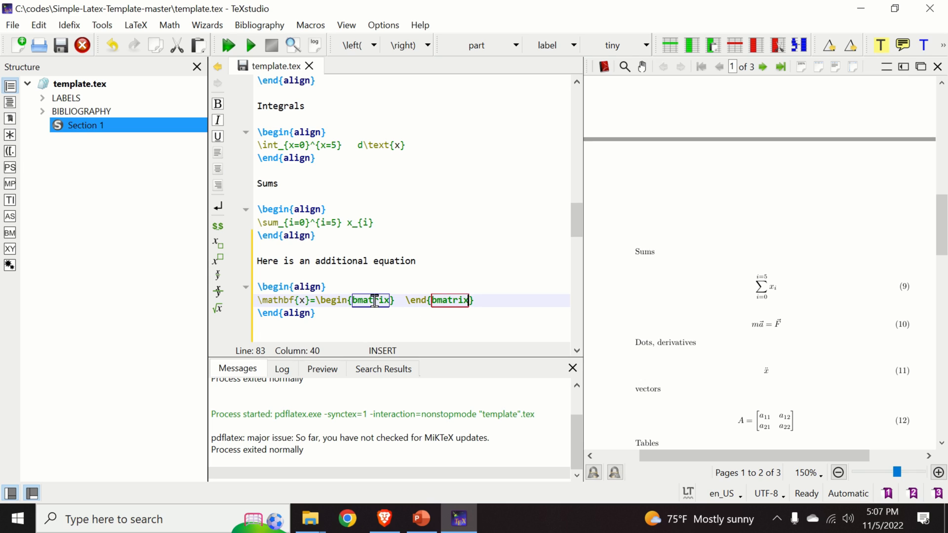
double_click(372, 300)
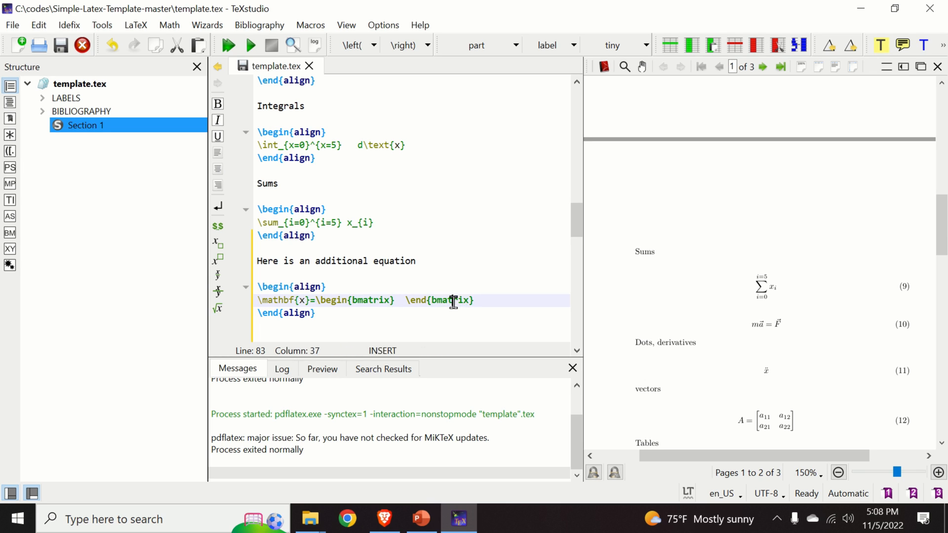
type("x_{1")
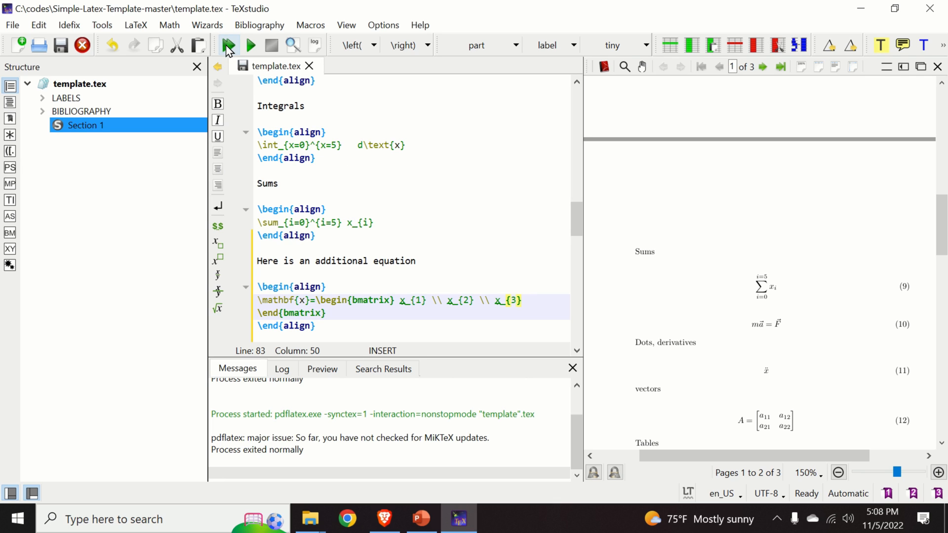
Recompile template.tex so the preview includes the new vector equation.
left_click(227, 45)
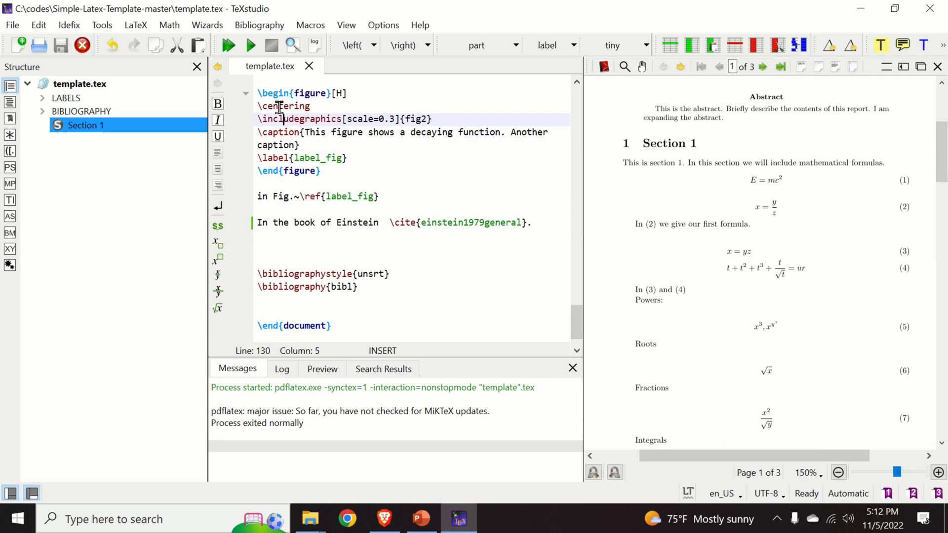
mouse_move(250, 44)
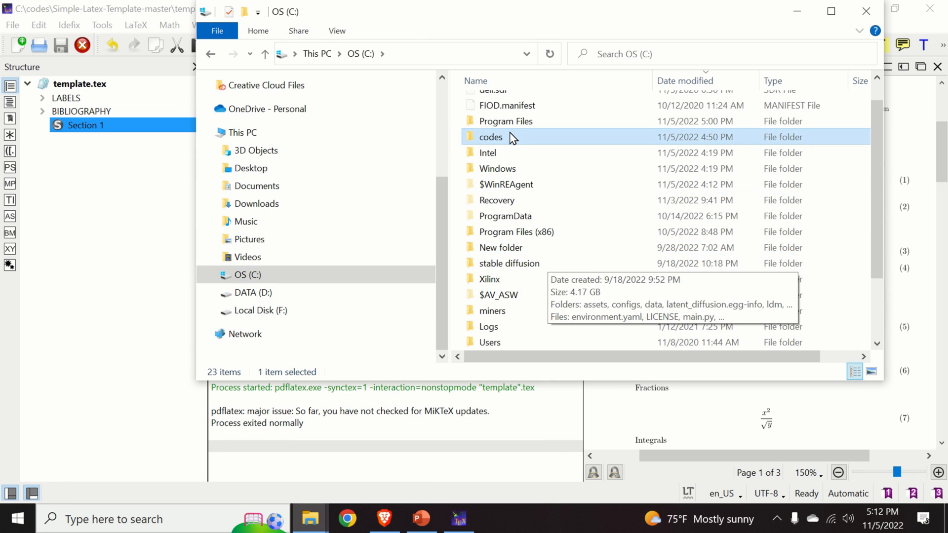
Open template.pdf from codes\Simple-Latex-Template-master in Adobe Acrobat Reader.
double_click(491, 136)
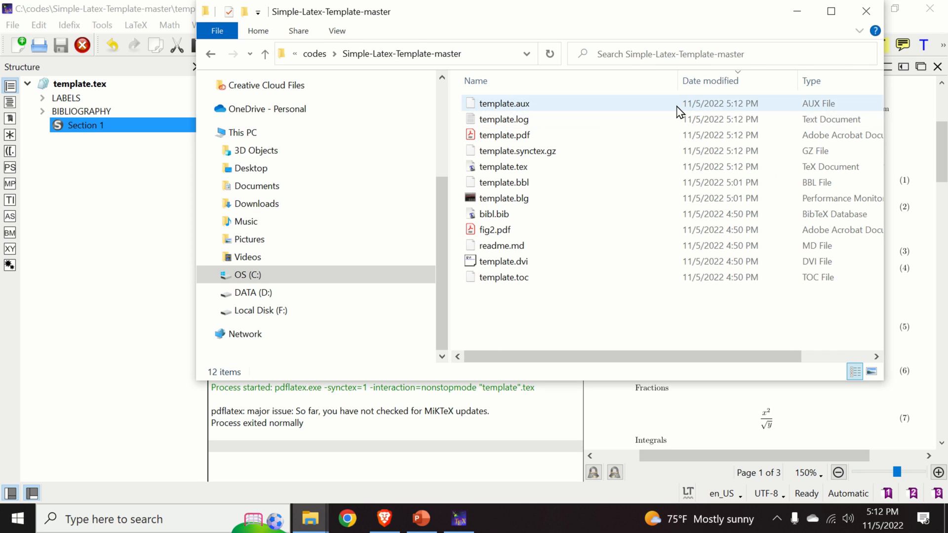
left_click(710, 80)
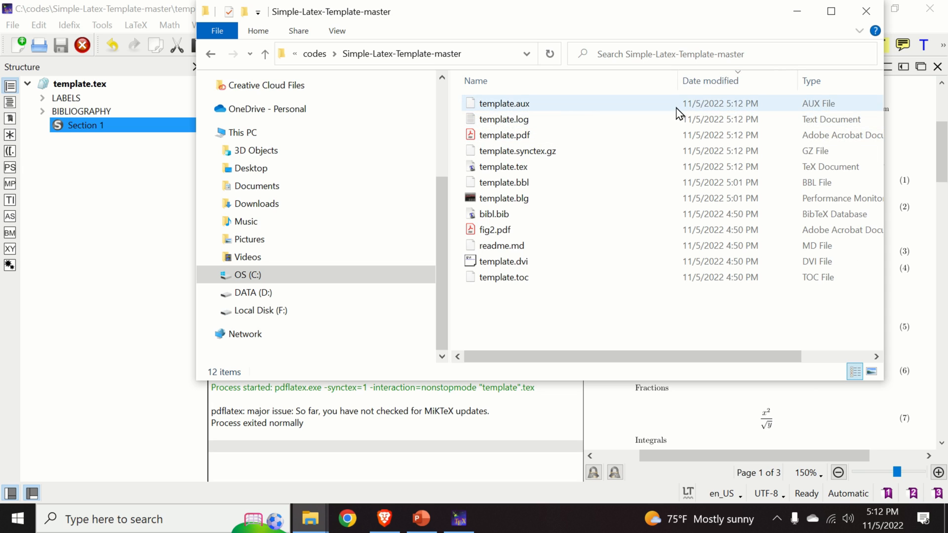
left_click(503, 104)
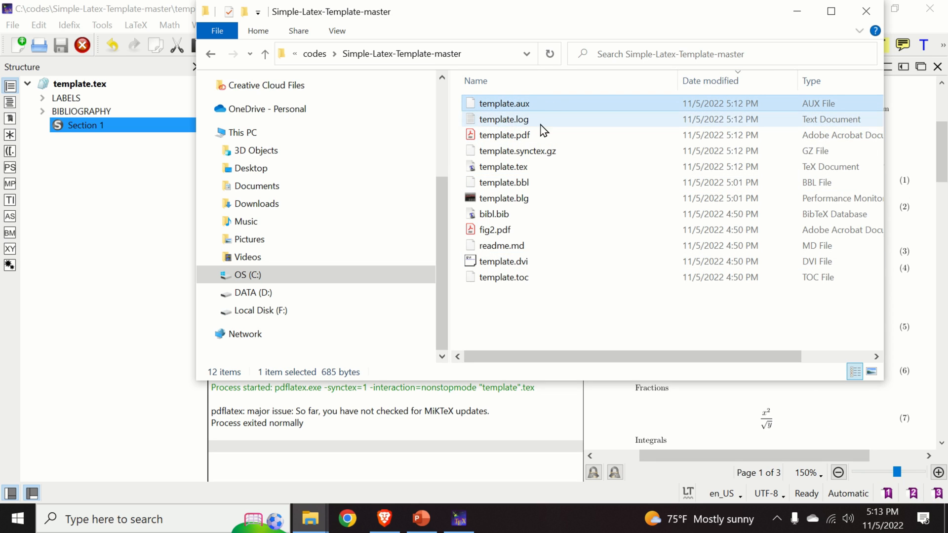
double_click(502, 136)
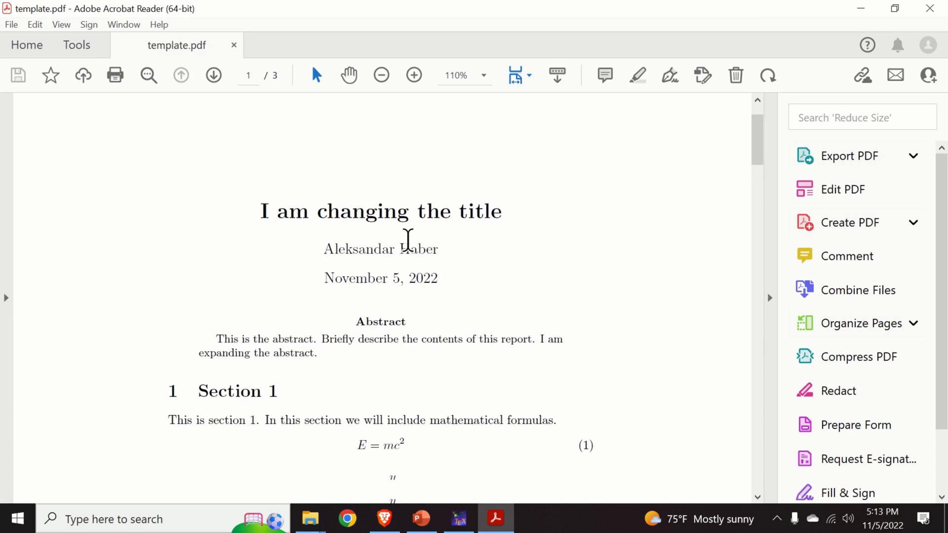
View equation (10), the bold x column vector, on page 2 and expand Export PDF options.
scroll("down", 3)
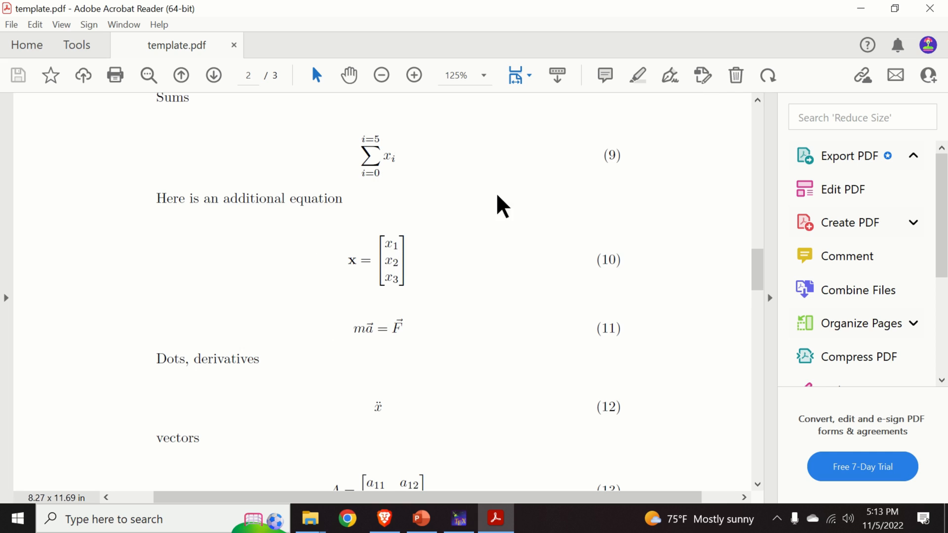
left_click(849, 155)
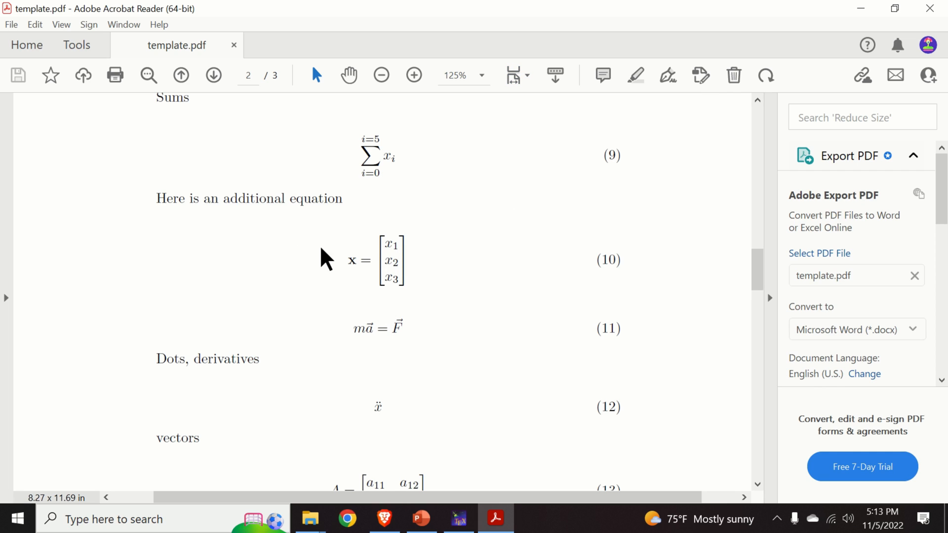
mouse_move(535, 278)
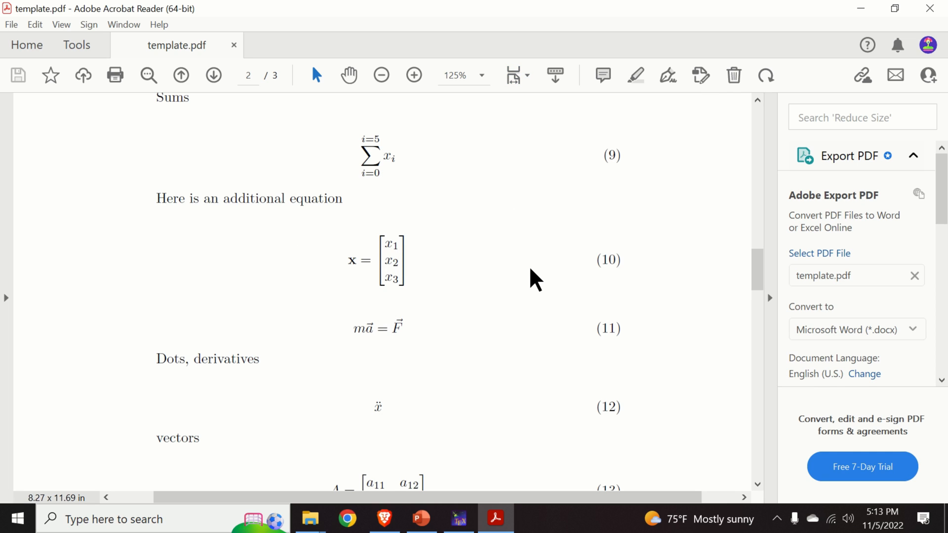